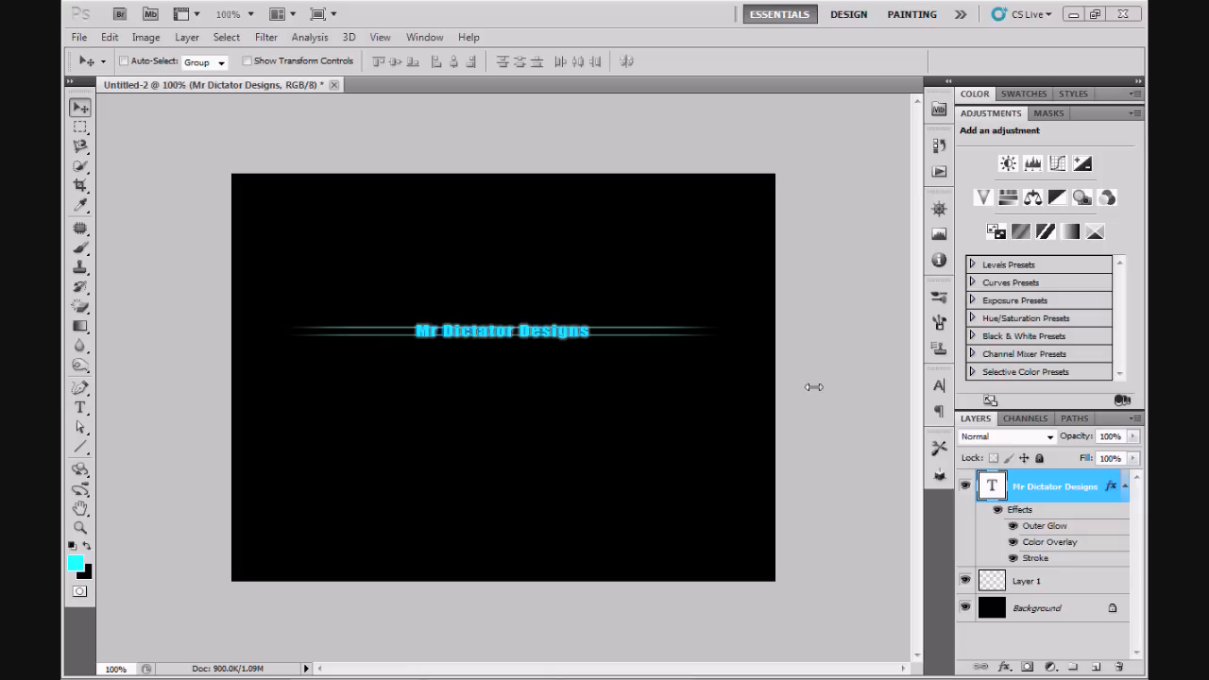
pyautogui.moveTo(812, 369)
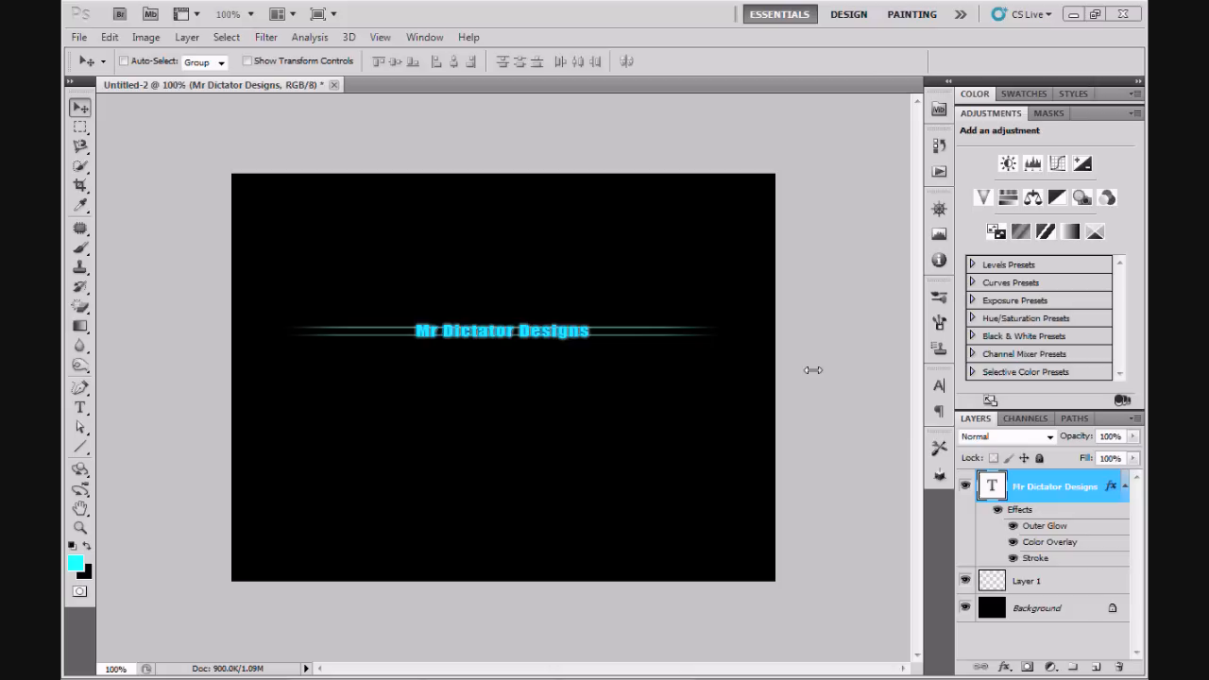
pyautogui.moveTo(377, 323)
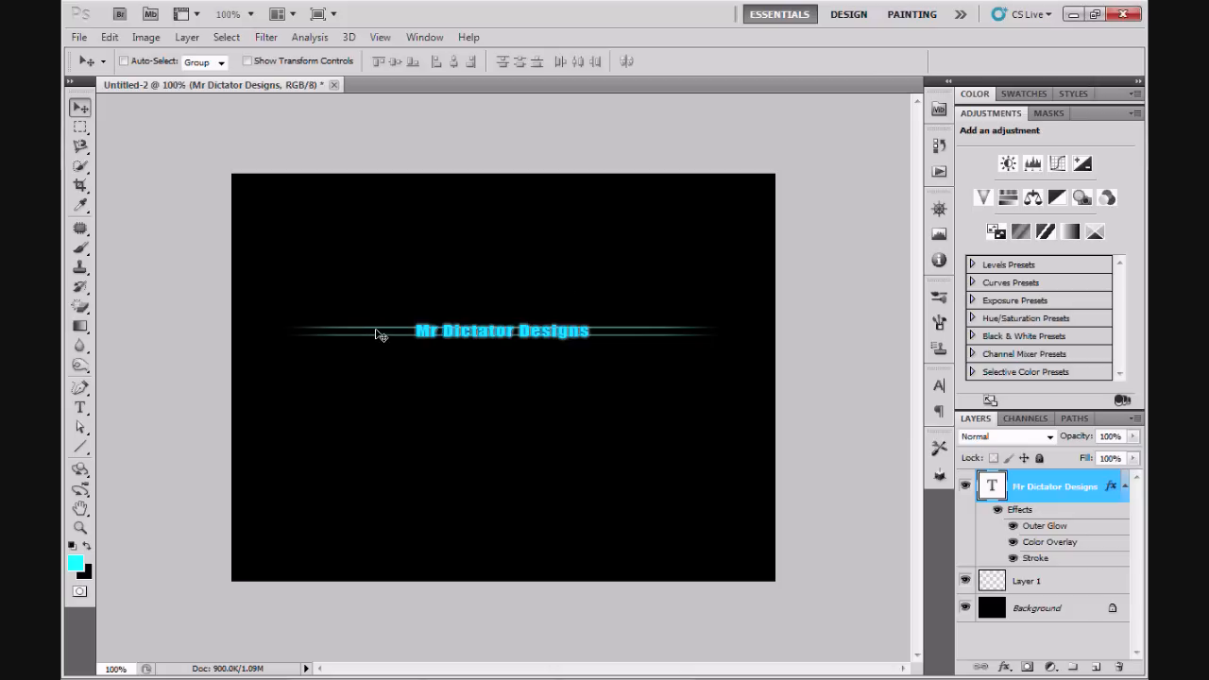
pyautogui.moveTo(374, 340)
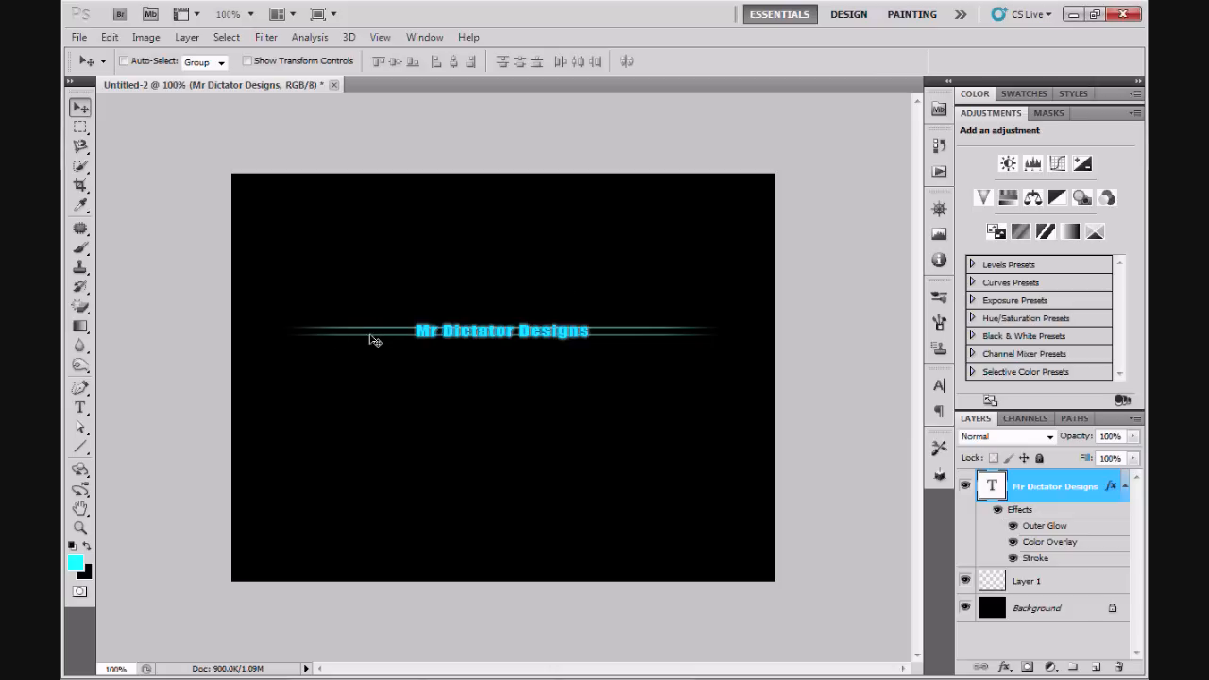
pyautogui.moveTo(483, 361)
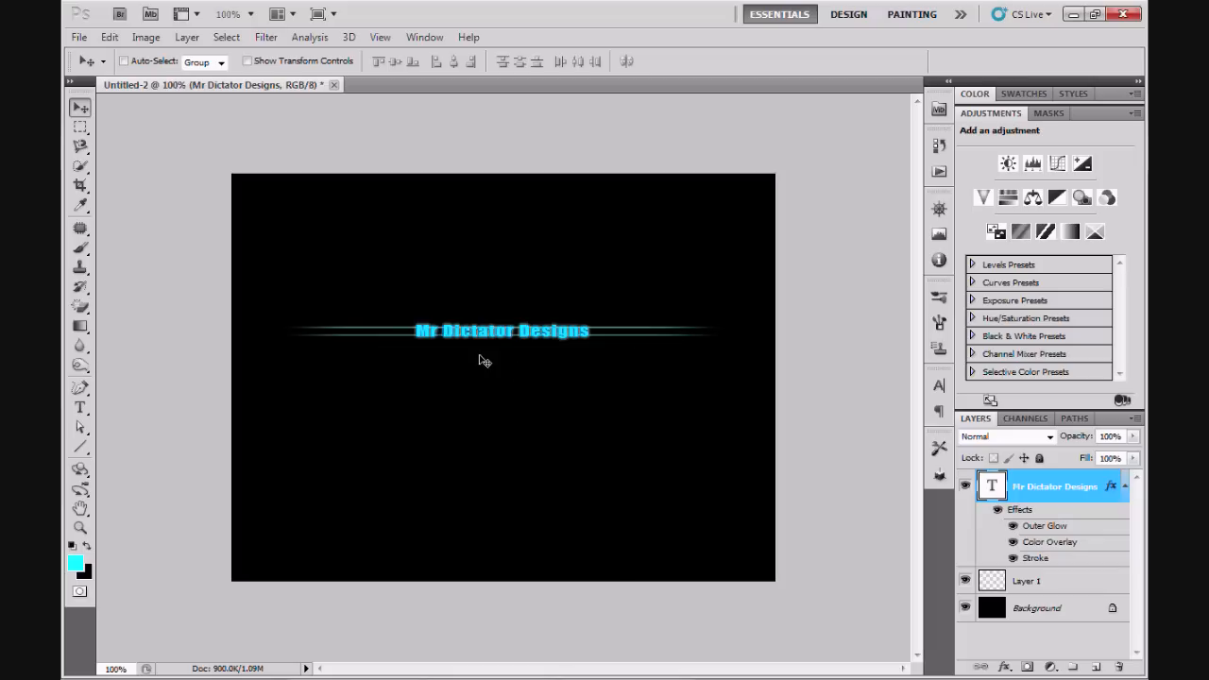
pyautogui.moveTo(498, 368)
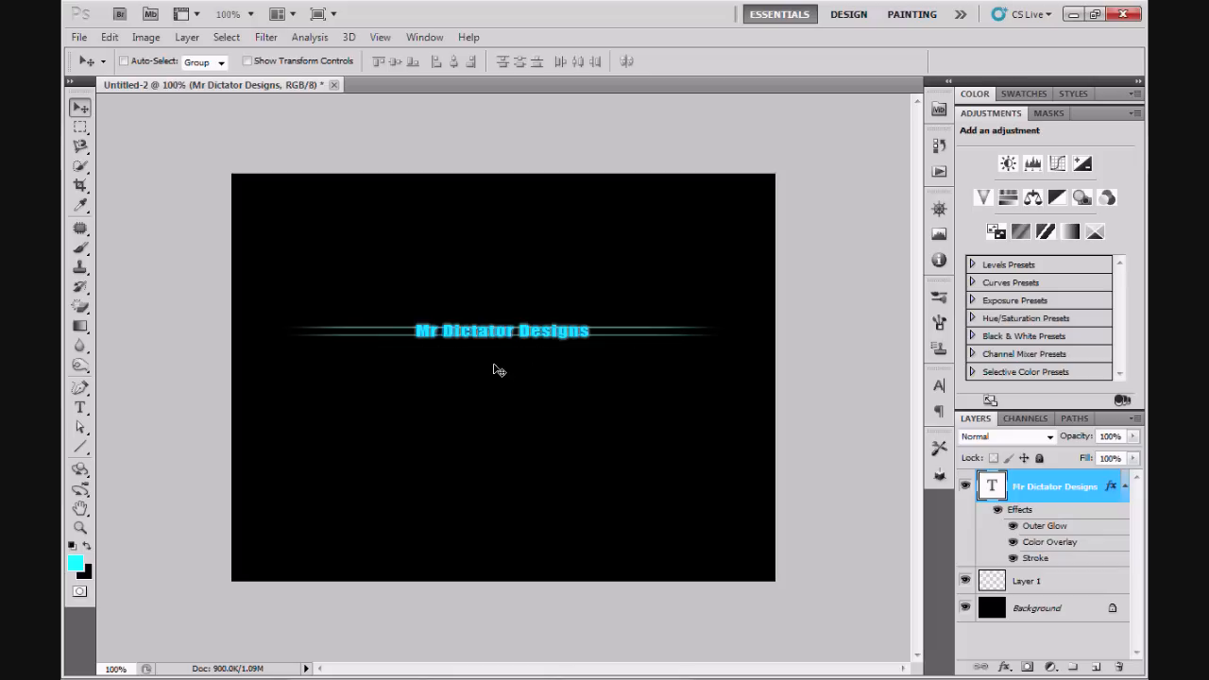
pyautogui.moveTo(436, 349)
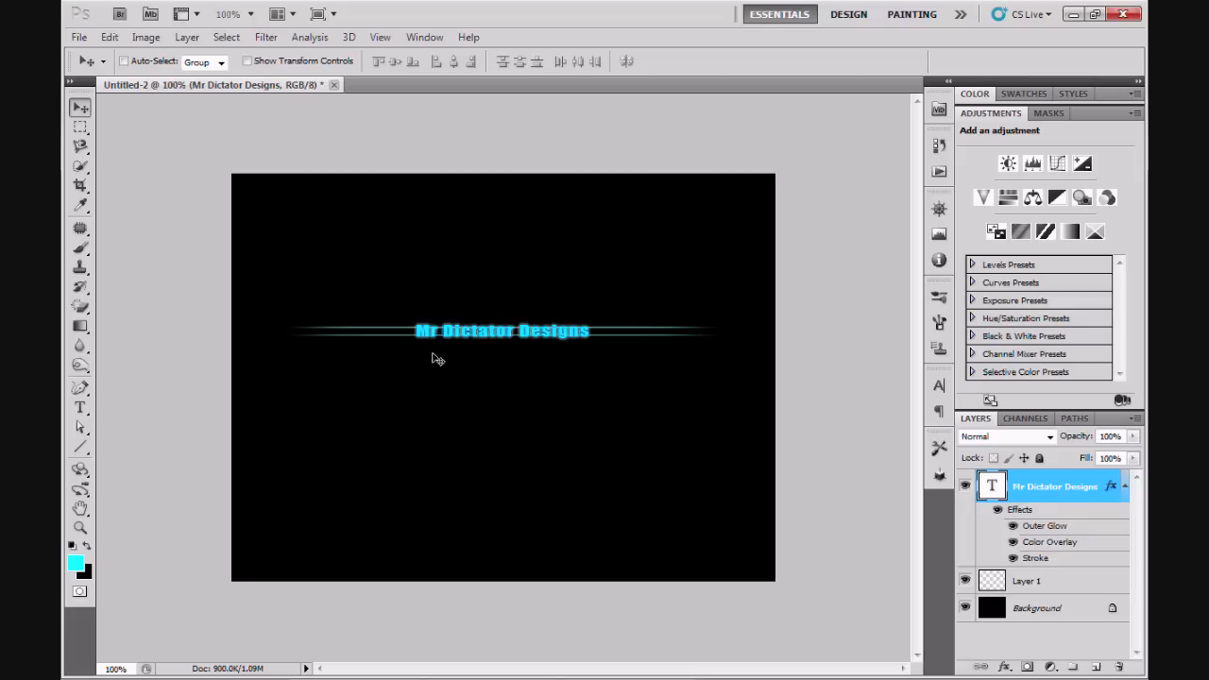
pyautogui.moveTo(510, 366)
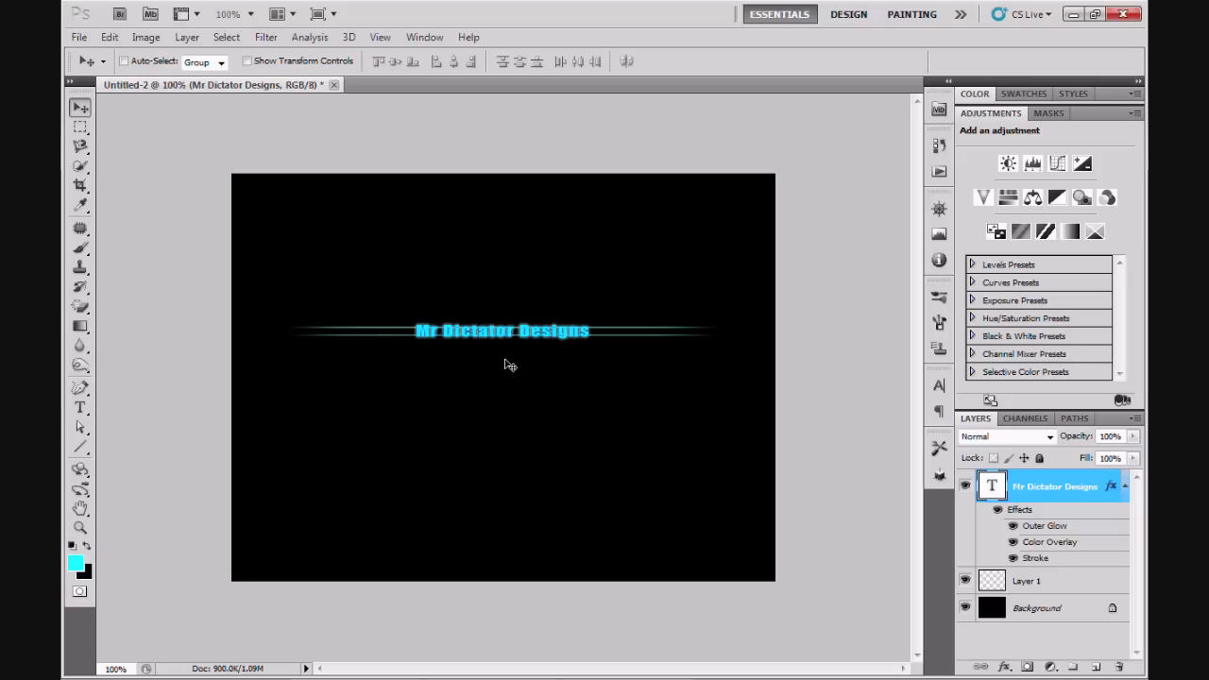
pyautogui.moveTo(476, 332)
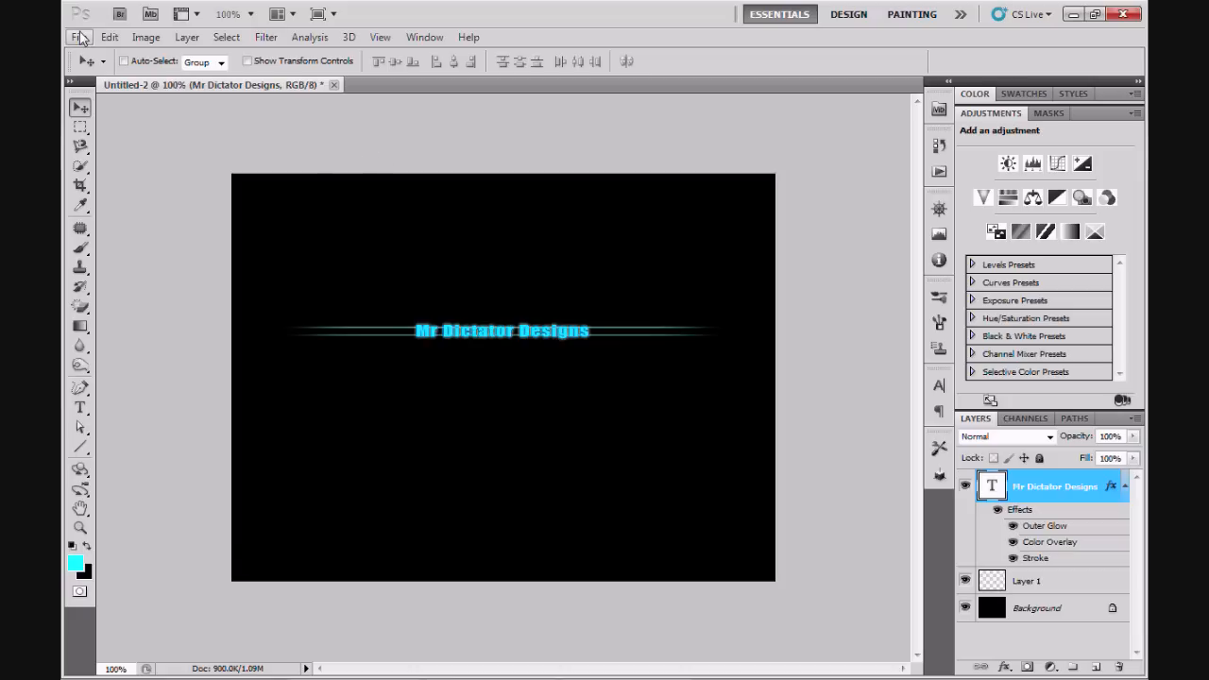
# Step: Back out of the Open dialog reached by mistake from the File menu
pyautogui.click(80, 38)
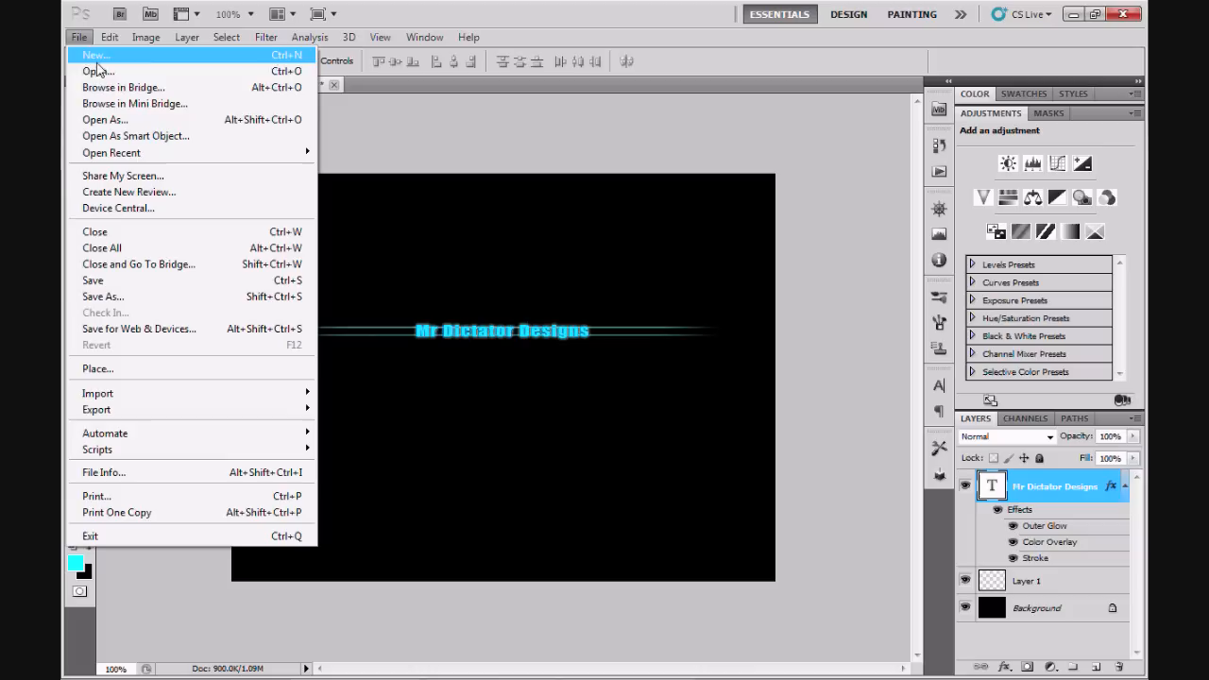
pyautogui.click(98, 71)
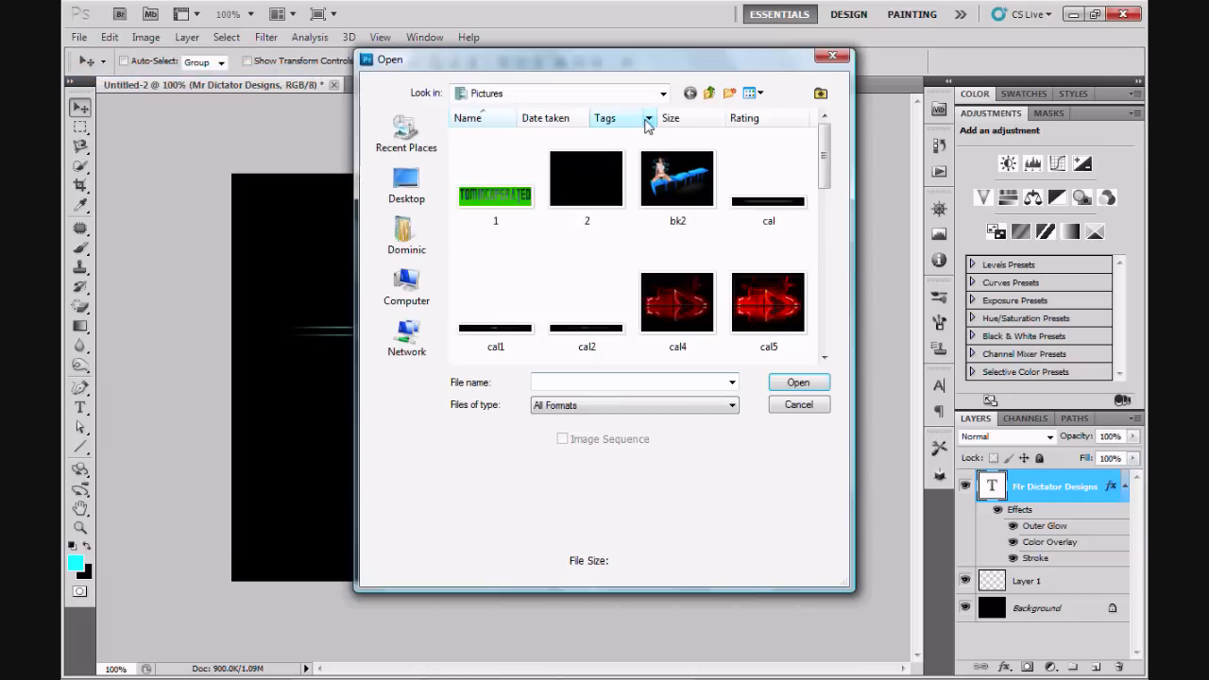
pyautogui.click(797, 405)
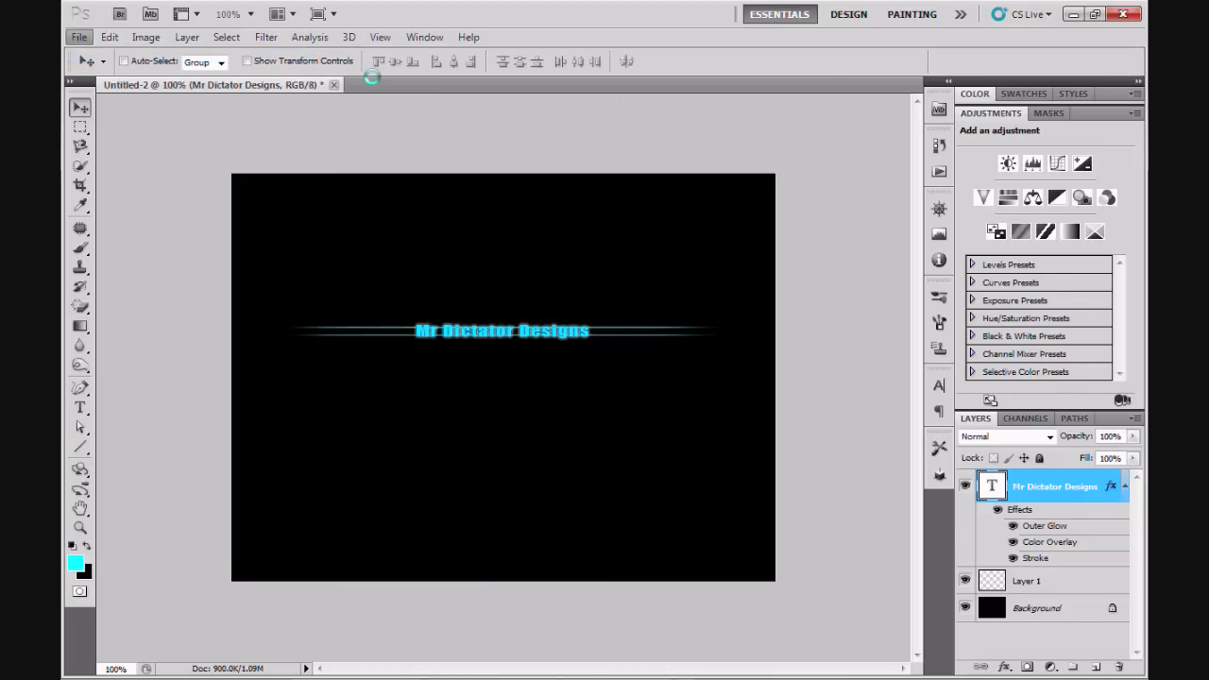
# Step: Create a new Web-preset document sized 1024 x 768 with transparent background contents
pyautogui.click(80, 38)
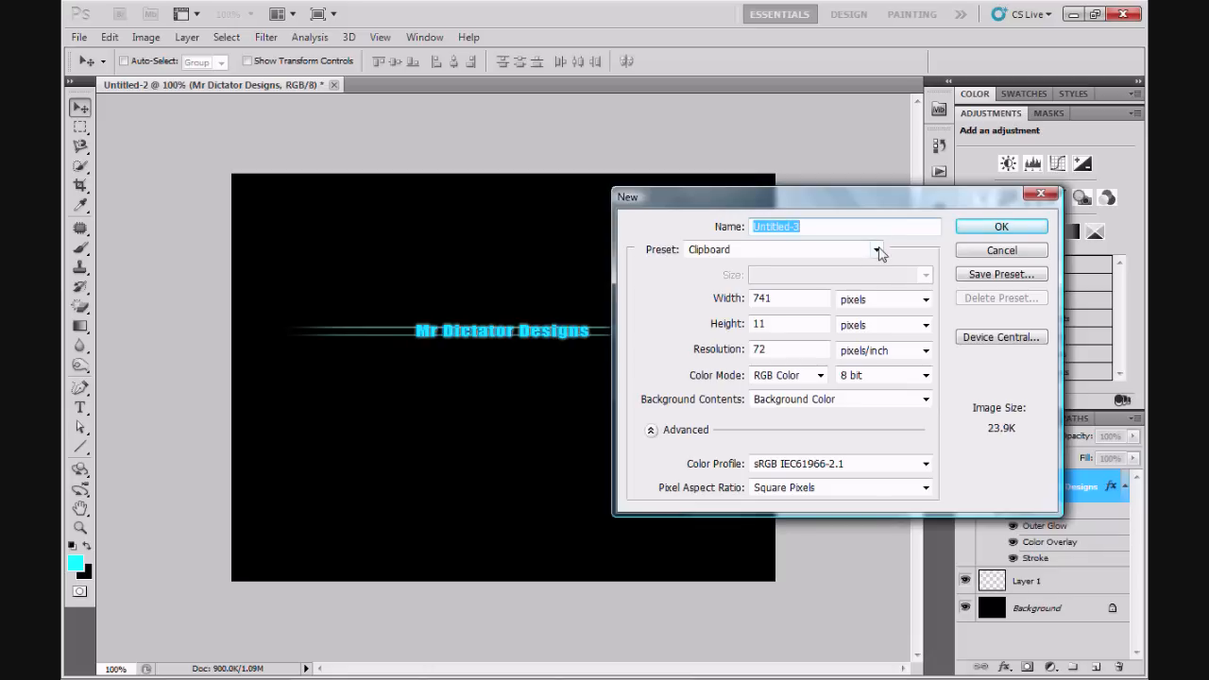
pyautogui.click(876, 249)
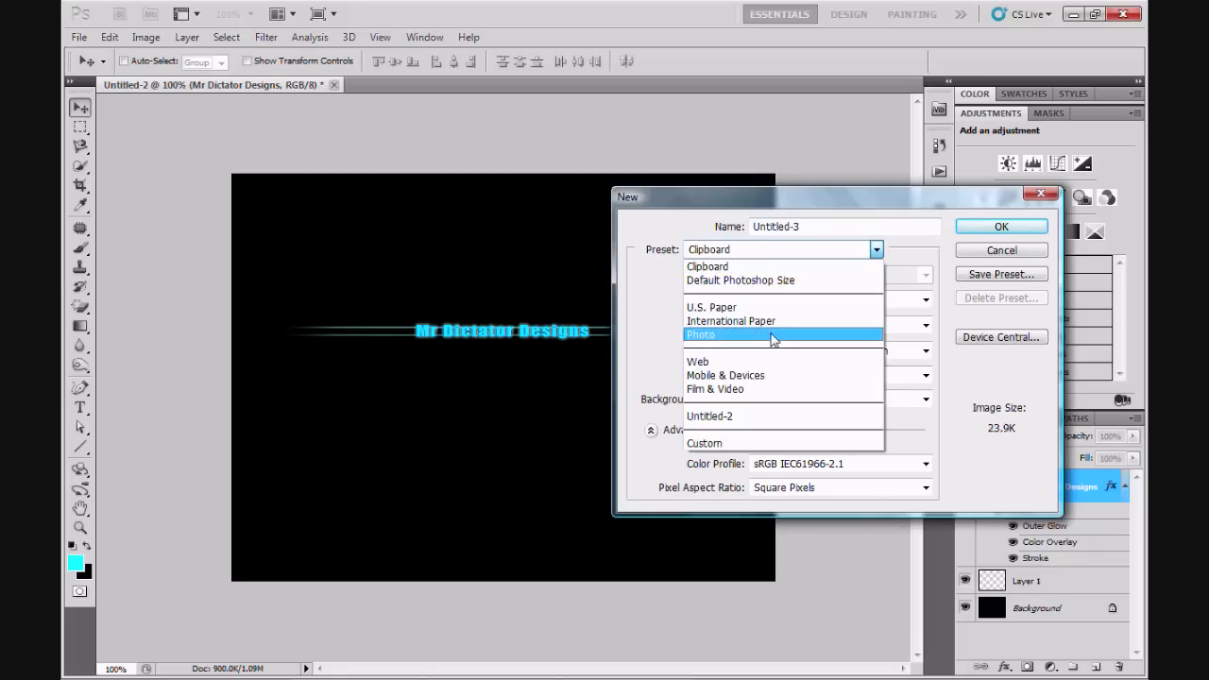
pyautogui.click(697, 363)
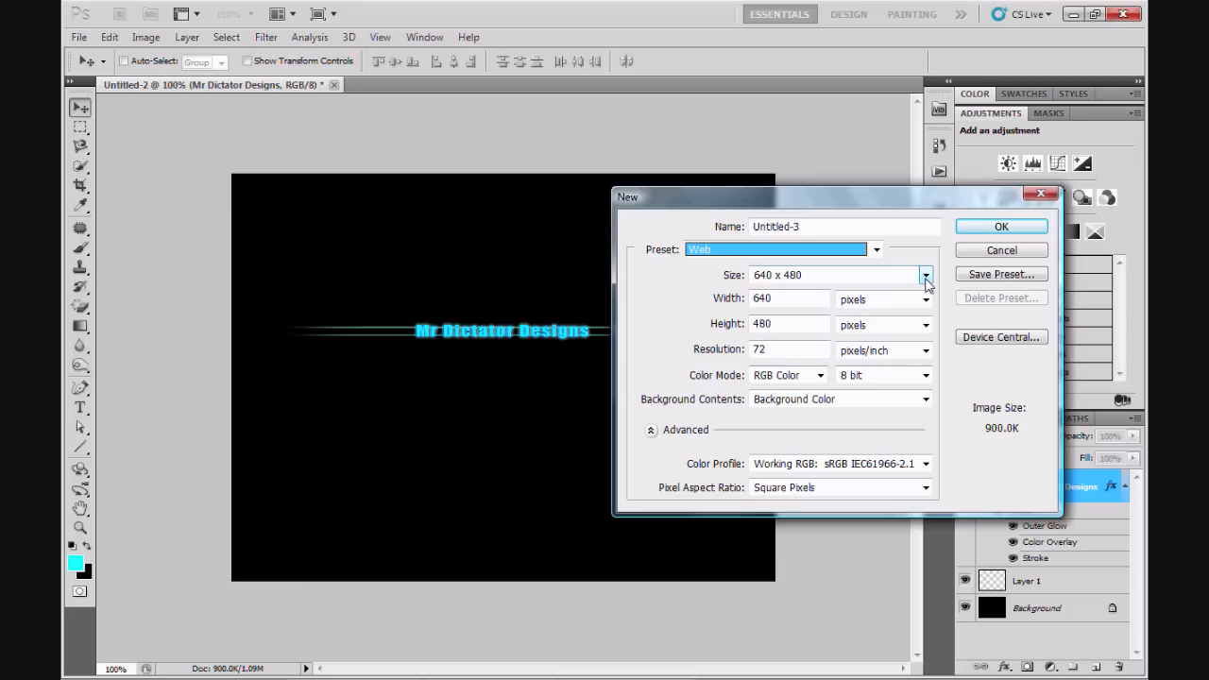
pyautogui.click(925, 276)
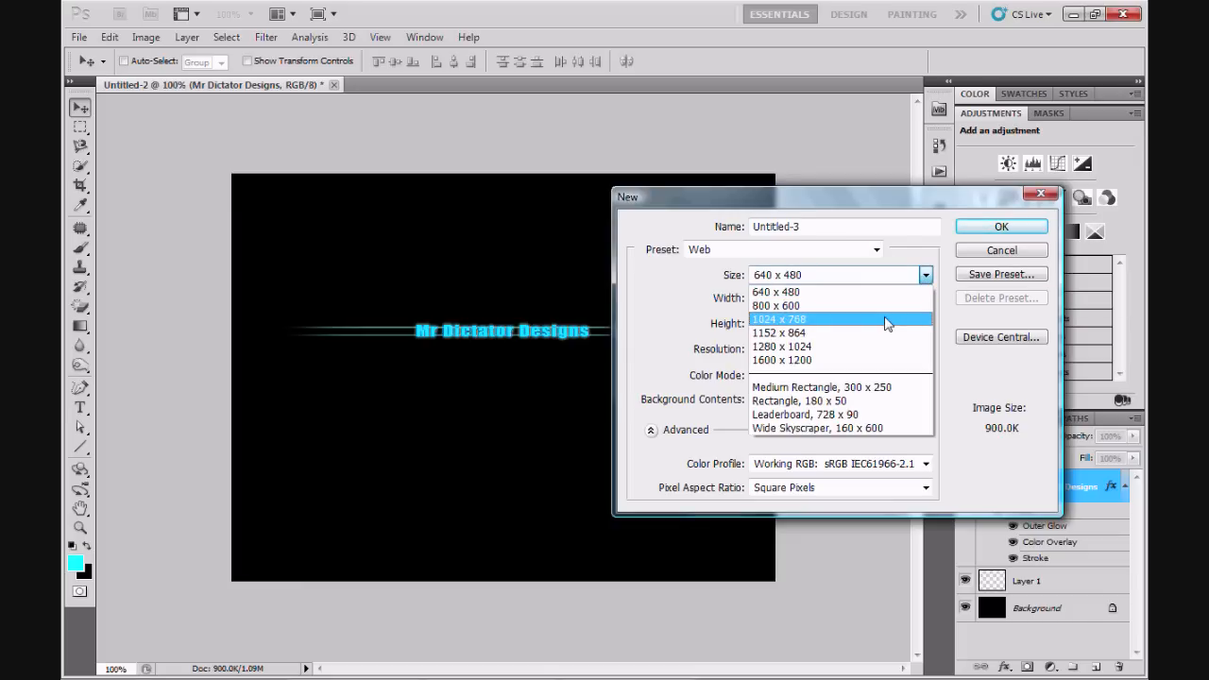
pyautogui.click(778, 317)
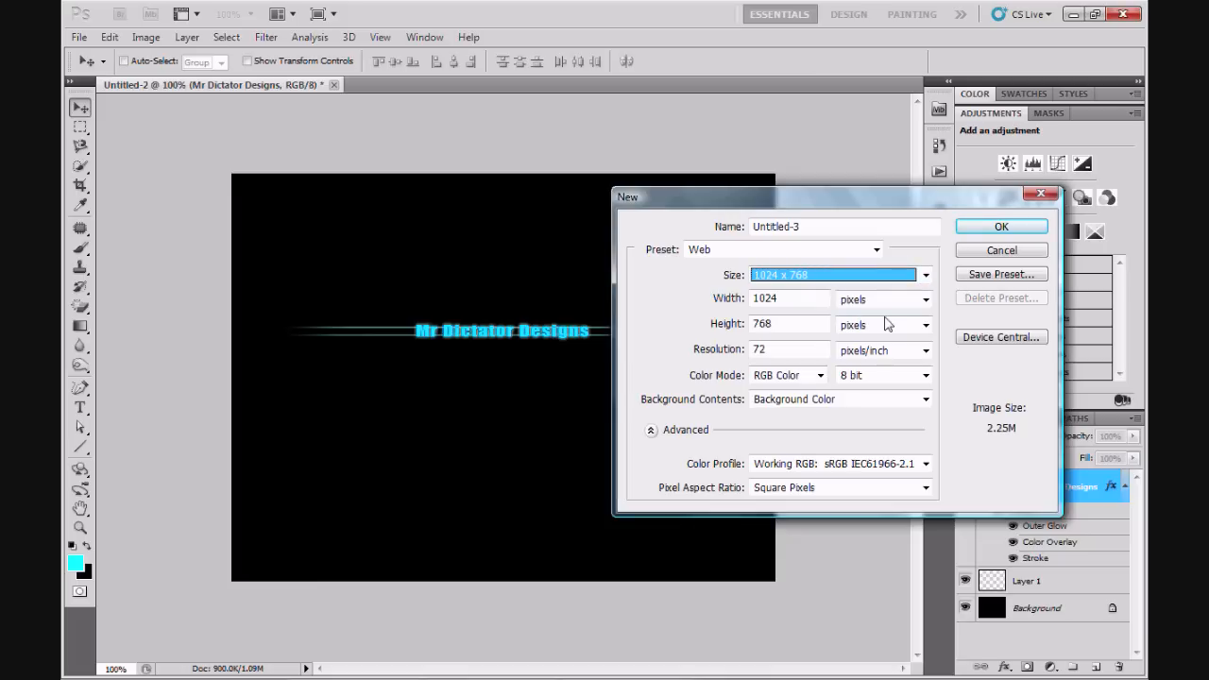
pyautogui.click(926, 398)
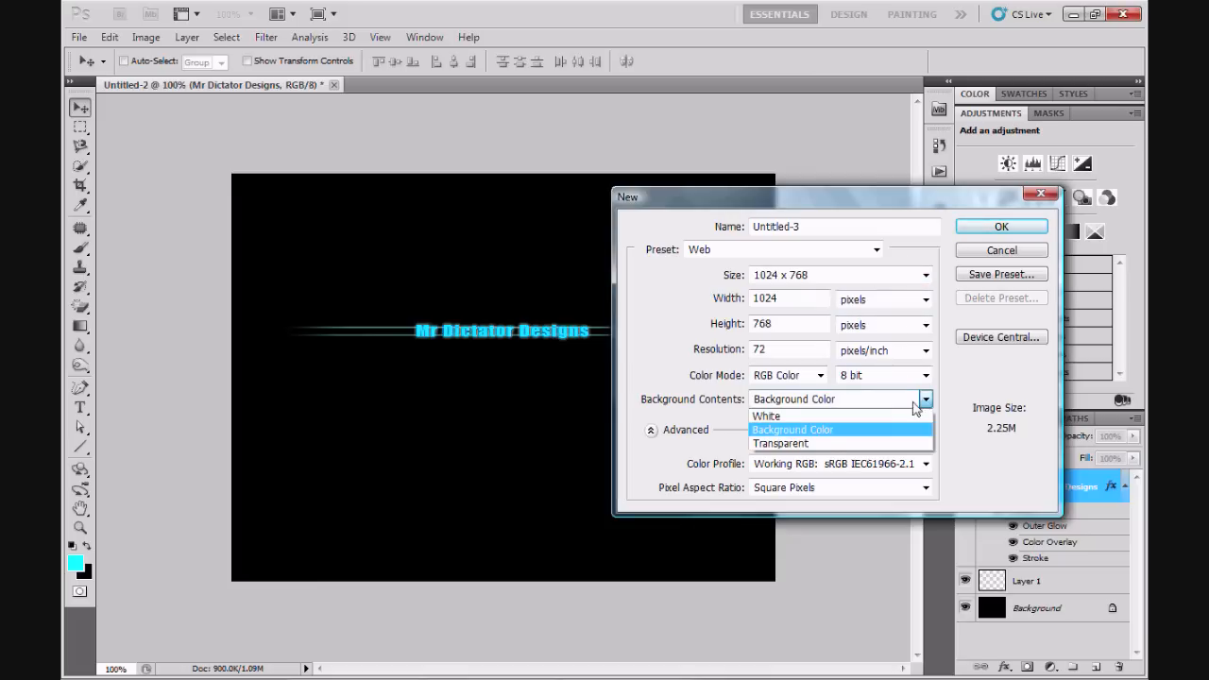
pyautogui.click(780, 442)
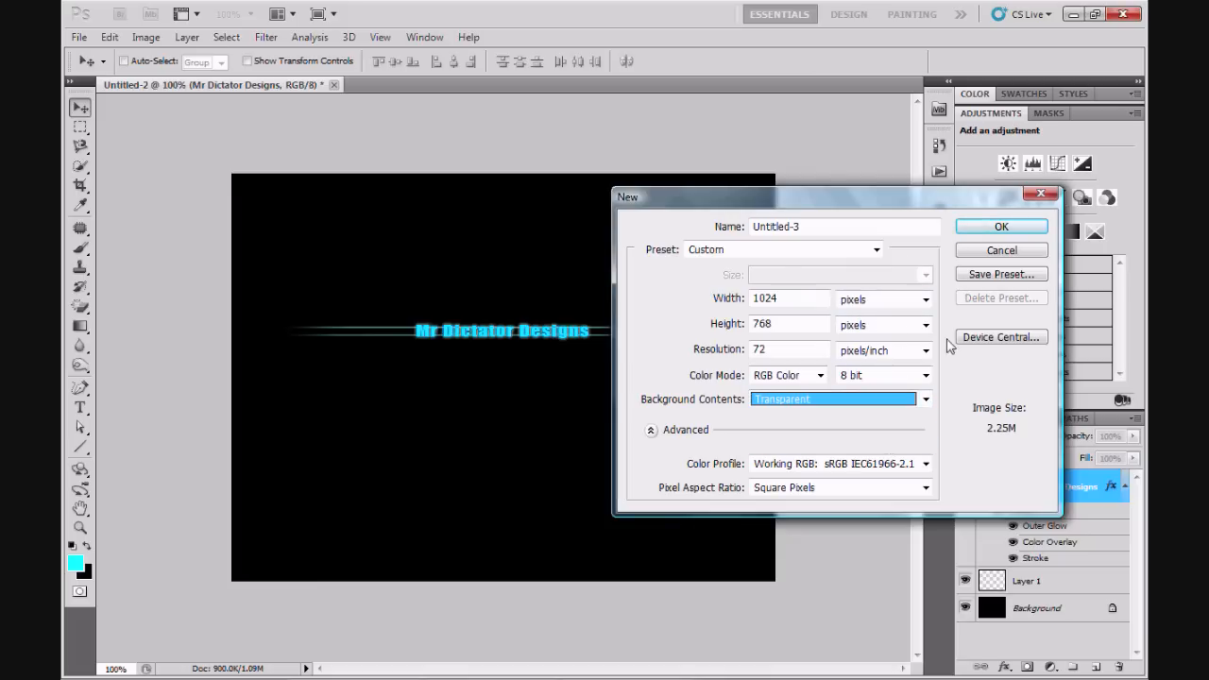
pyautogui.click(1001, 226)
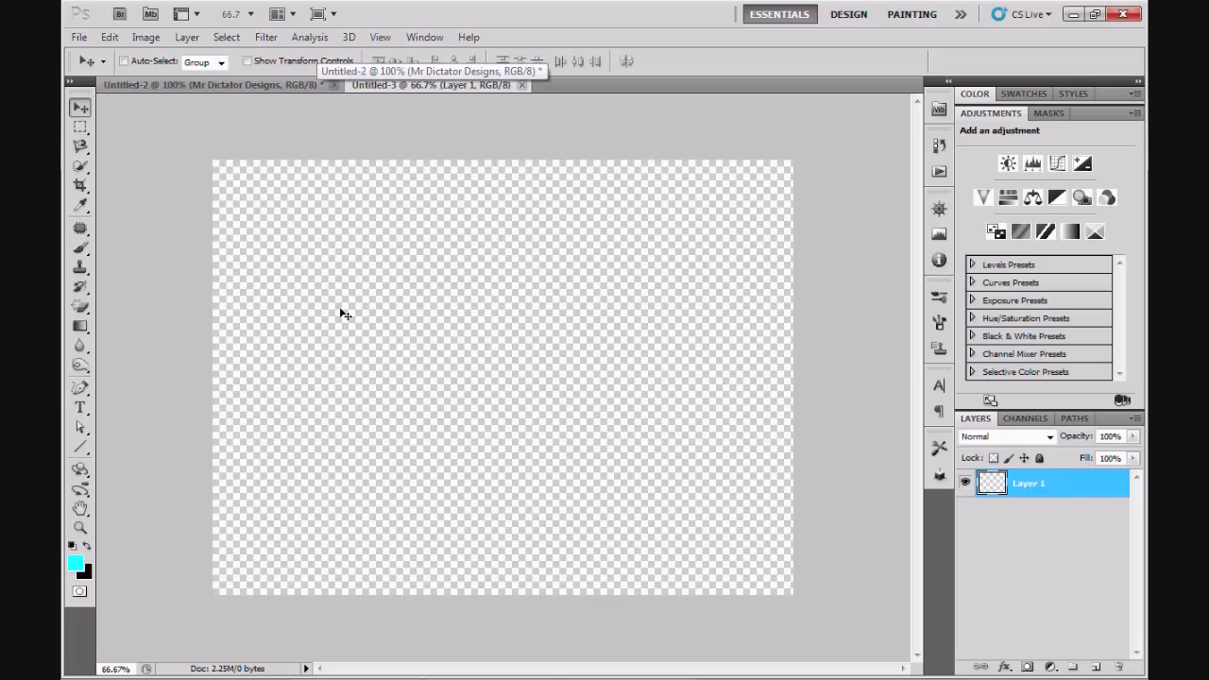
pyautogui.moveTo(242, 198)
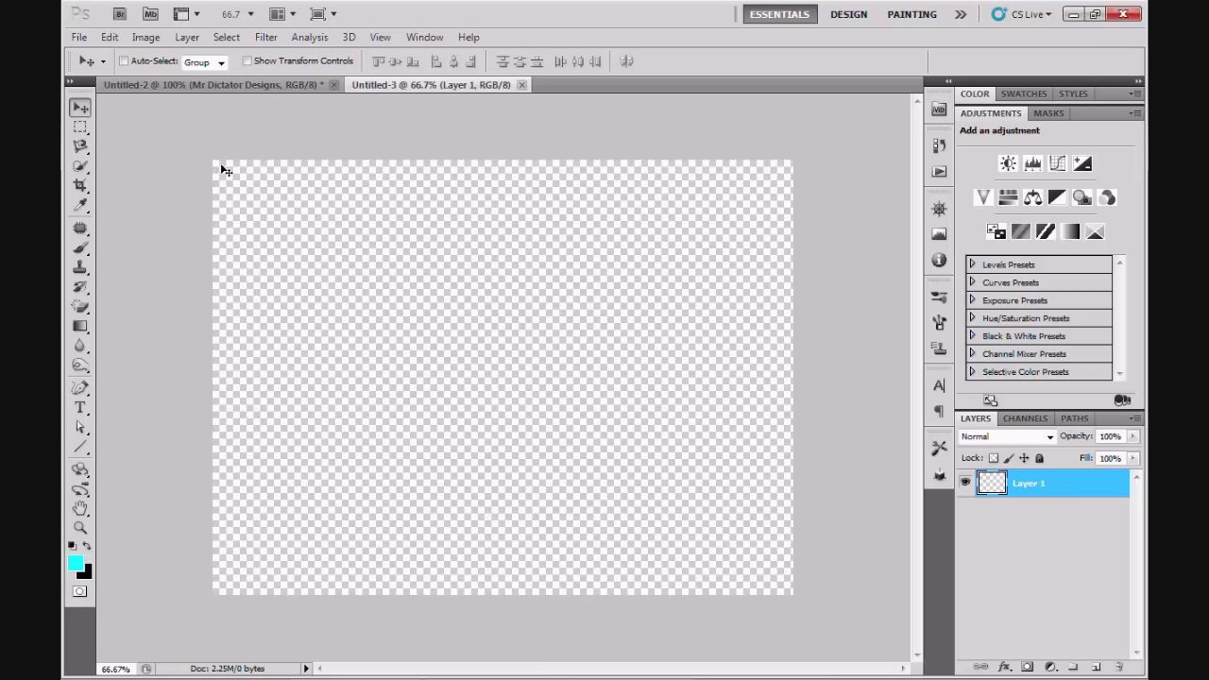
pyautogui.moveTo(283, 279)
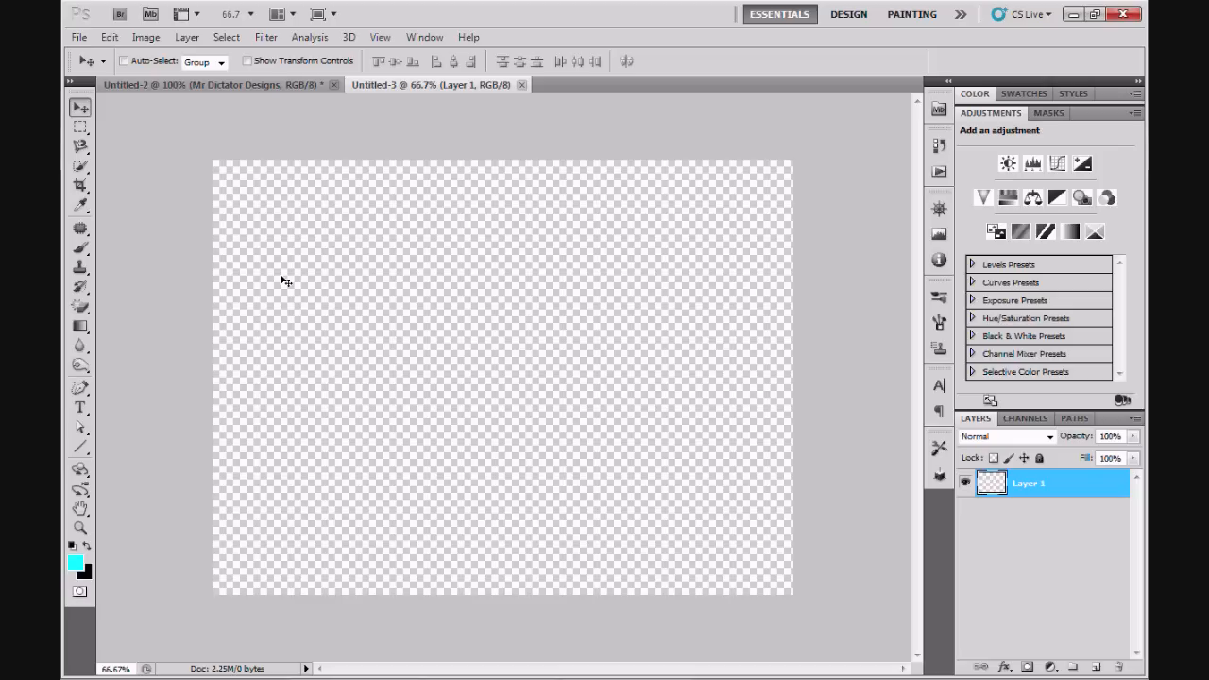
pyautogui.moveTo(168, 246)
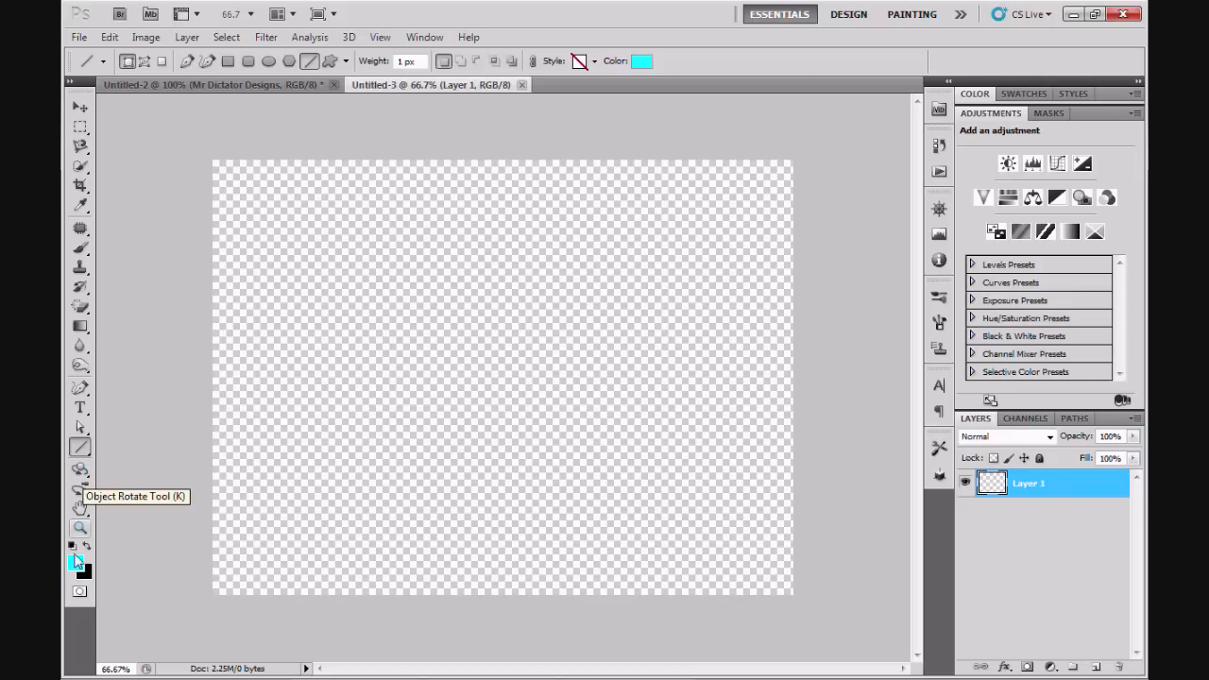
pyautogui.moveTo(77, 565)
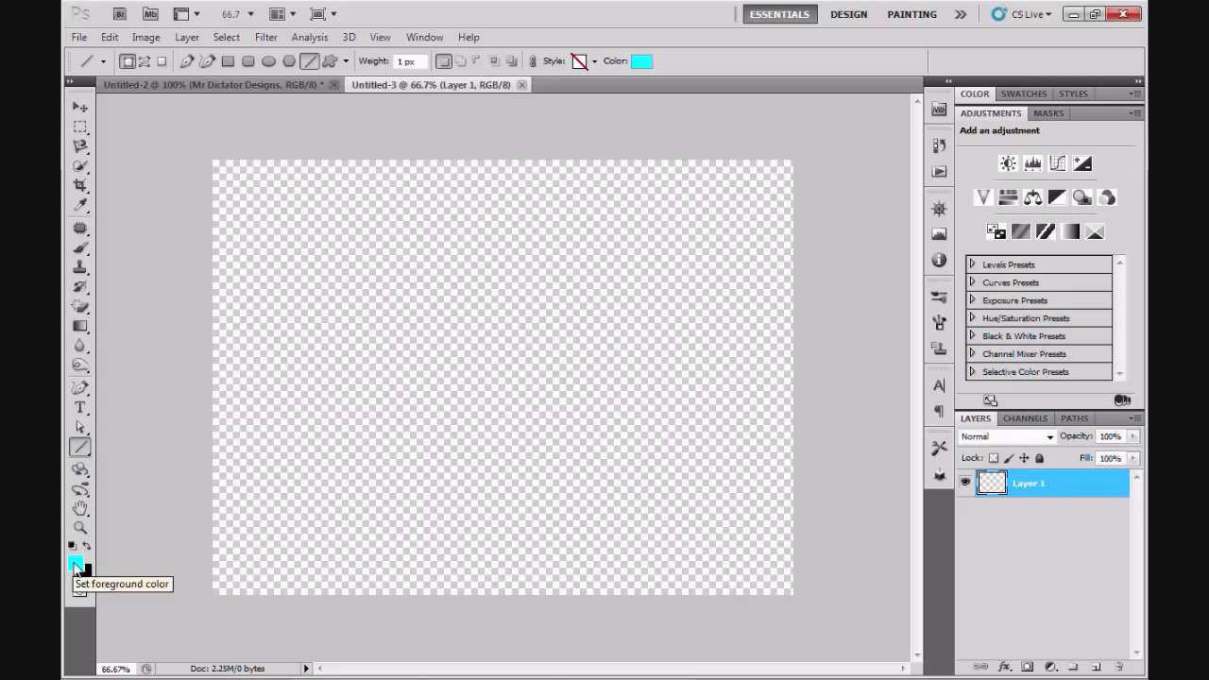
pyautogui.moveTo(652, 70)
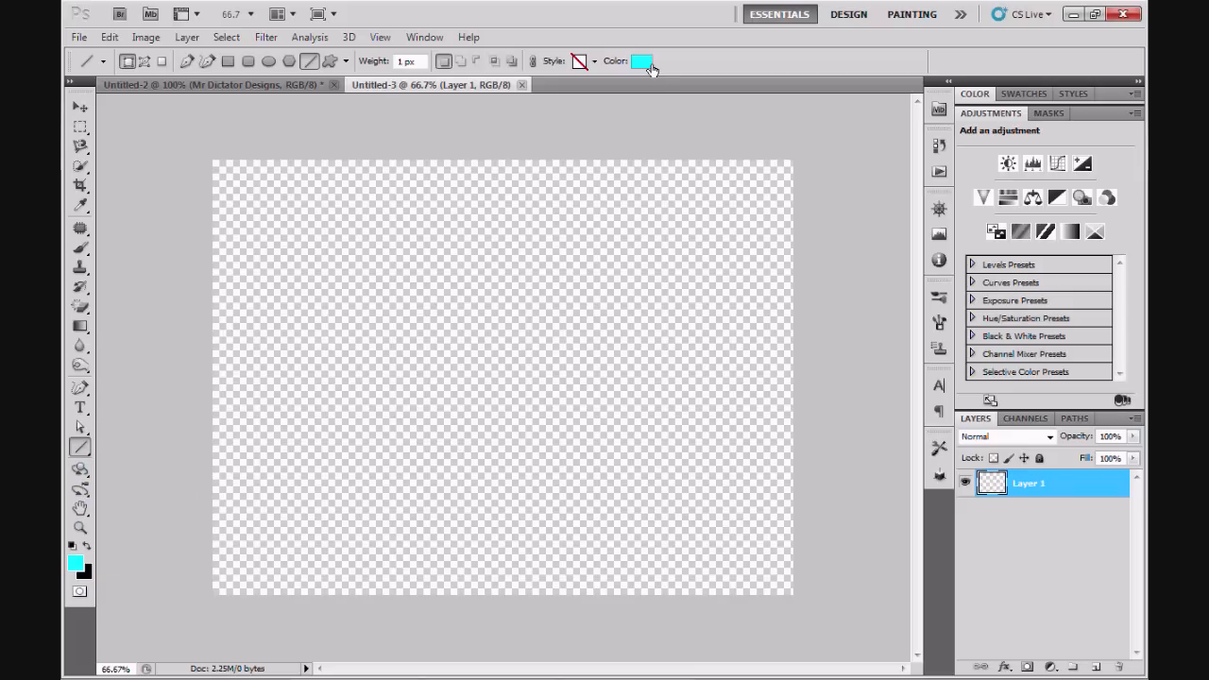
pyautogui.moveTo(642, 64)
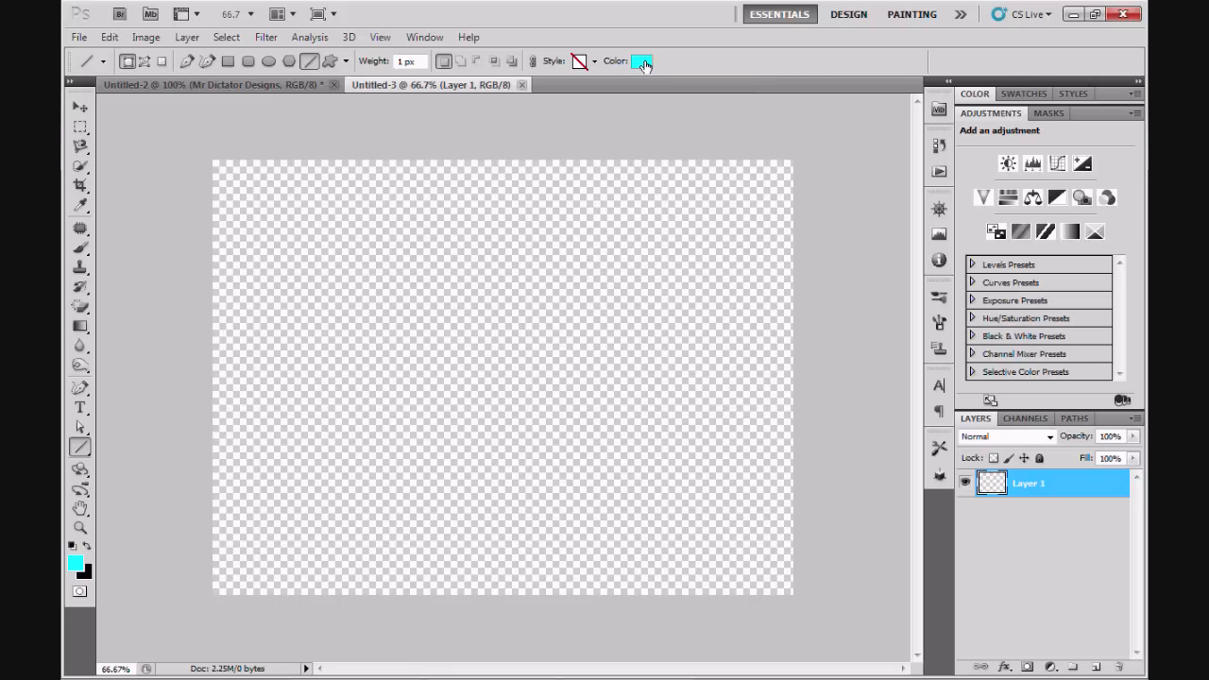
# Step: Check the existing cyan line colour in the Color Picker and keep it
pyautogui.click(642, 60)
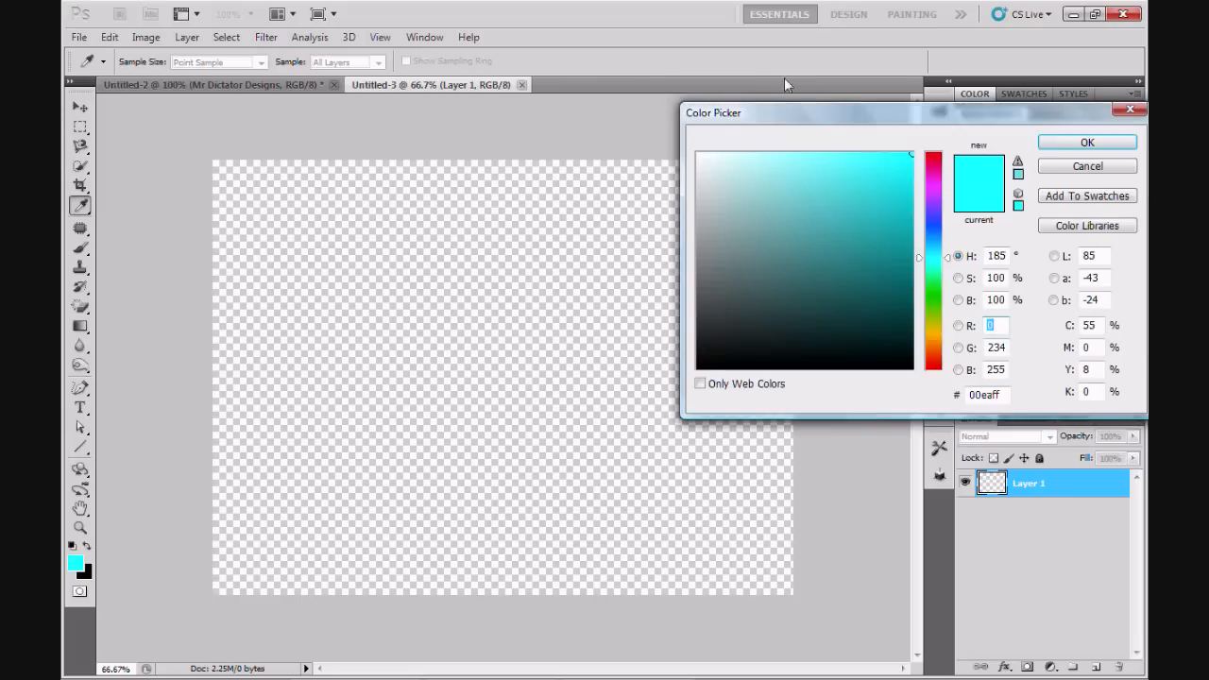
pyautogui.moveTo(922, 263)
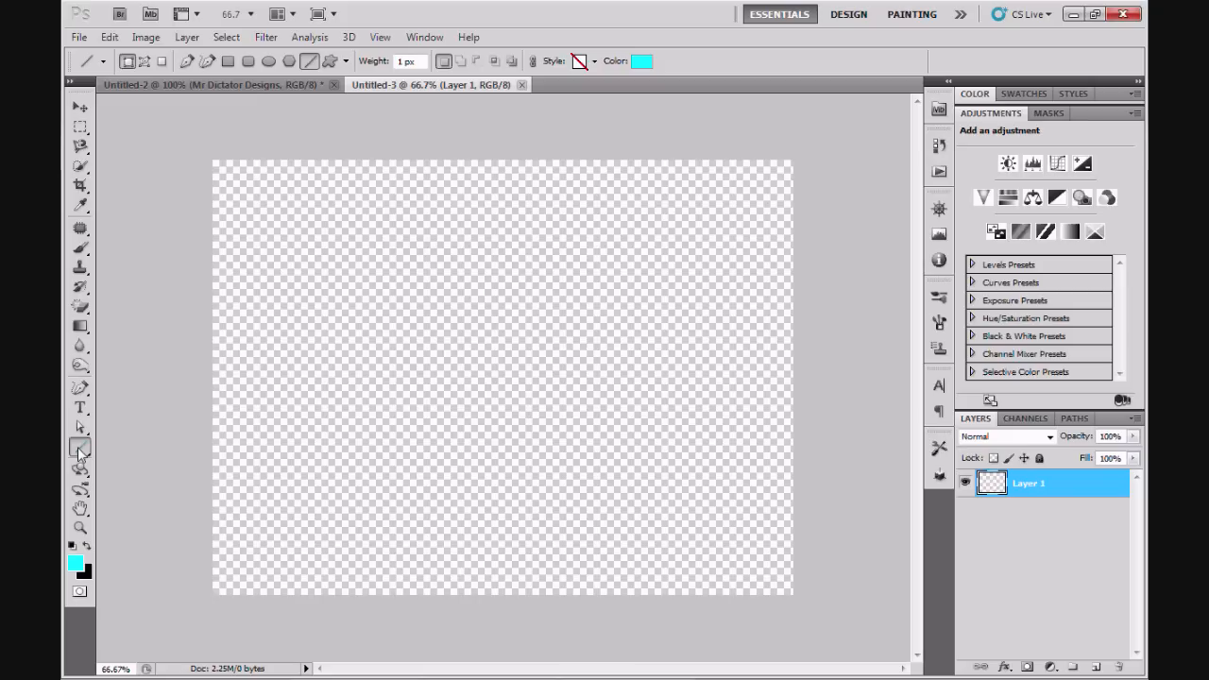
# Step: Draw a thin 1 px horizontal line across the canvas with the Line tool
pyautogui.click(80, 449)
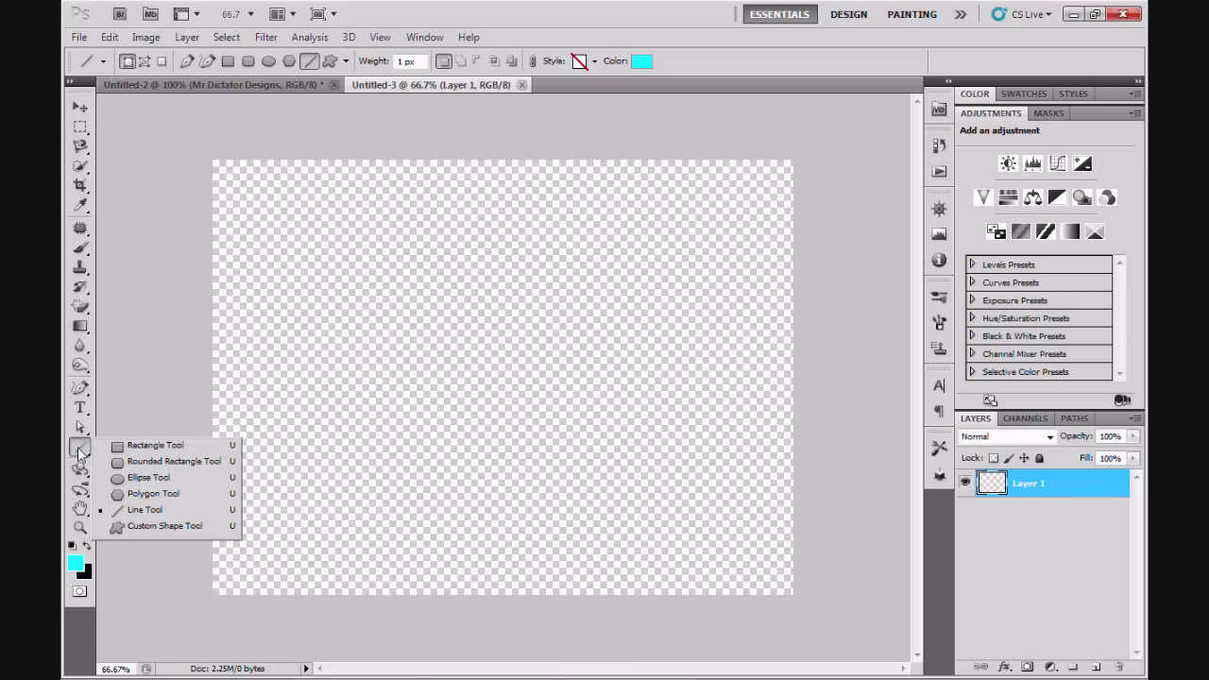
pyautogui.click(144, 510)
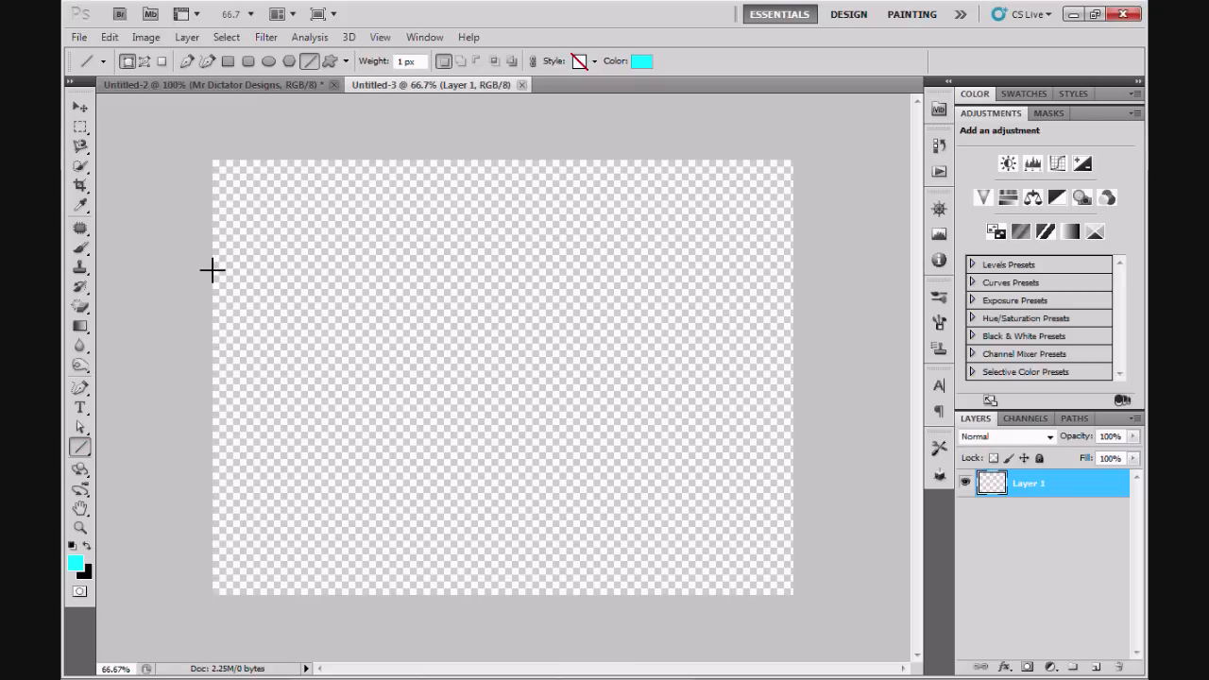
pyautogui.moveTo(211, 272); pyautogui.dragTo(850, 211)
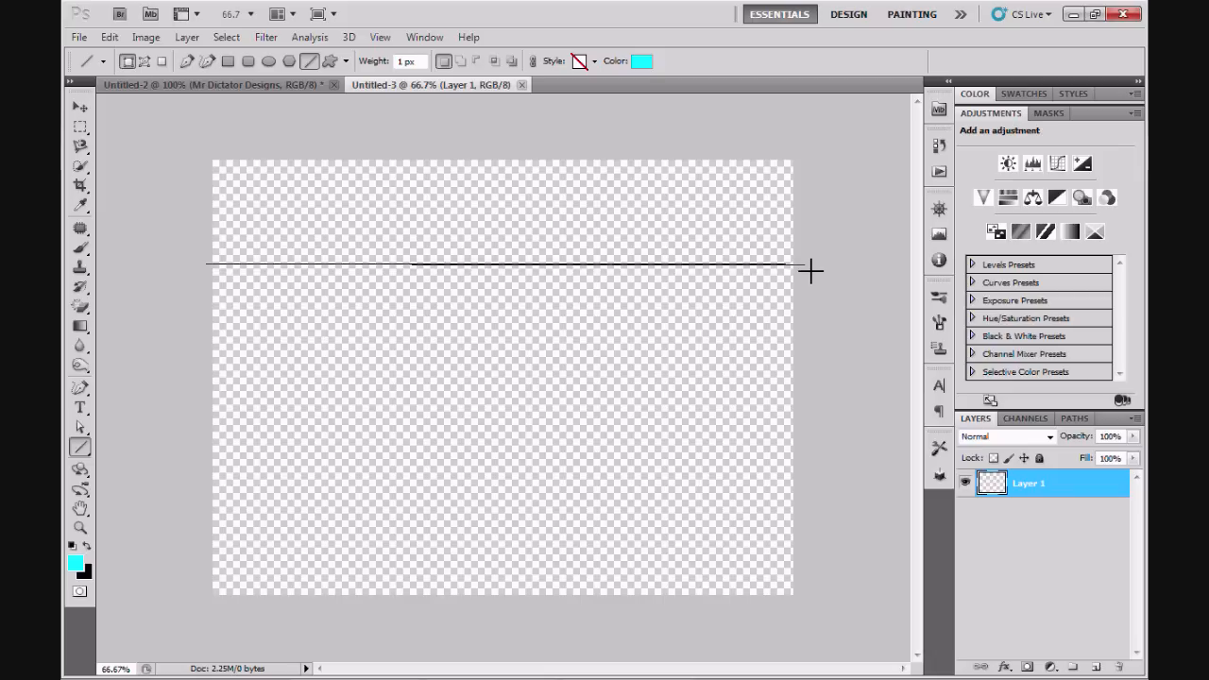
pyautogui.moveTo(208, 265); pyautogui.dragTo(803, 264)
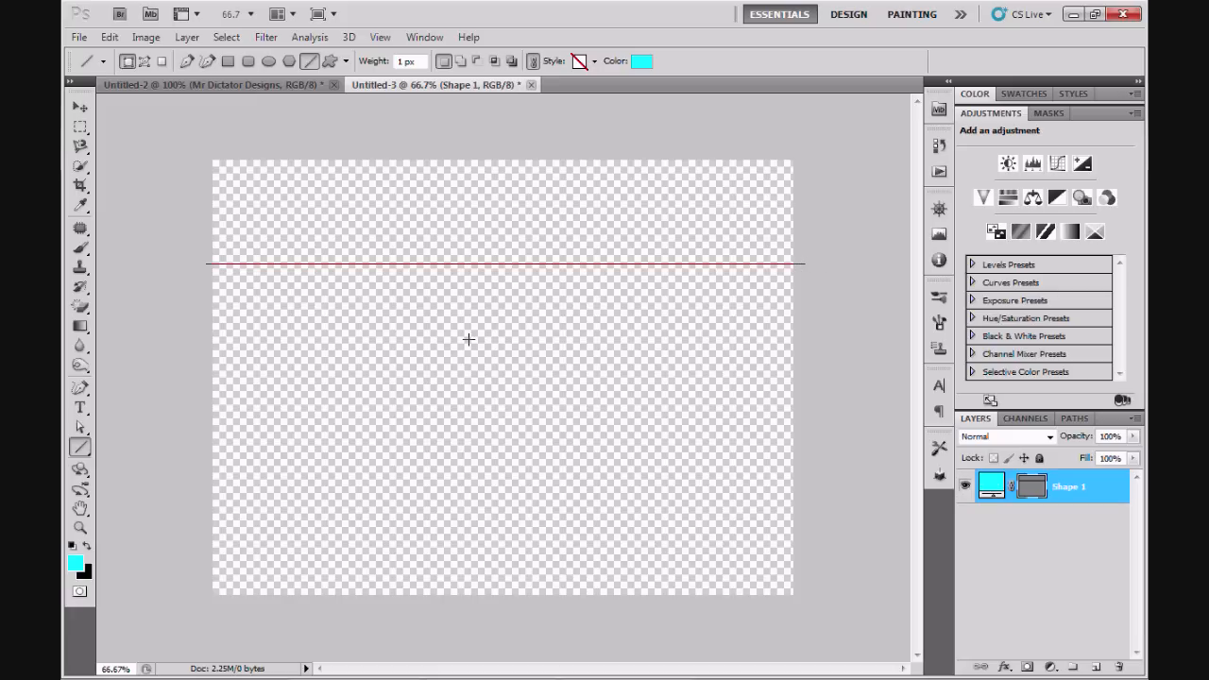
pyautogui.moveTo(449, 268)
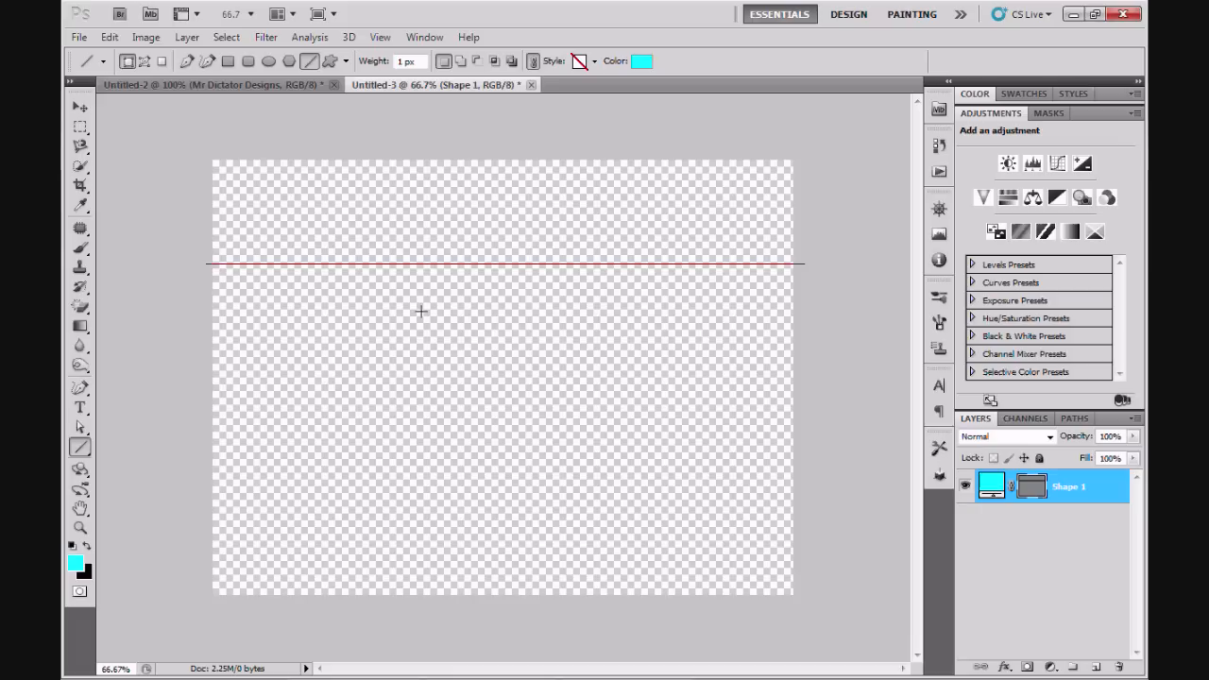
pyautogui.moveTo(215, 283)
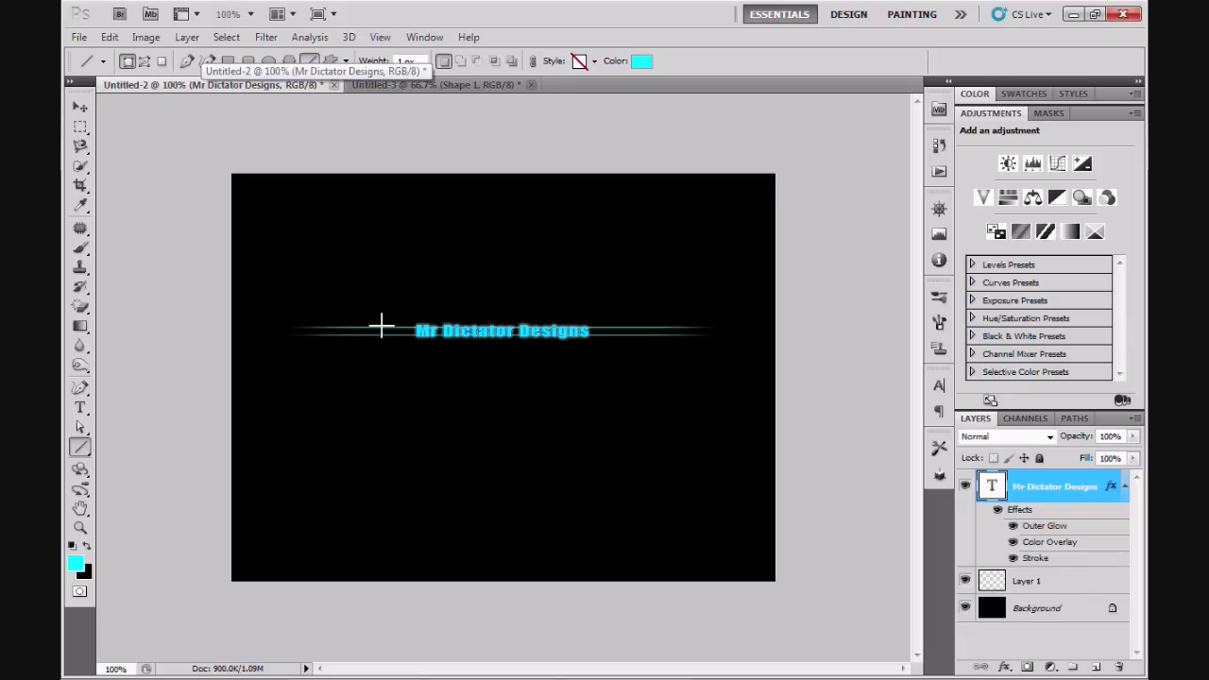
pyautogui.moveTo(378, 341)
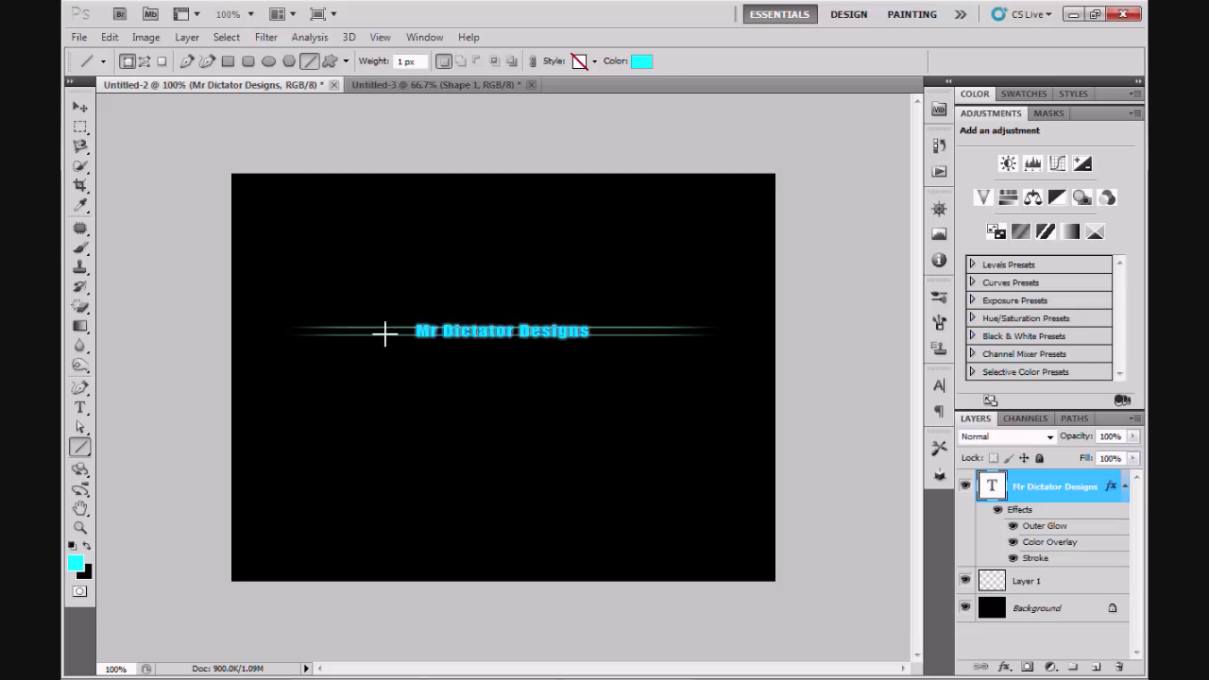
# Step: Draw a second line parallel to the first to form a double-line divider
pyautogui.click(435, 85)
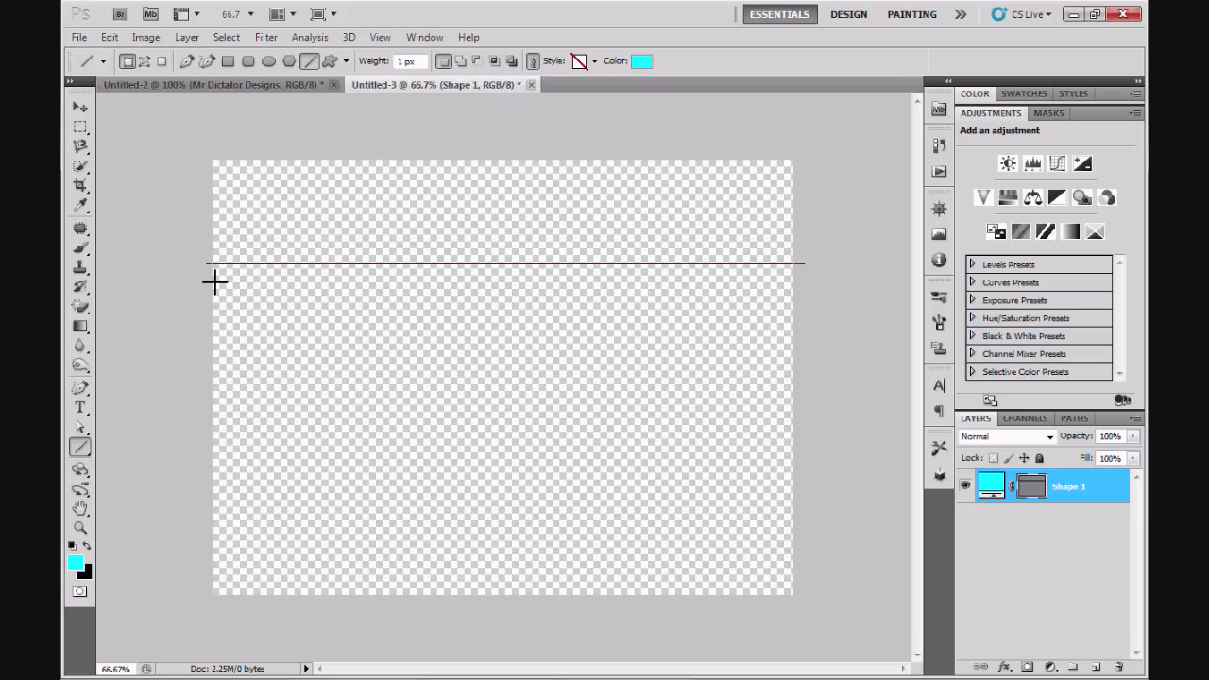
pyautogui.moveTo(215, 280); pyautogui.dragTo(697, 279)
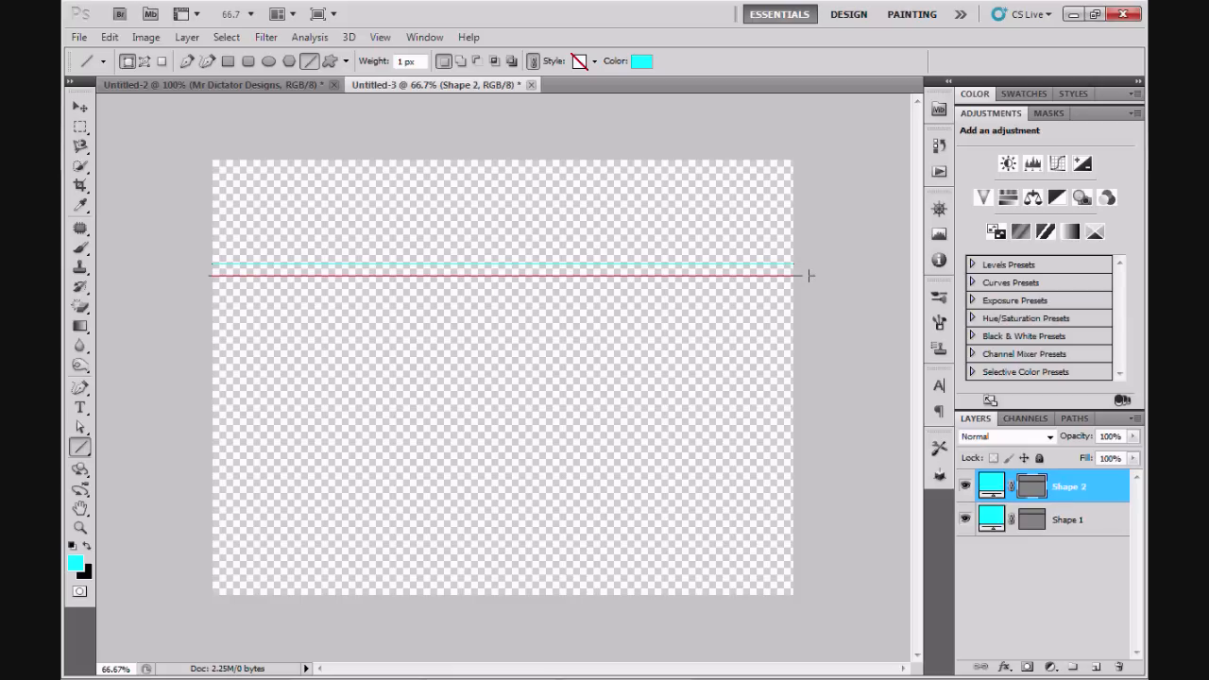
pyautogui.moveTo(814, 321)
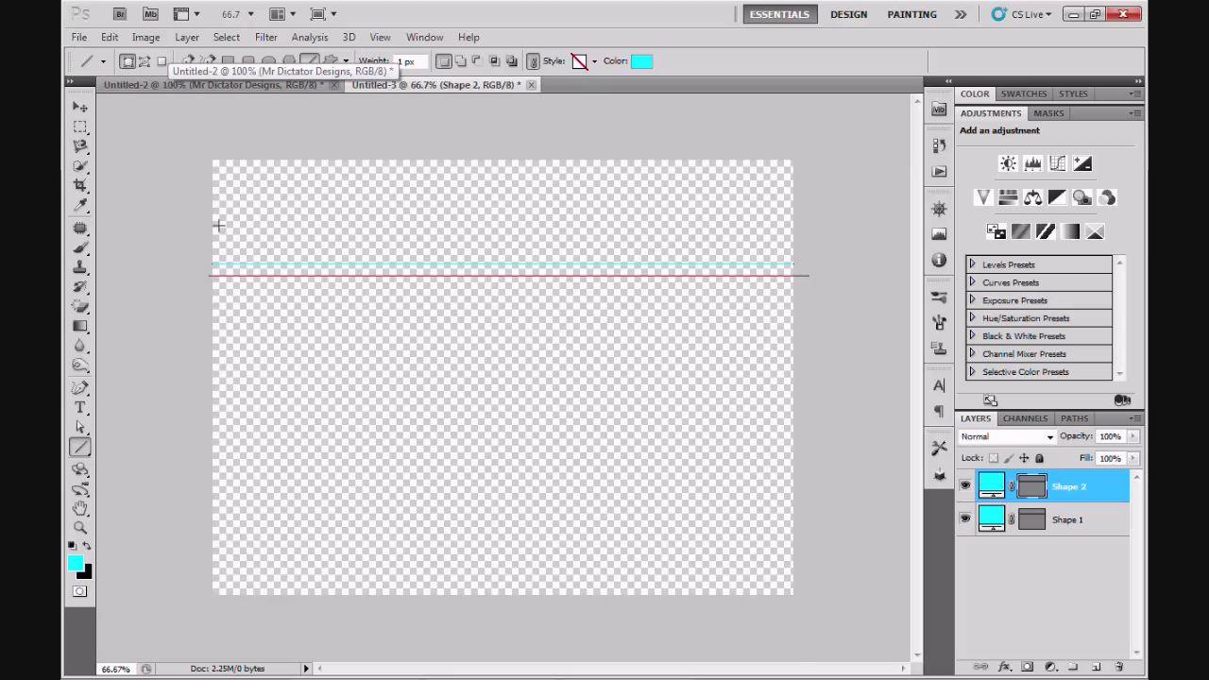
pyautogui.moveTo(463, 314)
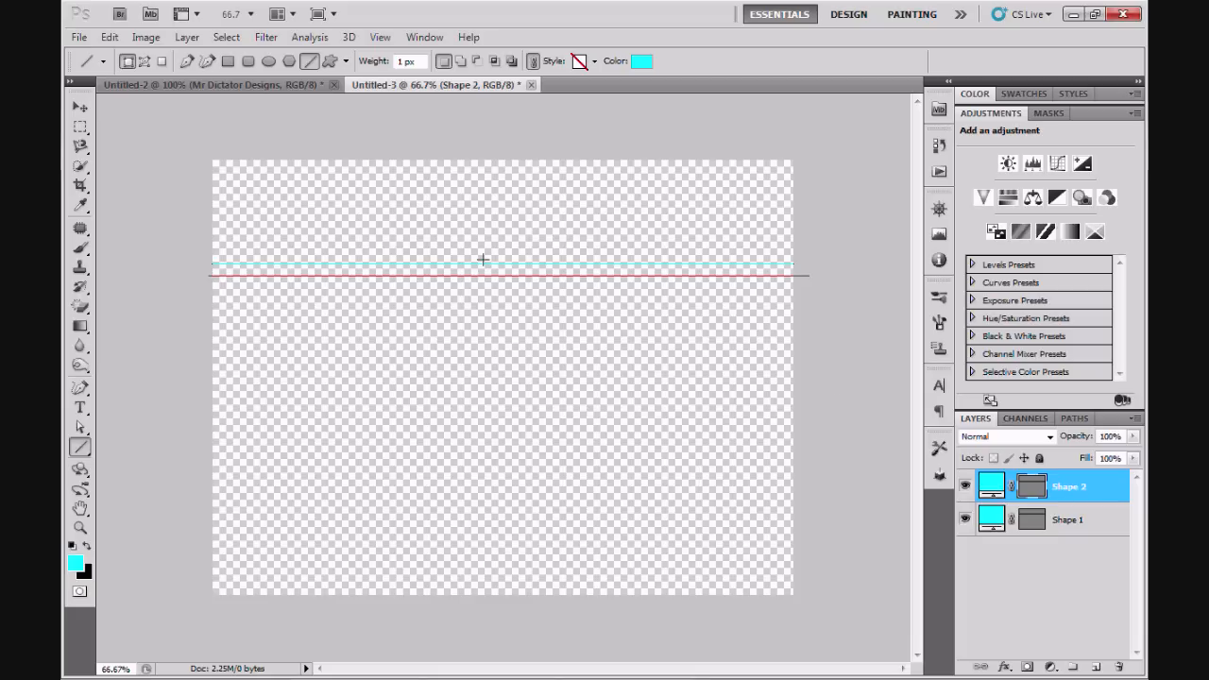
# Step: Save the divider as a JPEG file named divider1
pyautogui.click(80, 38)
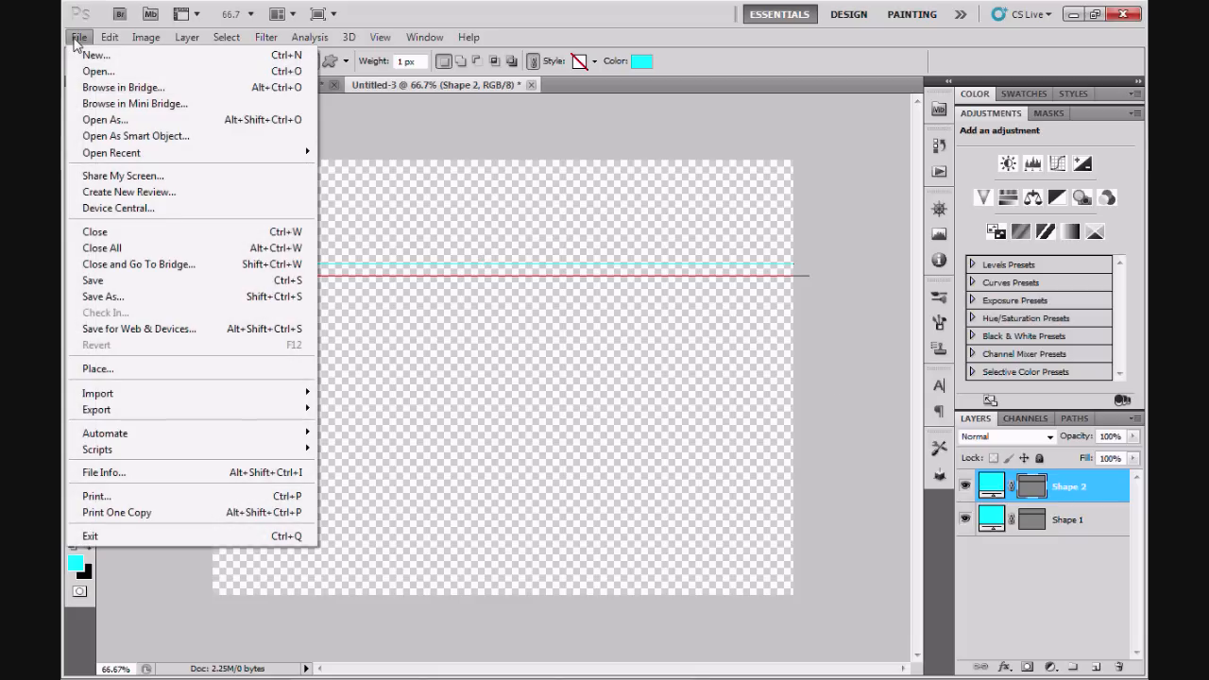
pyautogui.moveTo(102, 295)
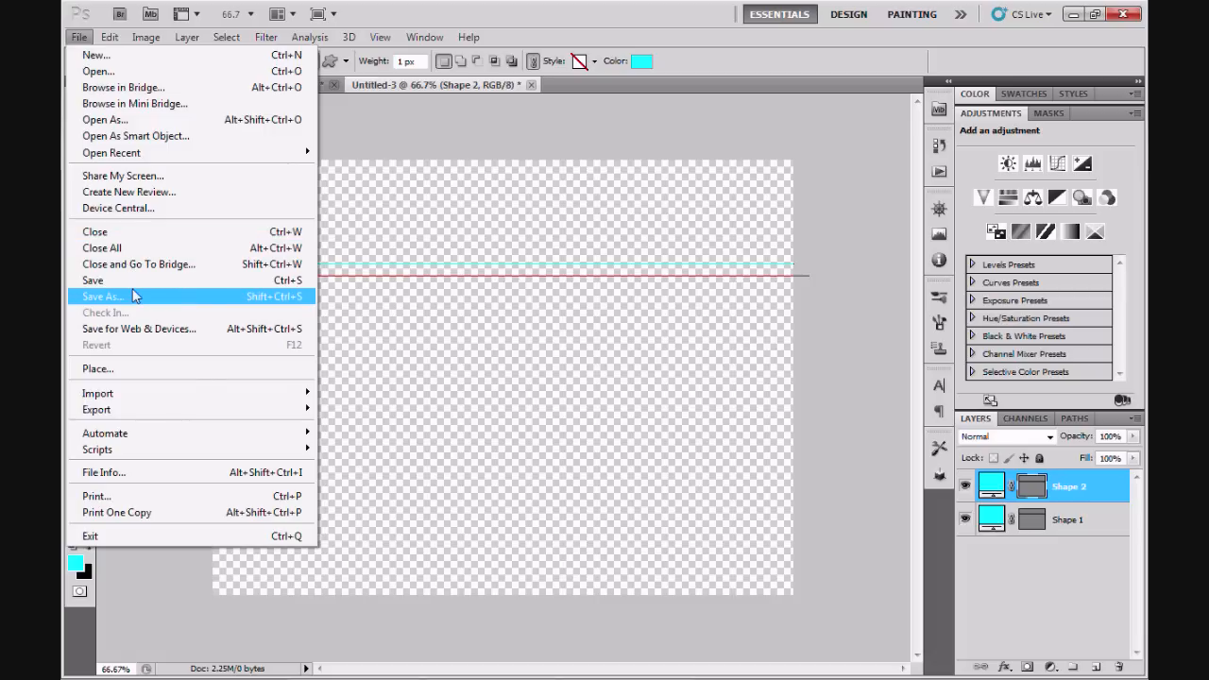
pyautogui.click(102, 294)
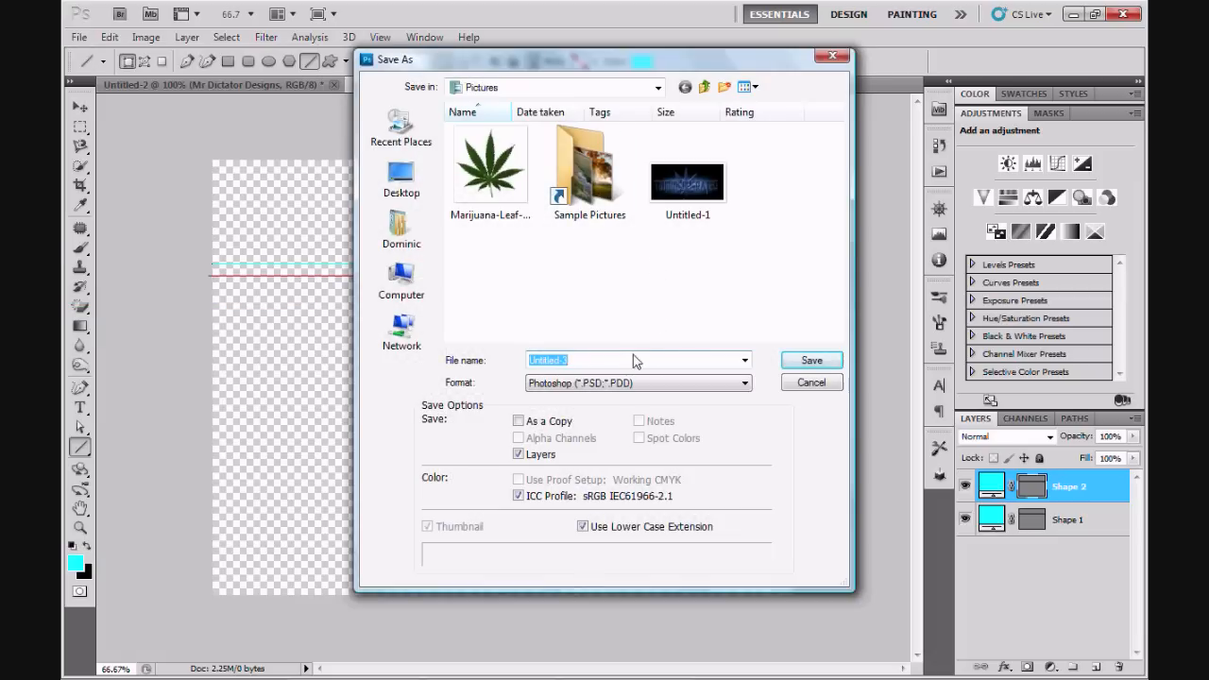
pyautogui.write('divider1')
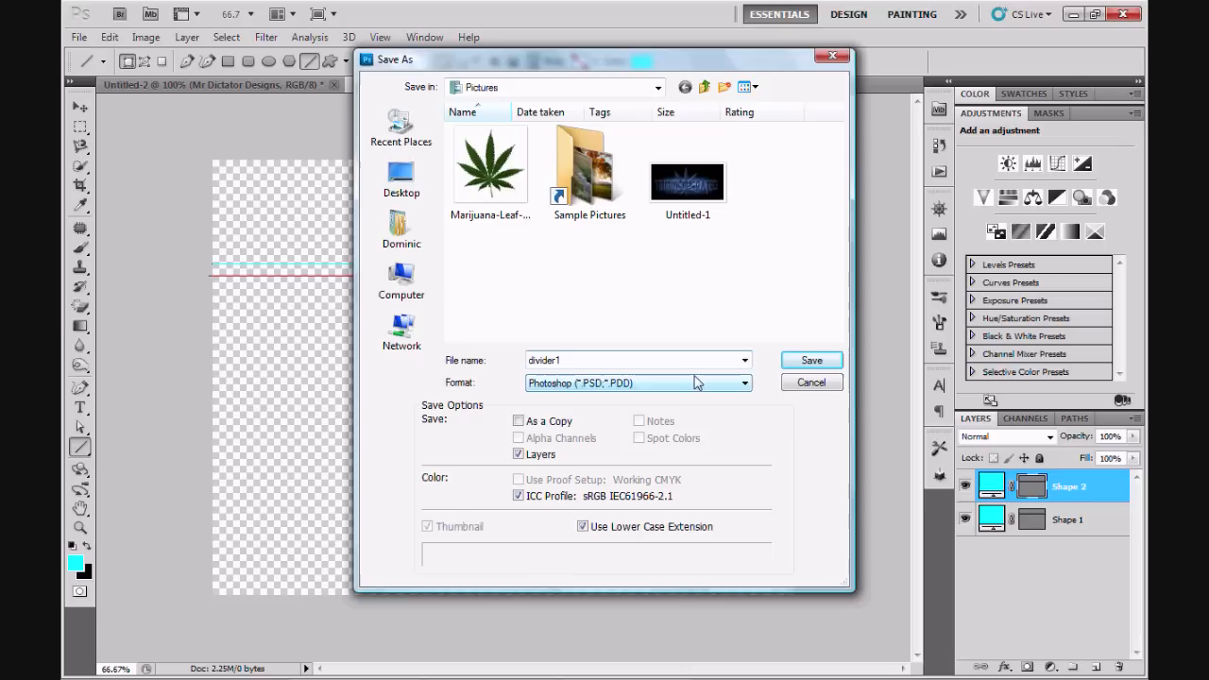
pyautogui.click(639, 381)
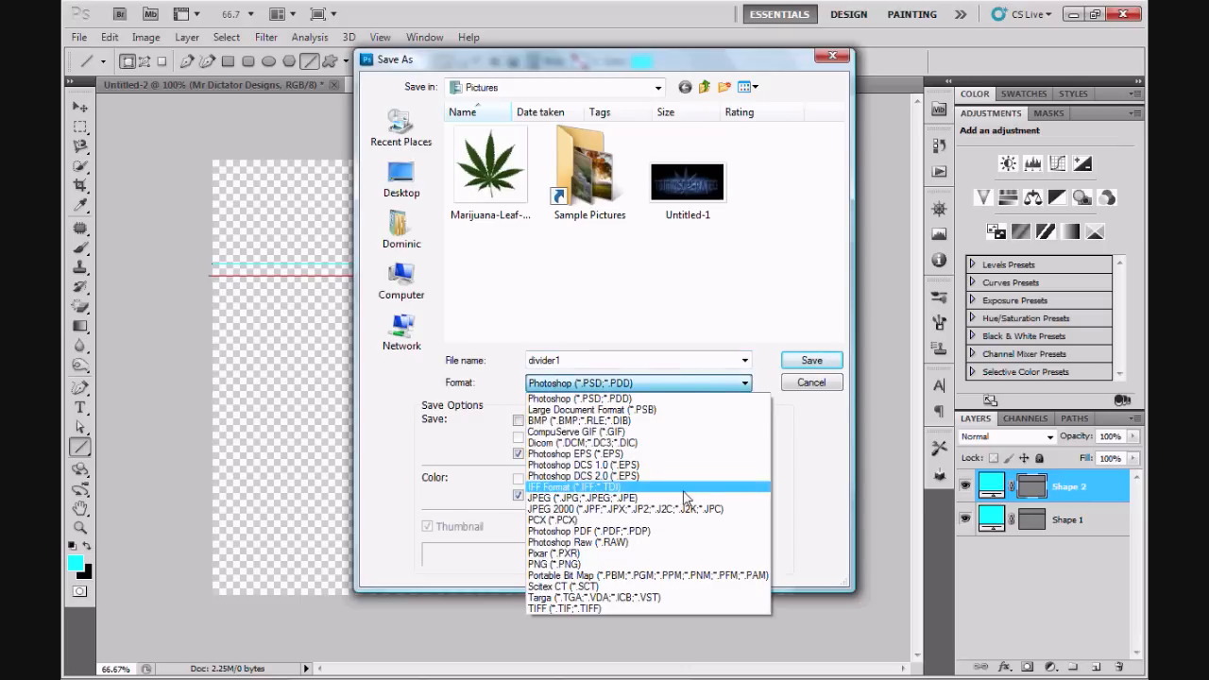
pyautogui.moveTo(676, 498)
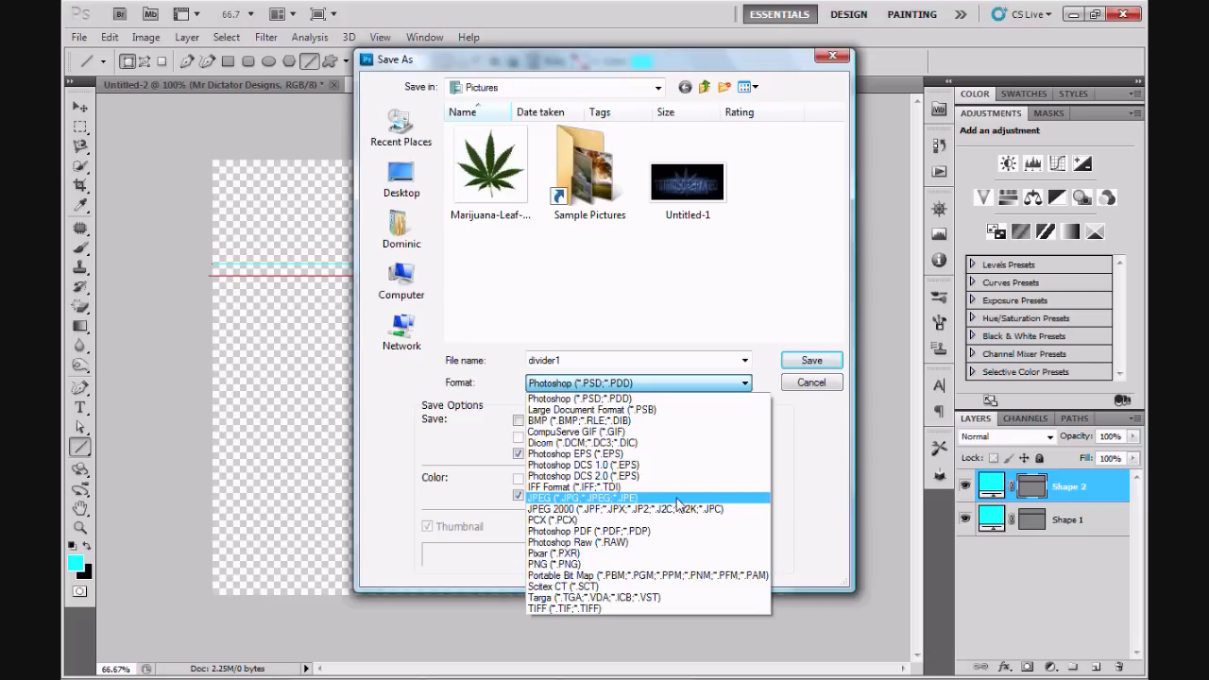
pyautogui.click(580, 498)
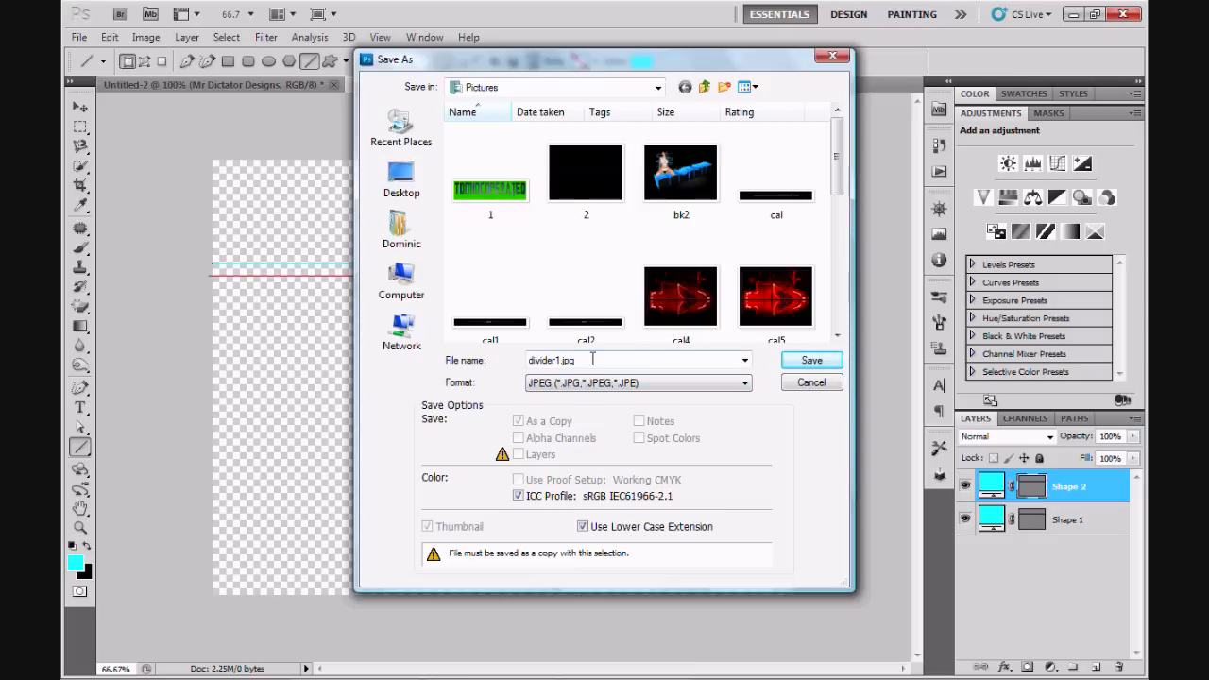
pyautogui.click(811, 359)
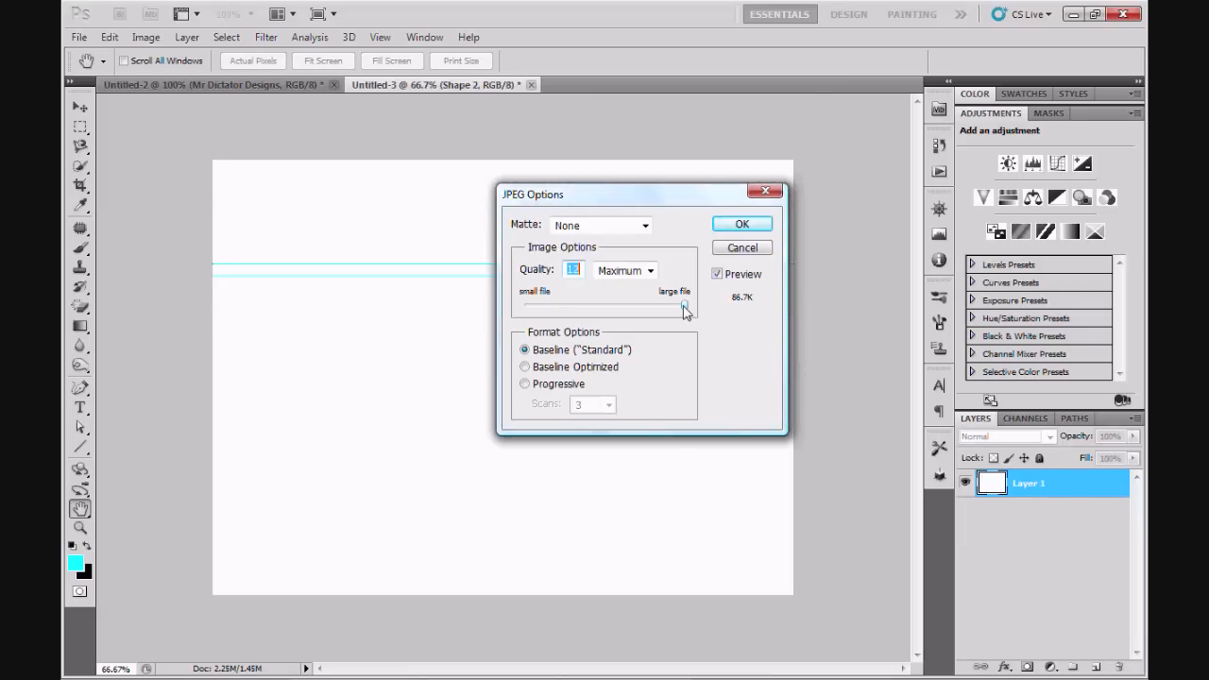
# Step: Set JPEG quality to Maximum, then close the divider document without further saving
pyautogui.moveTo(683, 310); pyautogui.dragTo(638, 309)
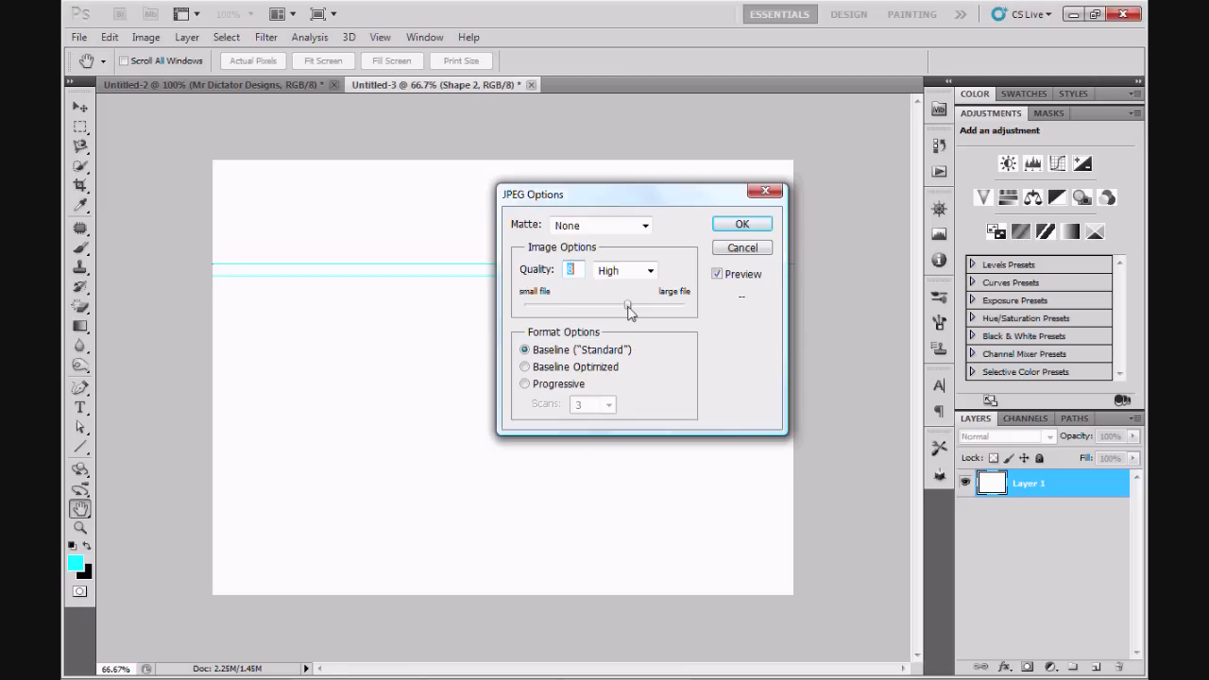
pyautogui.moveTo(635, 310)
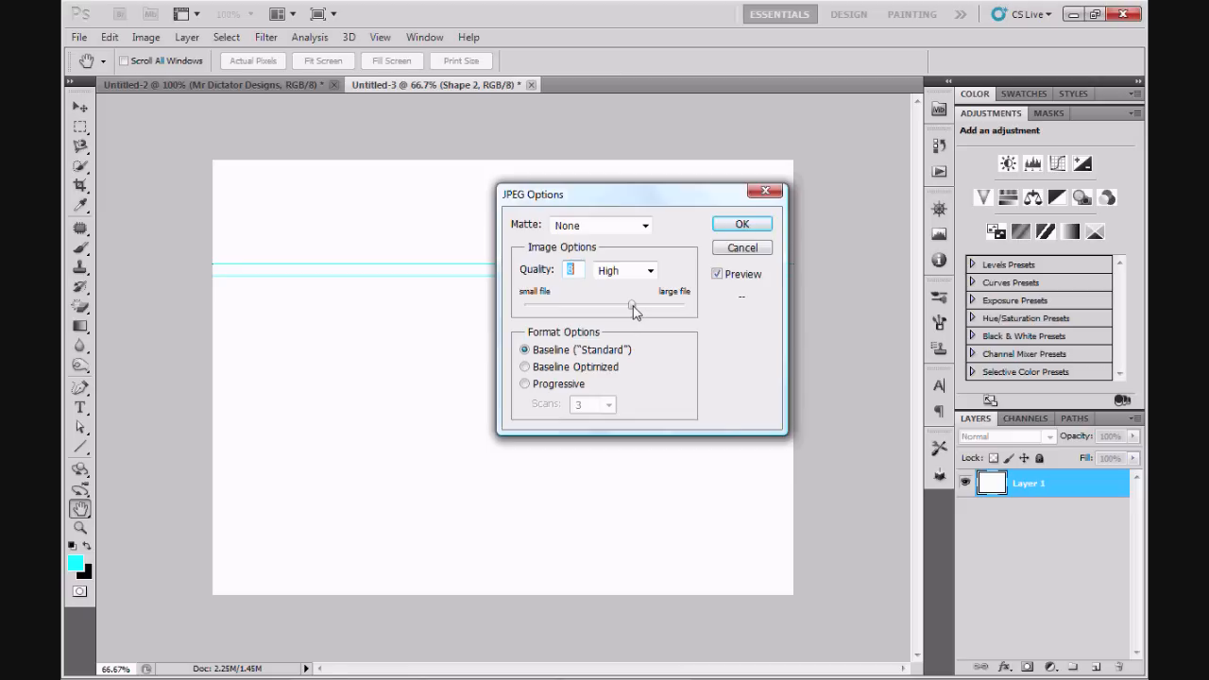
pyautogui.moveTo(632, 306); pyautogui.dragTo(660, 306)
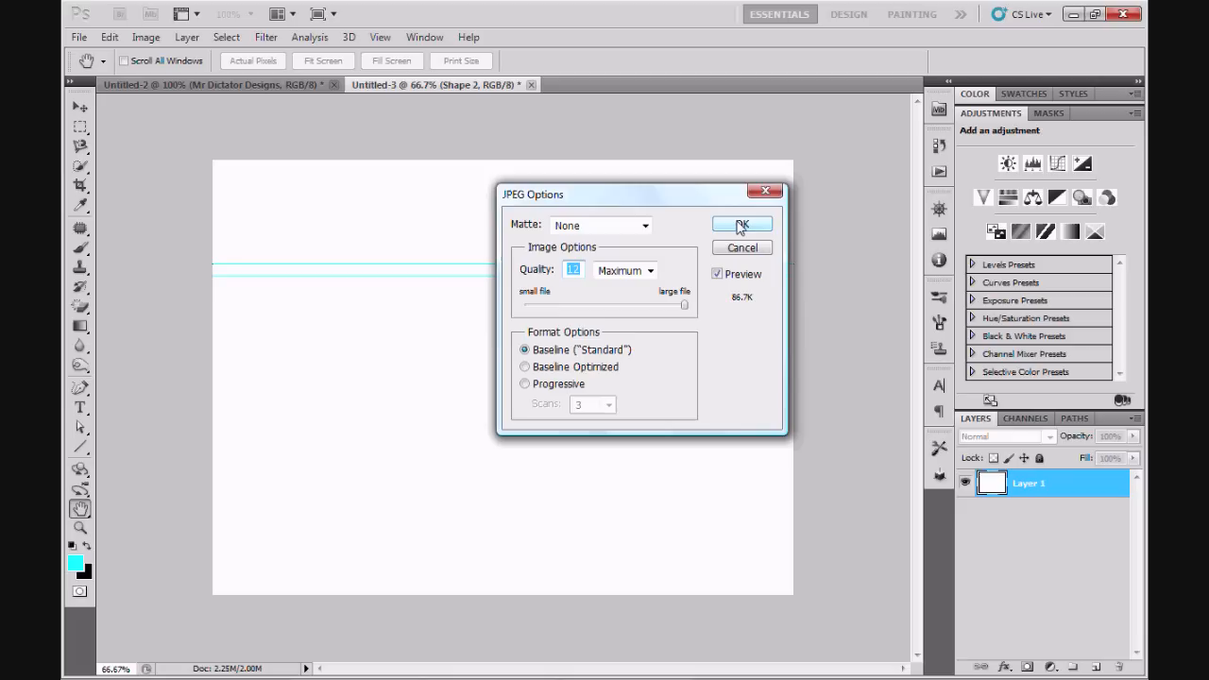
pyautogui.click(740, 223)
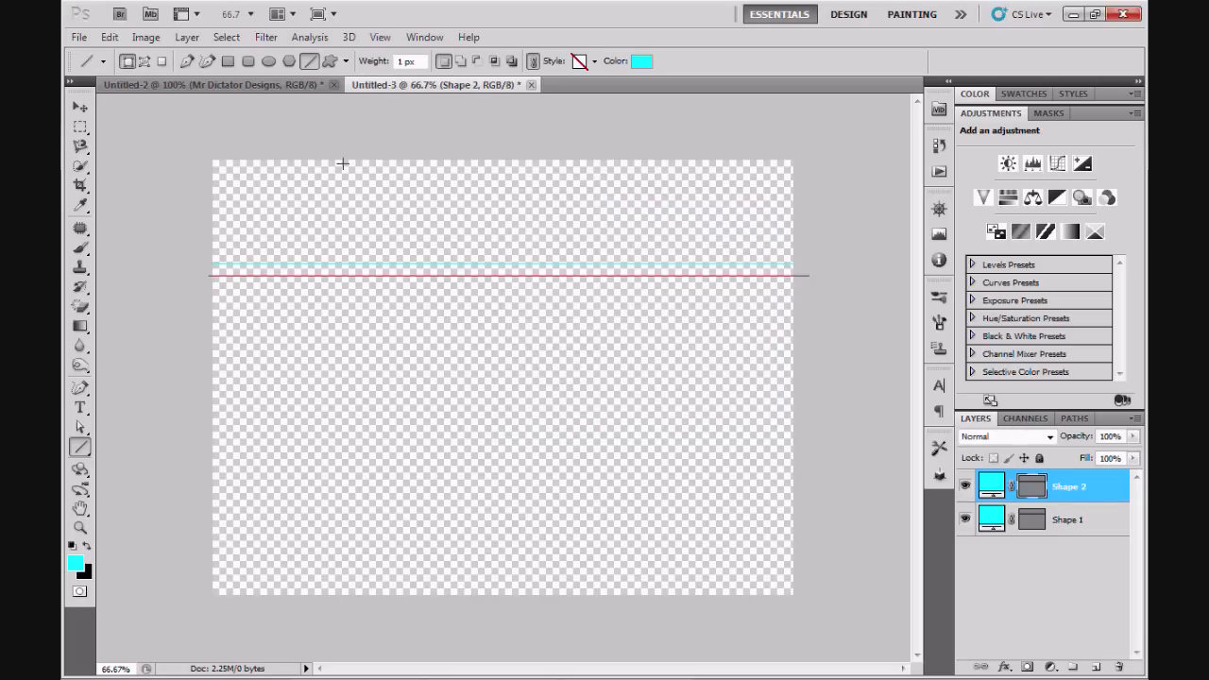
pyautogui.click(531, 85)
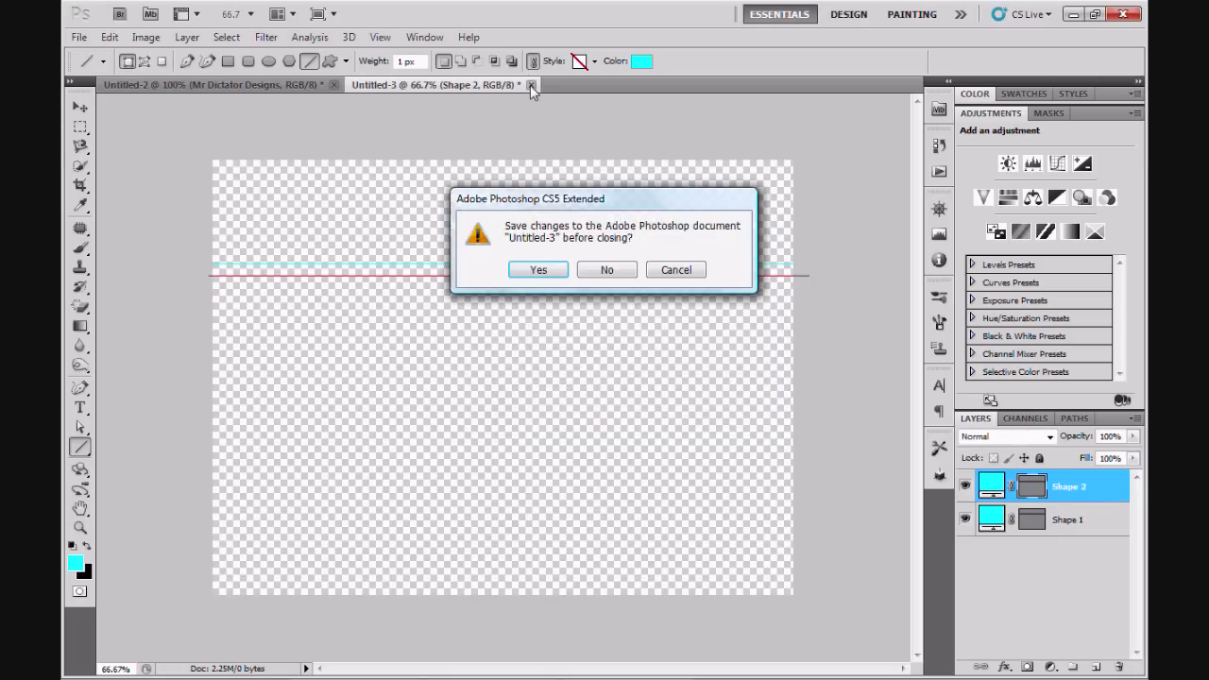
pyautogui.click(604, 268)
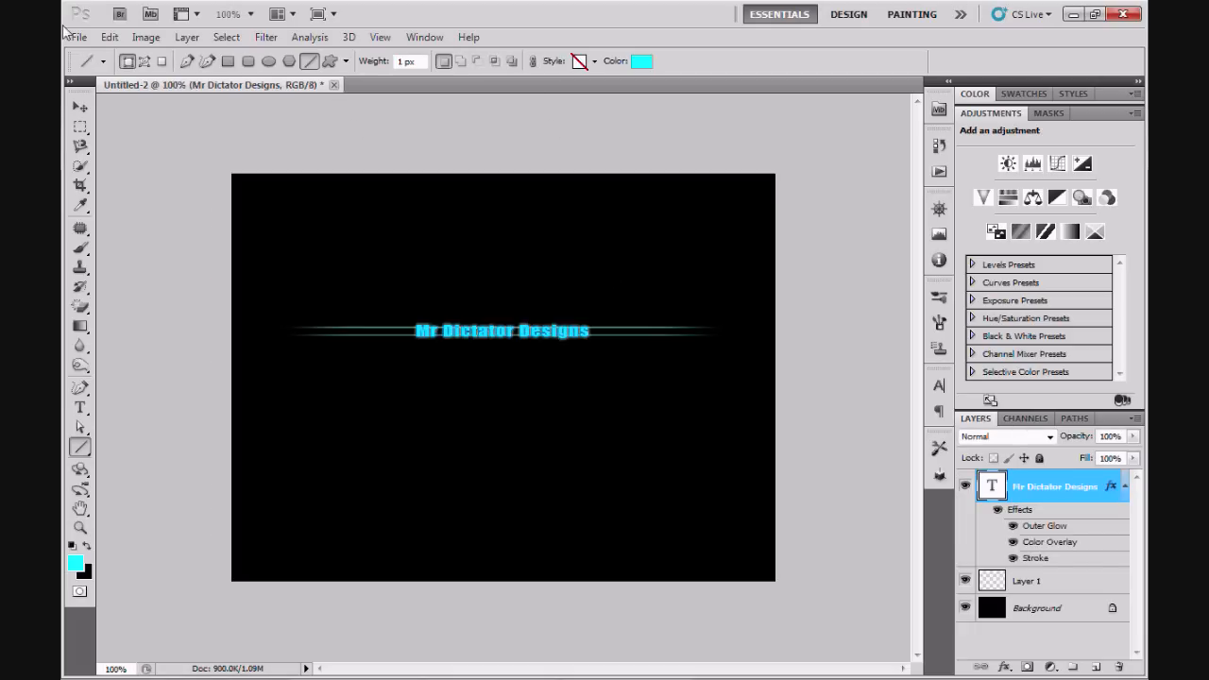
# Step: Reopen the saved divider1.jpg as its own document
pyautogui.click(77, 37)
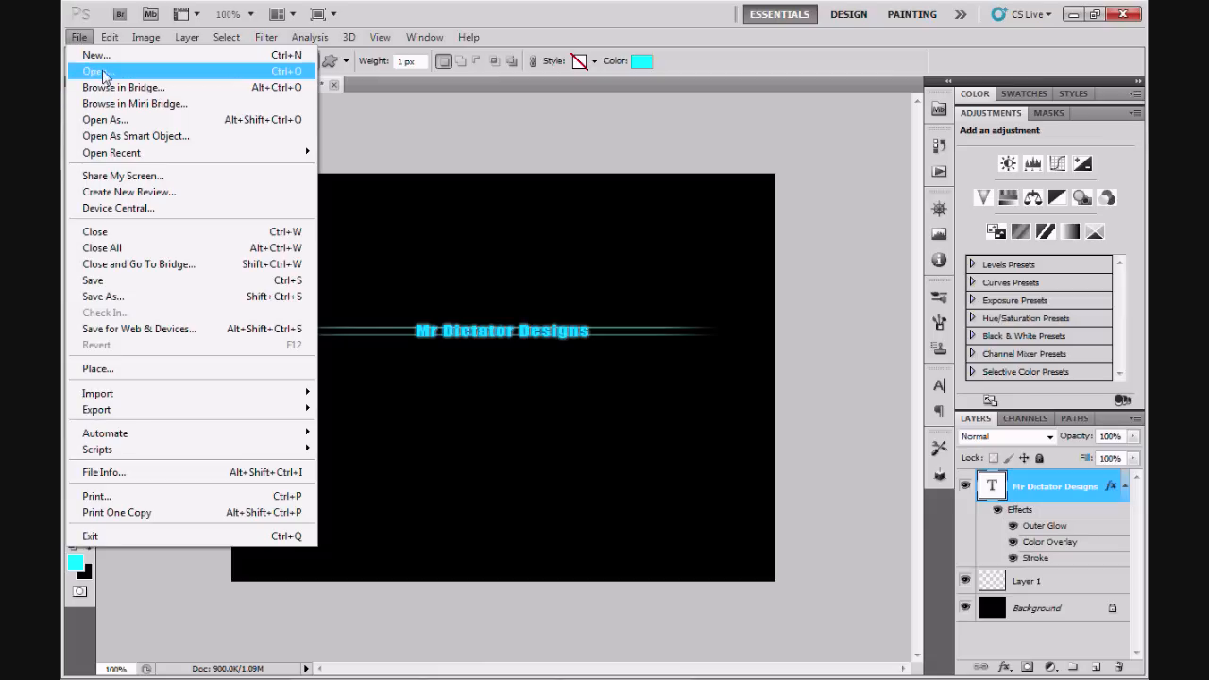
pyautogui.click(94, 72)
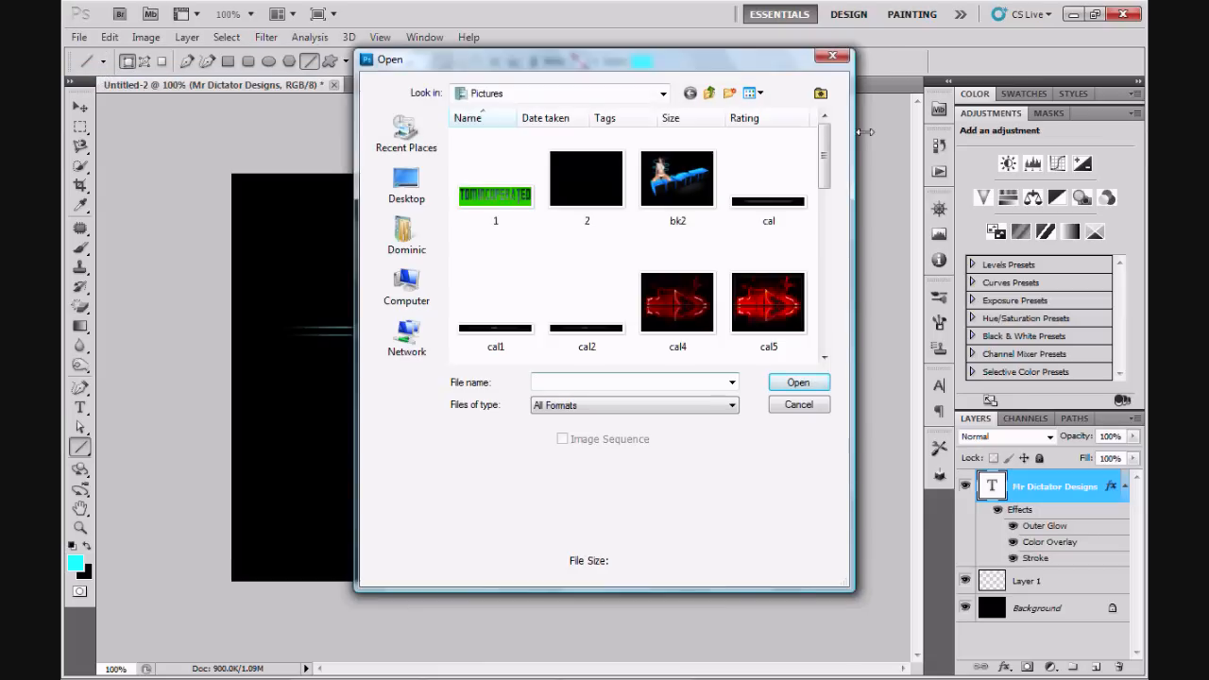
pyautogui.scroll(-3)
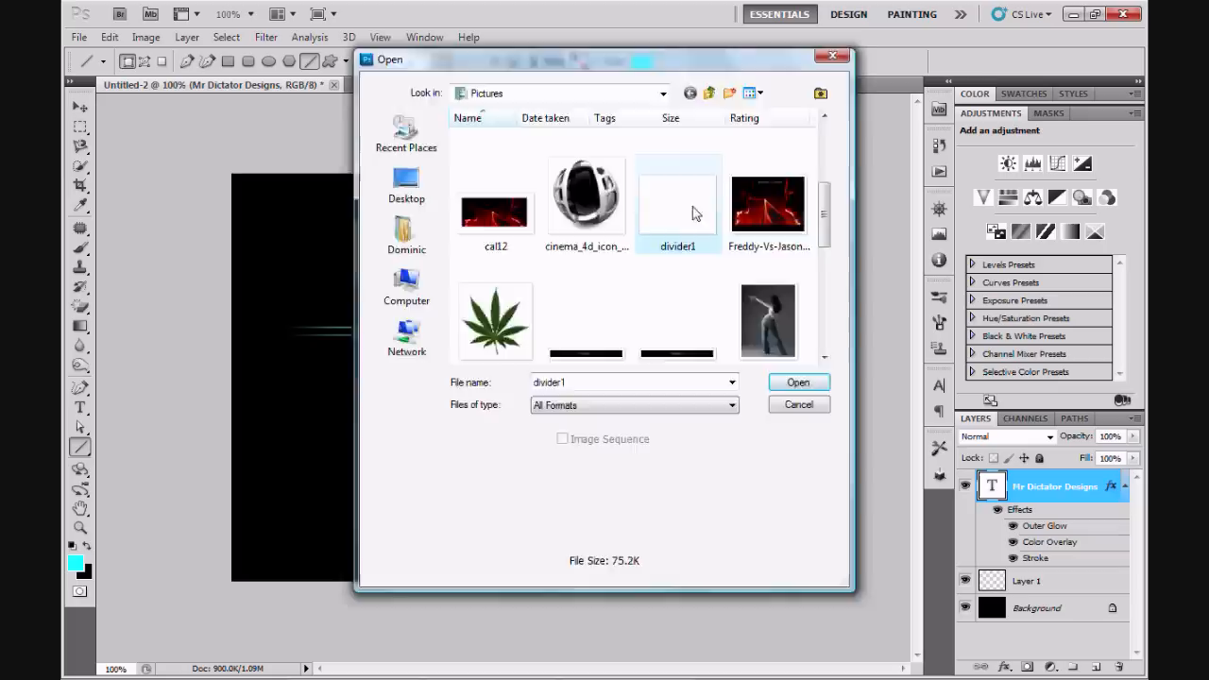
pyautogui.click(797, 382)
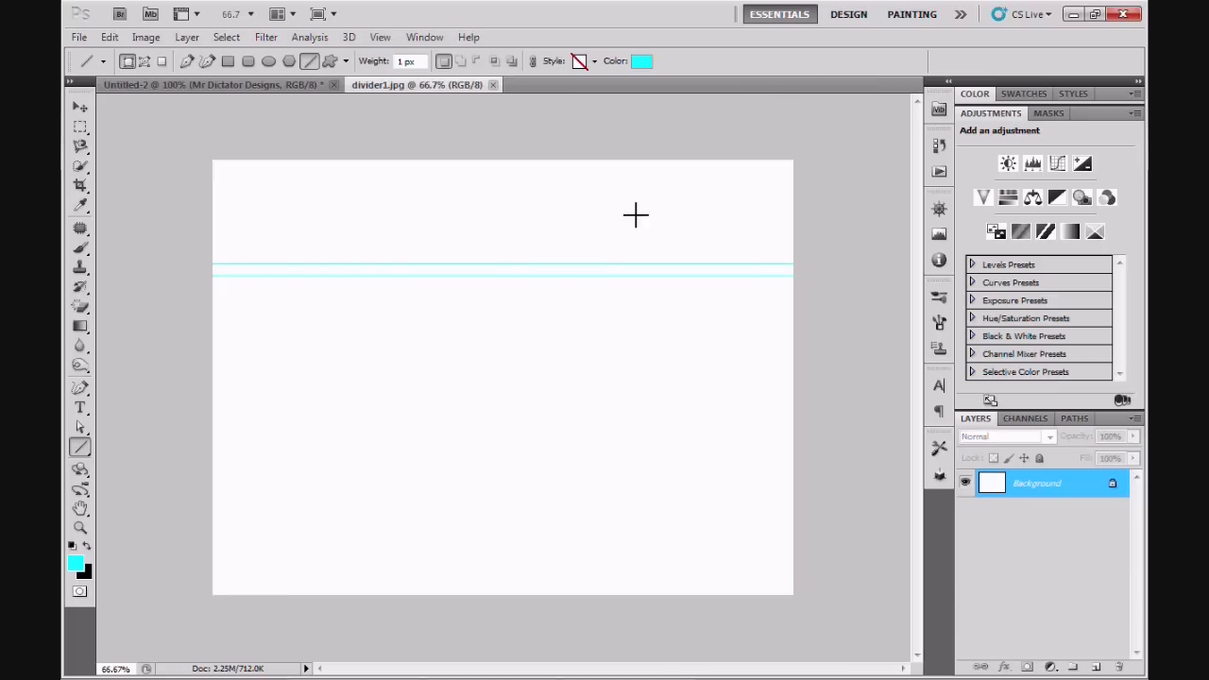
pyautogui.moveTo(531, 278)
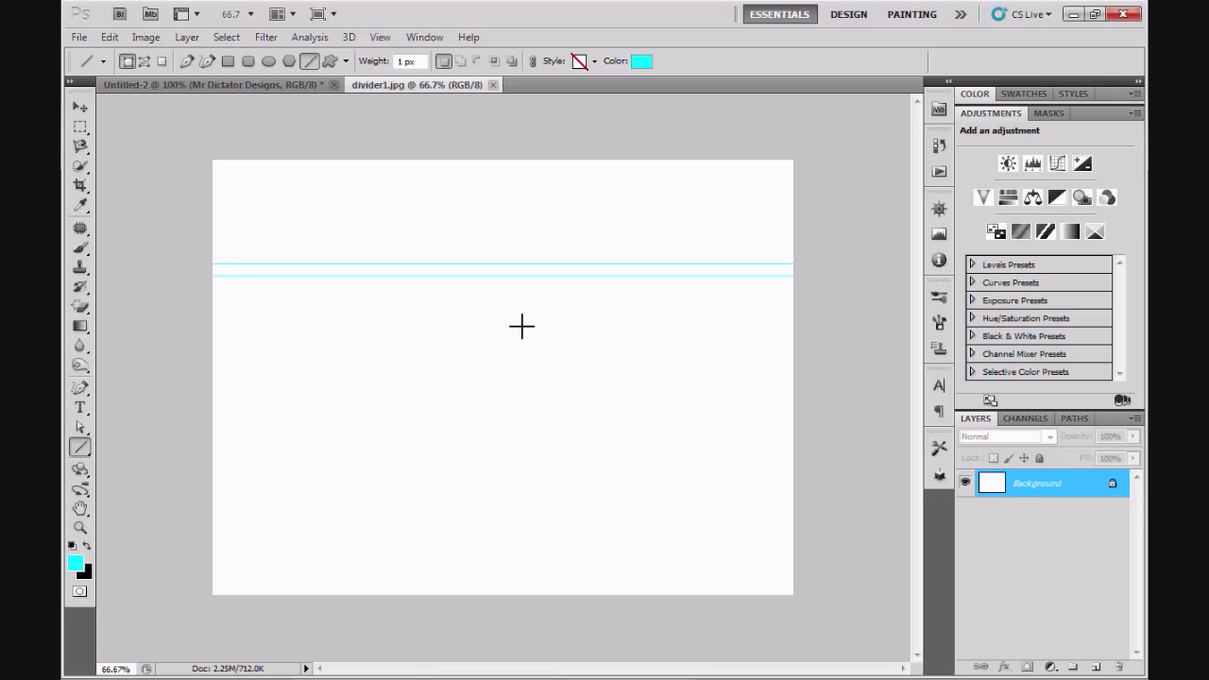
pyautogui.moveTo(155, 353)
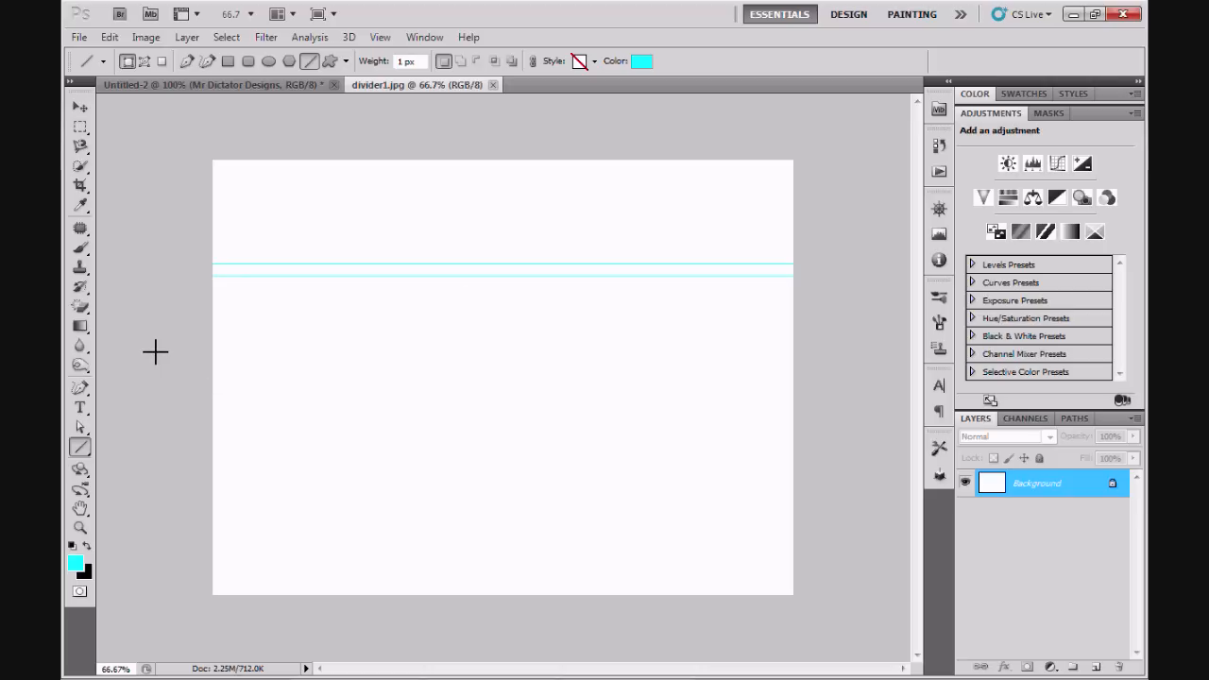
# Step: Pick the Magic Eraser Tool from the eraser flyout to remove the white background
pyautogui.click(79, 306)
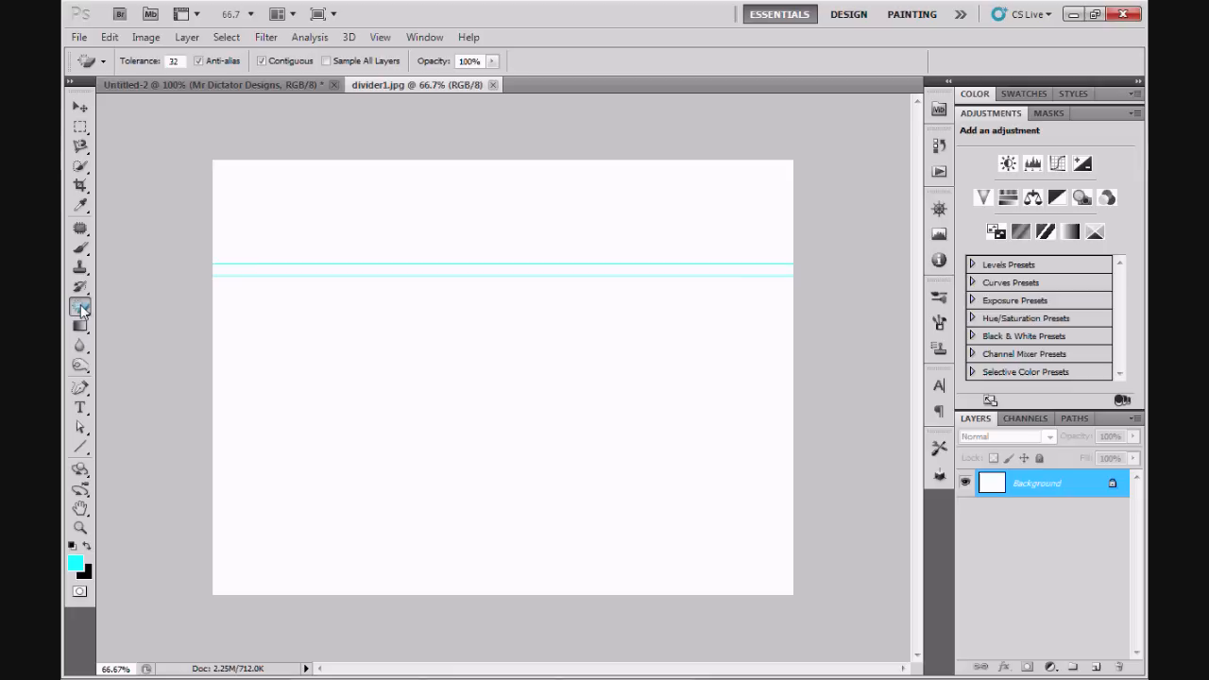
pyautogui.click(79, 306)
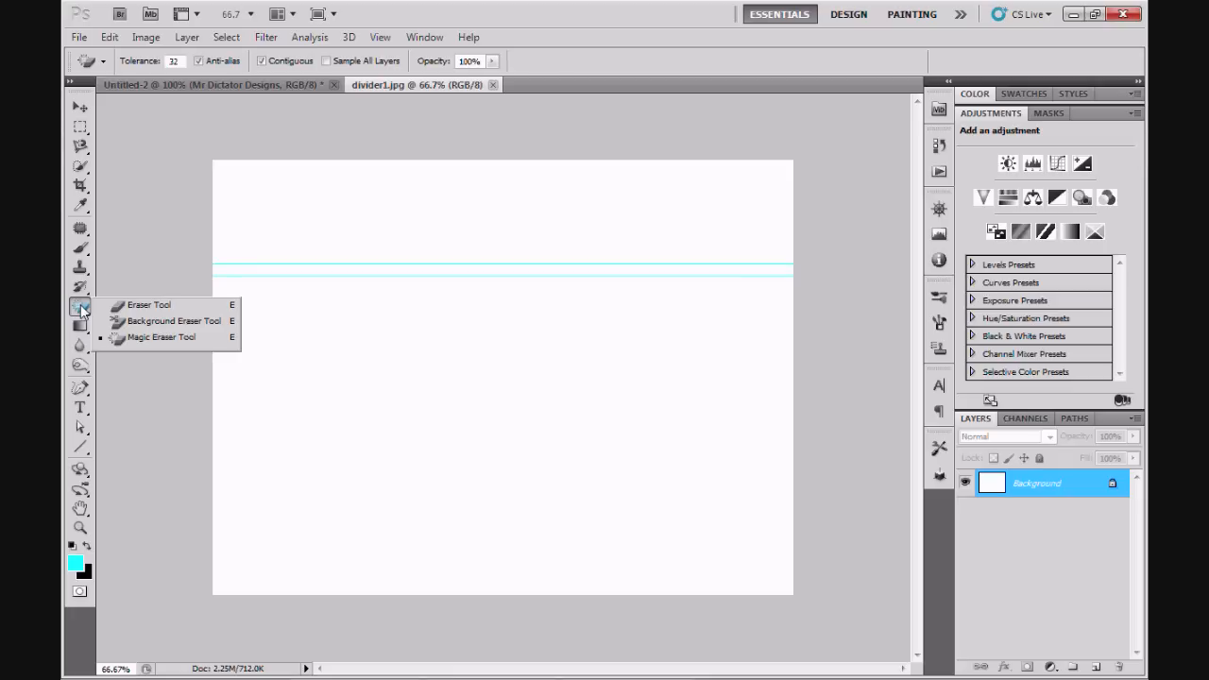
pyautogui.moveTo(160, 336)
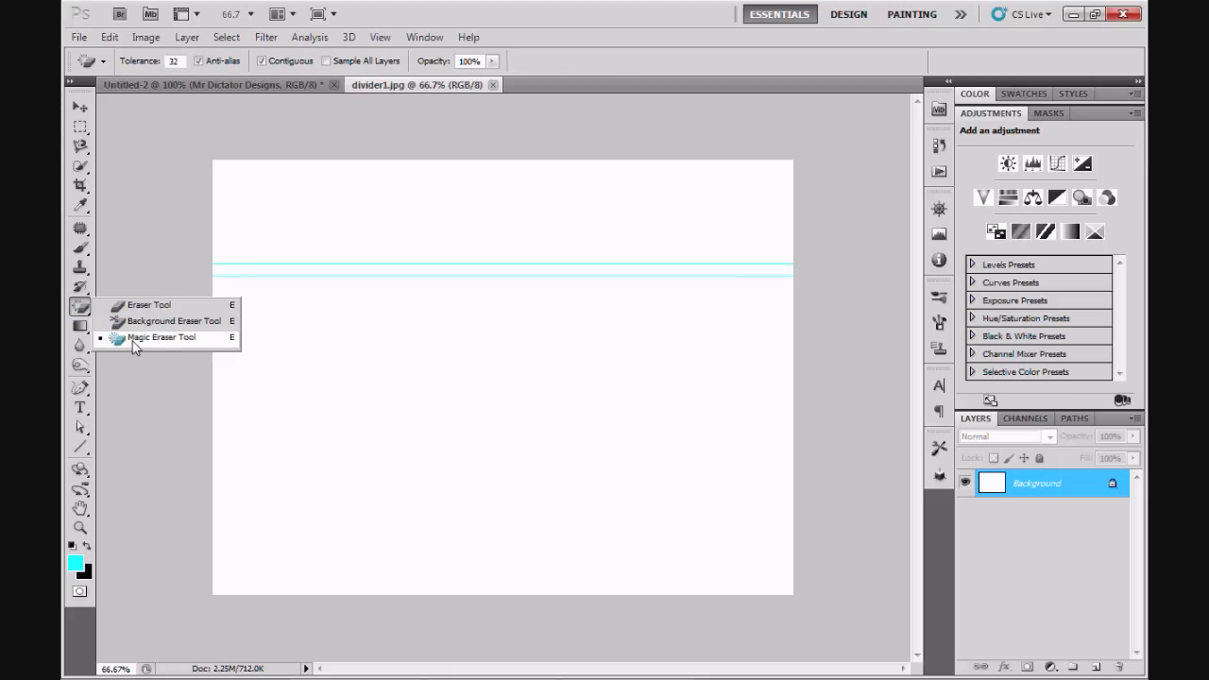
pyautogui.click(163, 336)
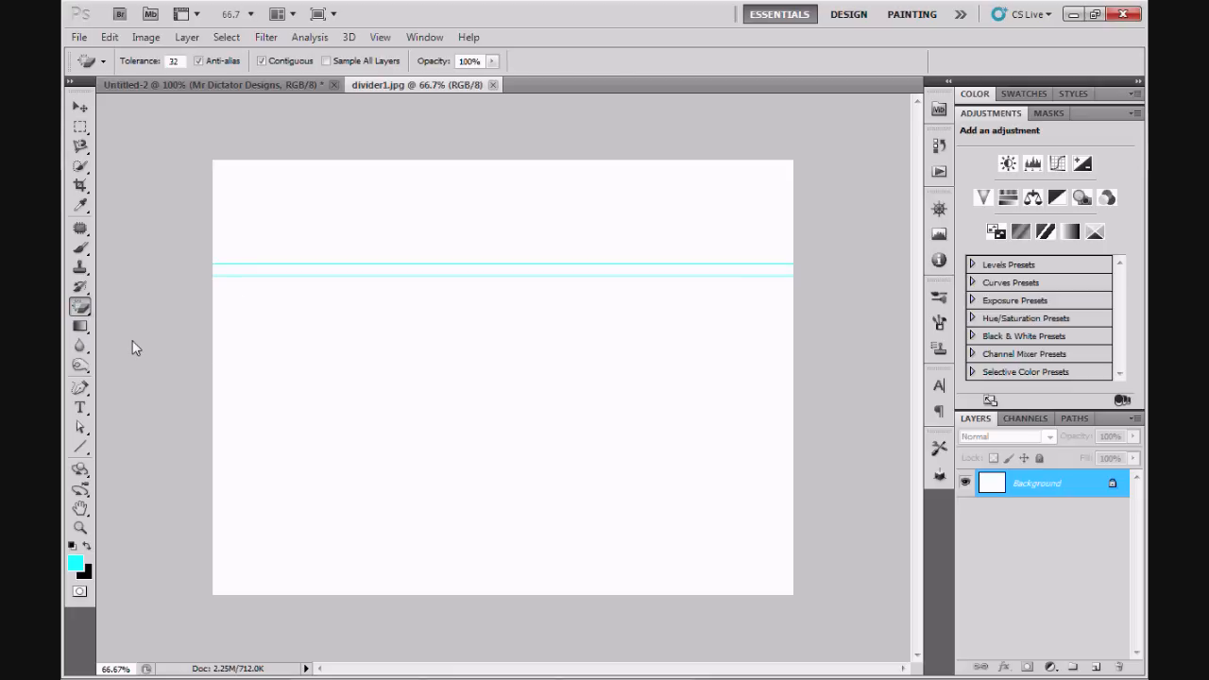
pyautogui.moveTo(266, 329)
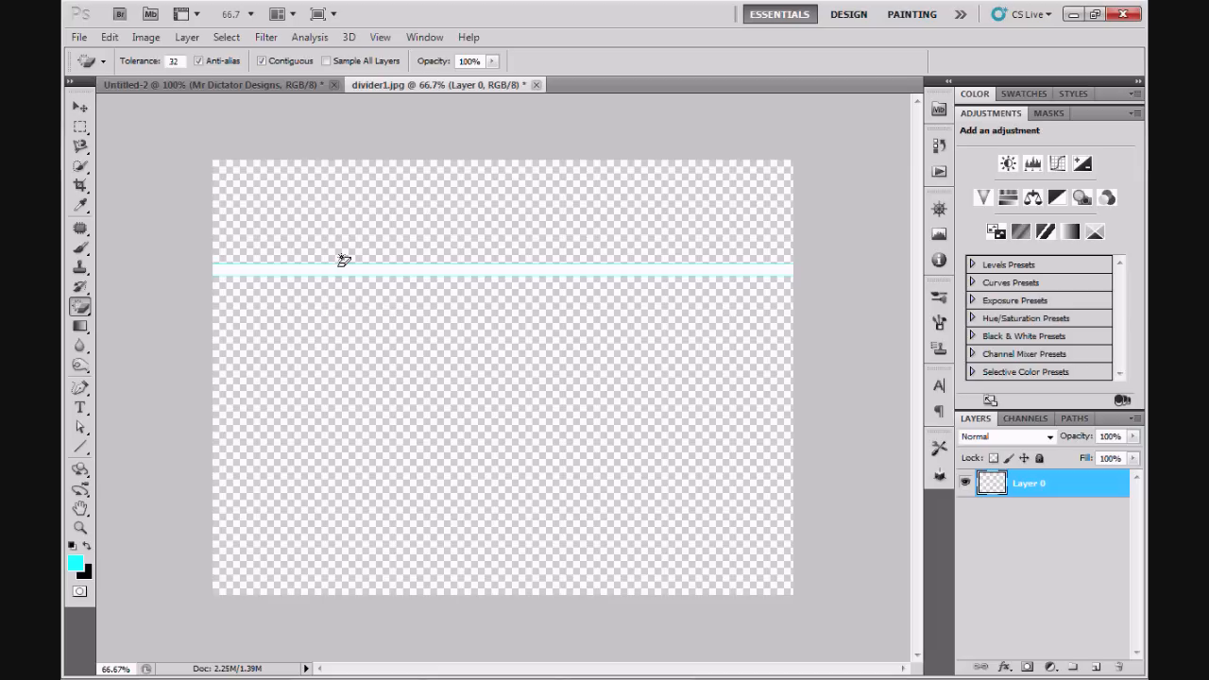
pyautogui.moveTo(344, 273)
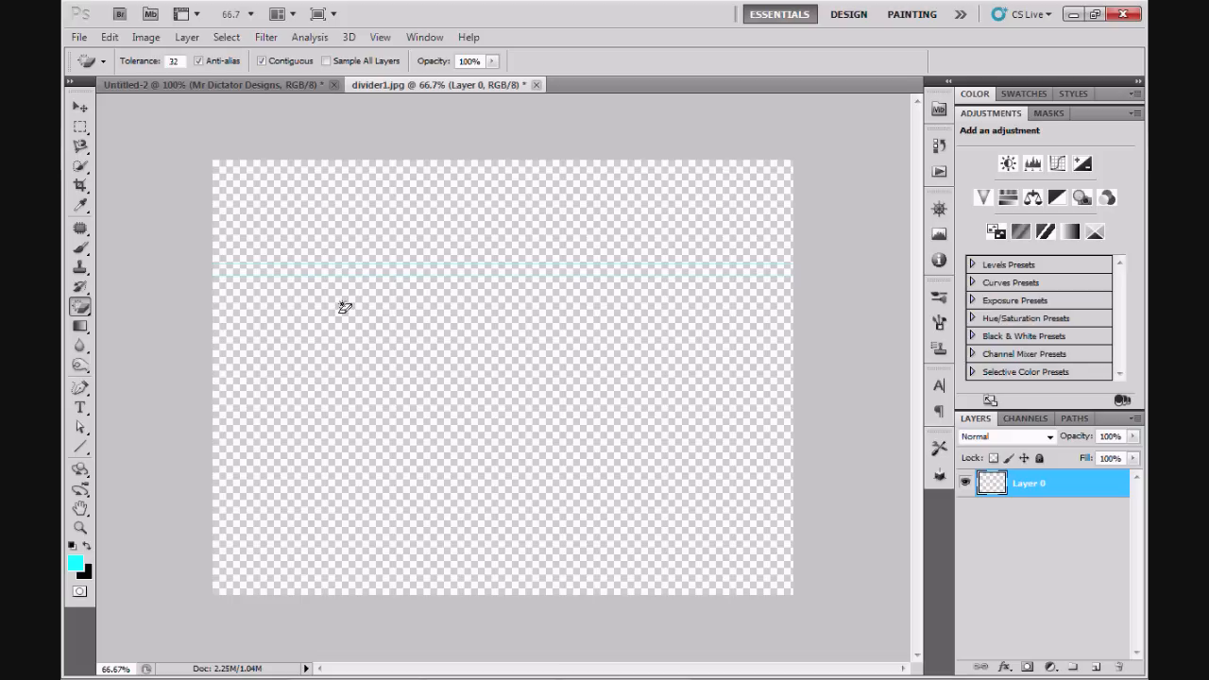
pyautogui.moveTo(344, 325)
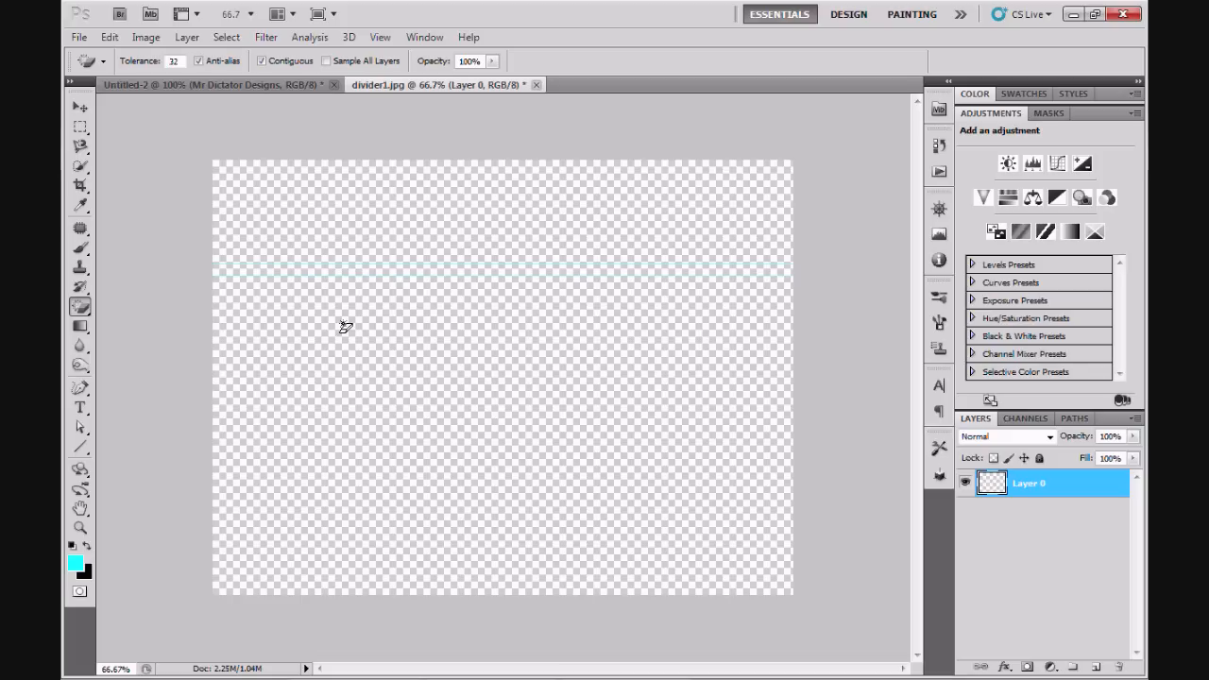
pyautogui.moveTo(389, 286)
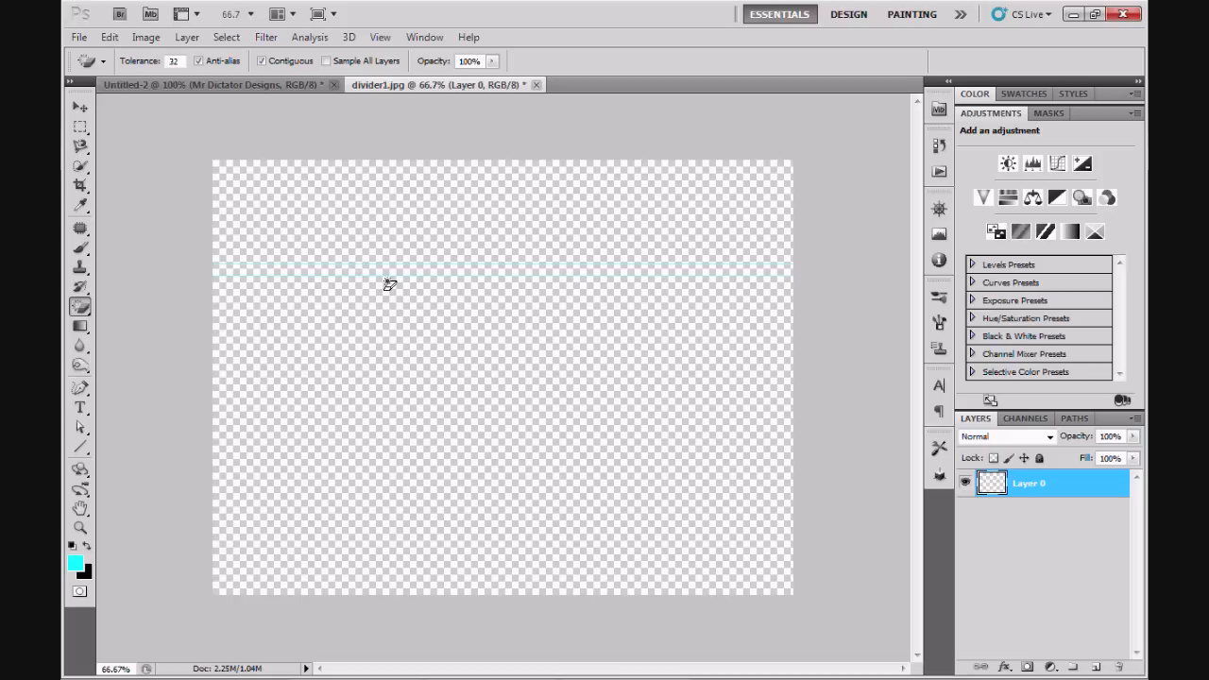
pyautogui.moveTo(185, 224)
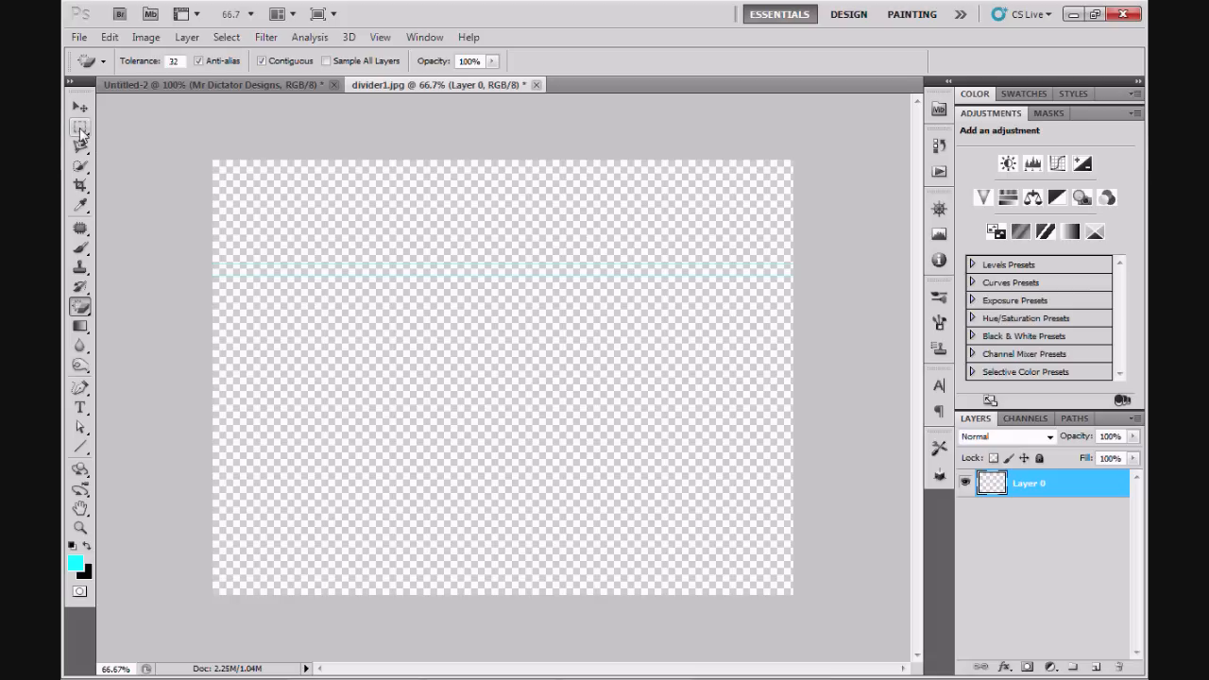
pyautogui.moveTo(79, 128)
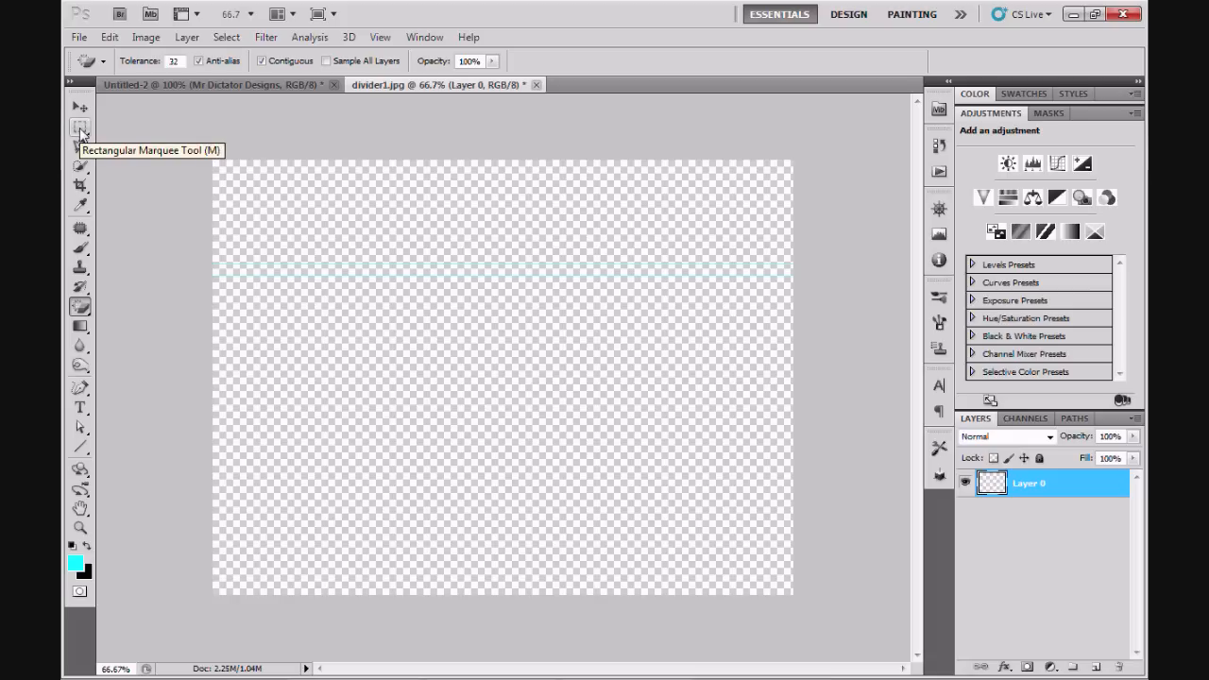
# Step: Make a soft-edged rectangular marquee selection around the middle of the divider lines
pyautogui.click(79, 129)
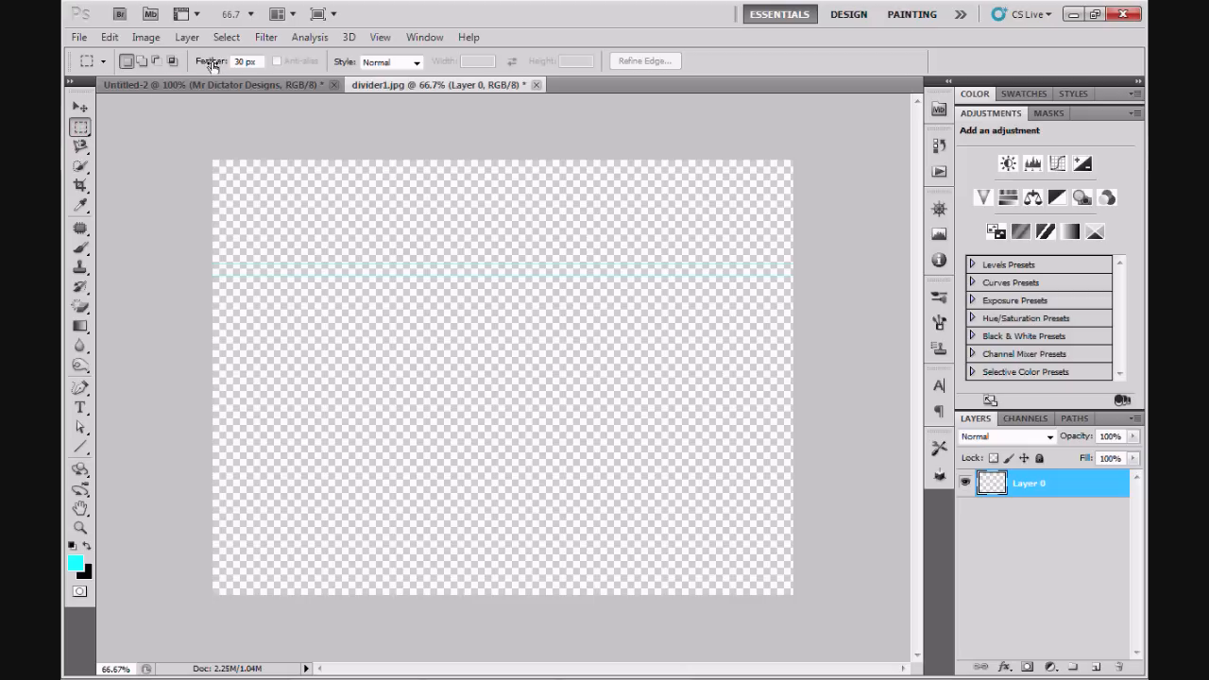
pyautogui.moveTo(211, 61)
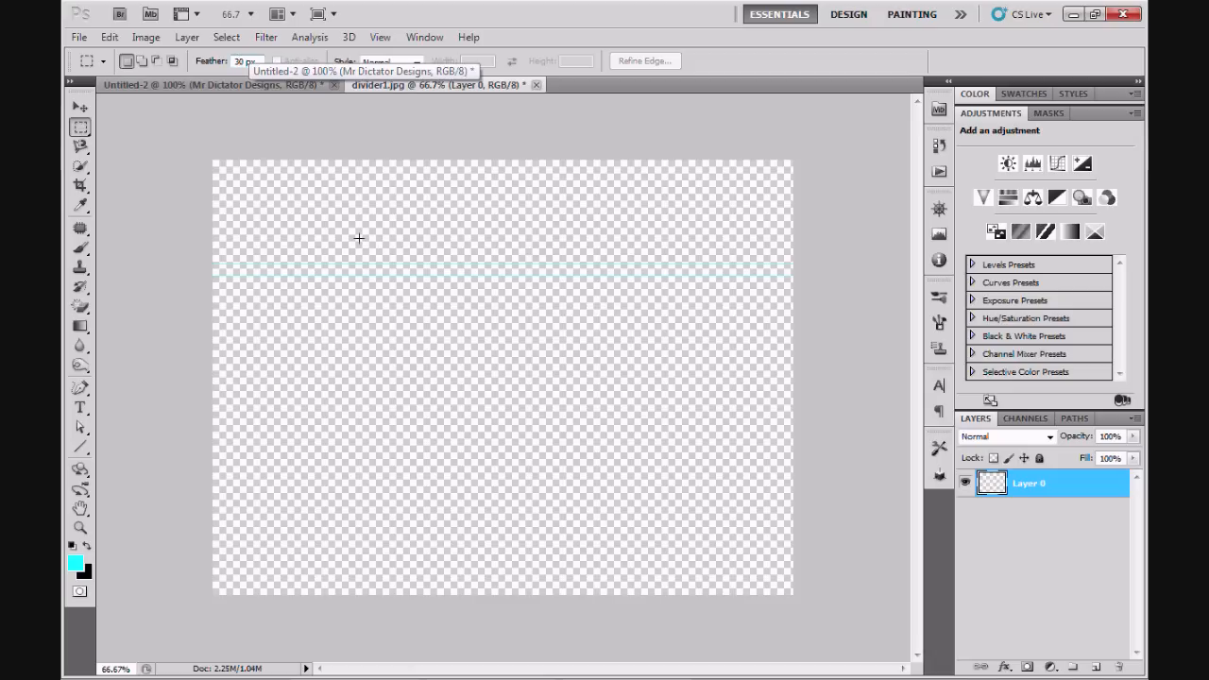
pyautogui.moveTo(331, 235); pyautogui.dragTo(400, 248)
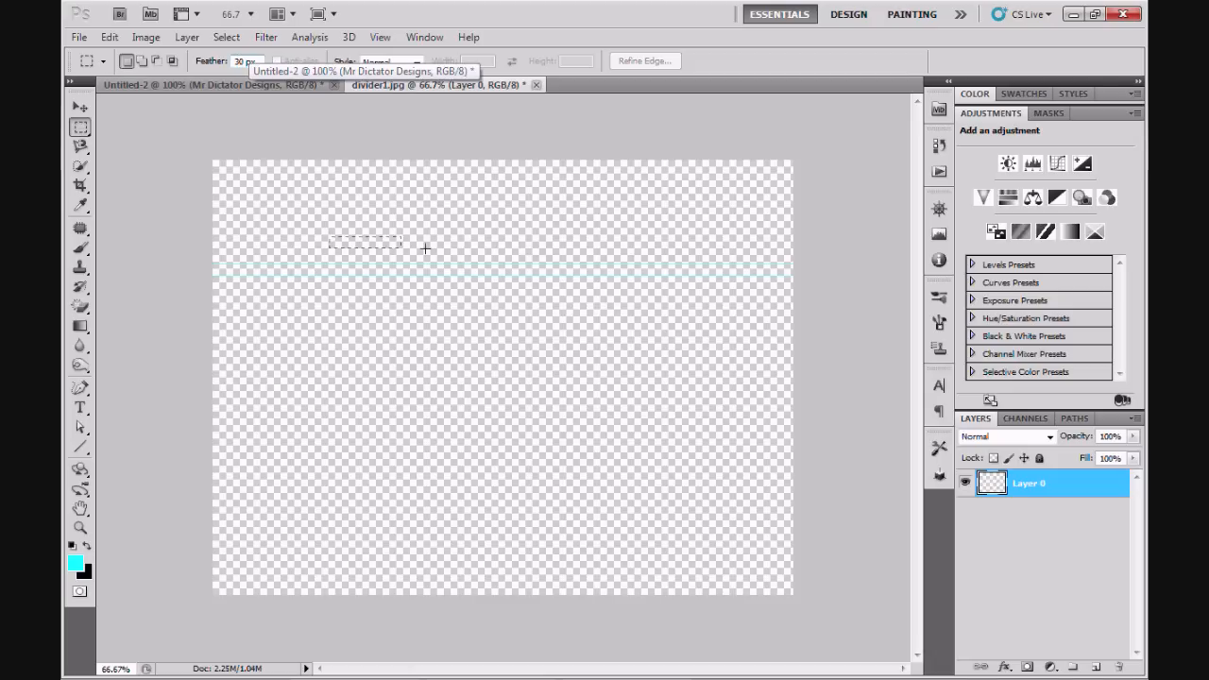
pyautogui.moveTo(425, 249); pyautogui.dragTo(654, 301)
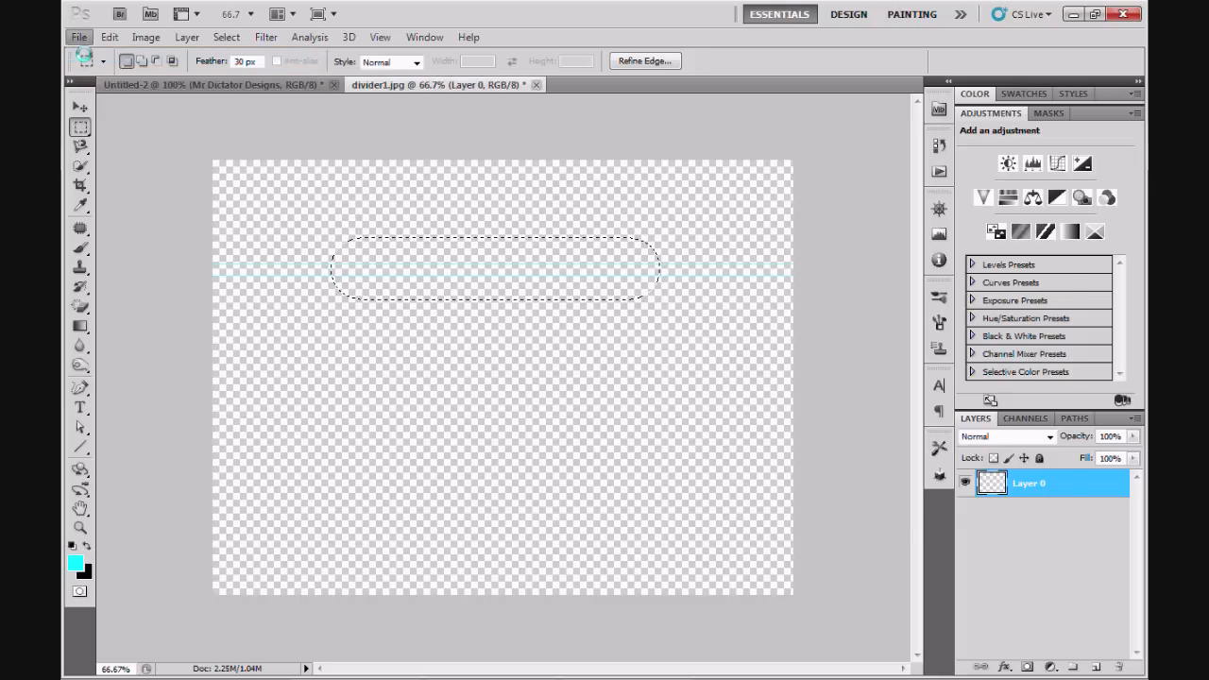
# Step: Create a new 800 x 600 document filled with the background colour for the faded divider
pyautogui.click(80, 38)
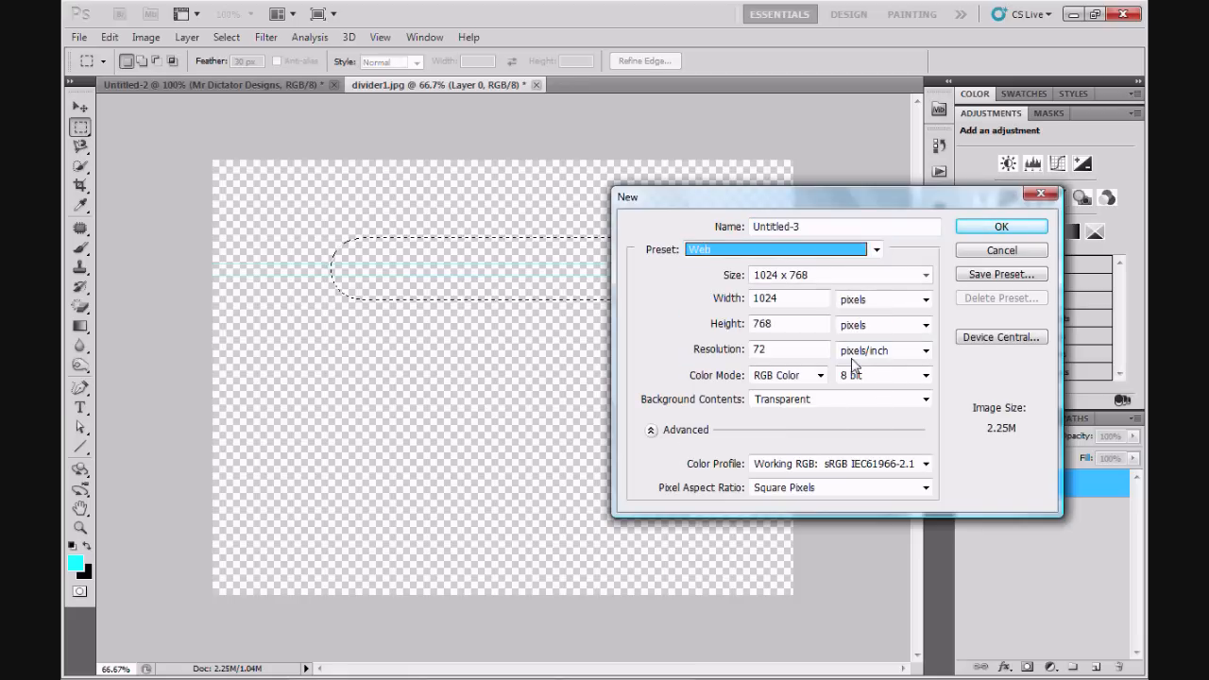
pyautogui.click(925, 276)
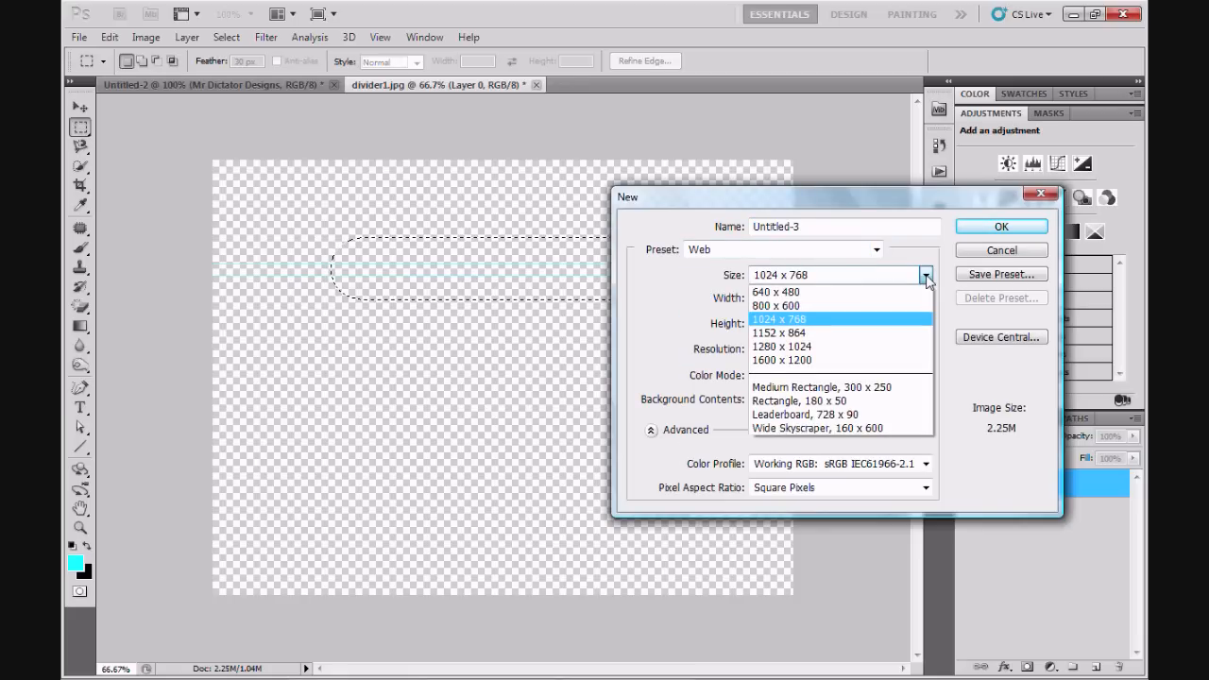
pyautogui.moveTo(891, 306)
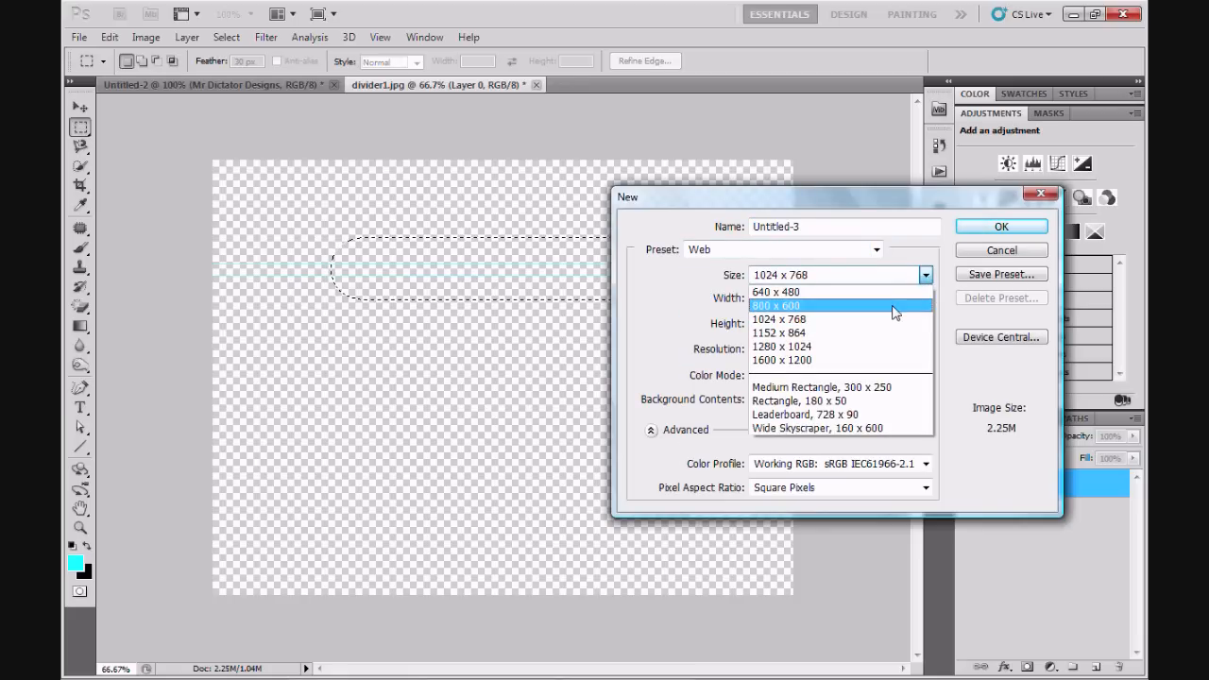
pyautogui.click(774, 306)
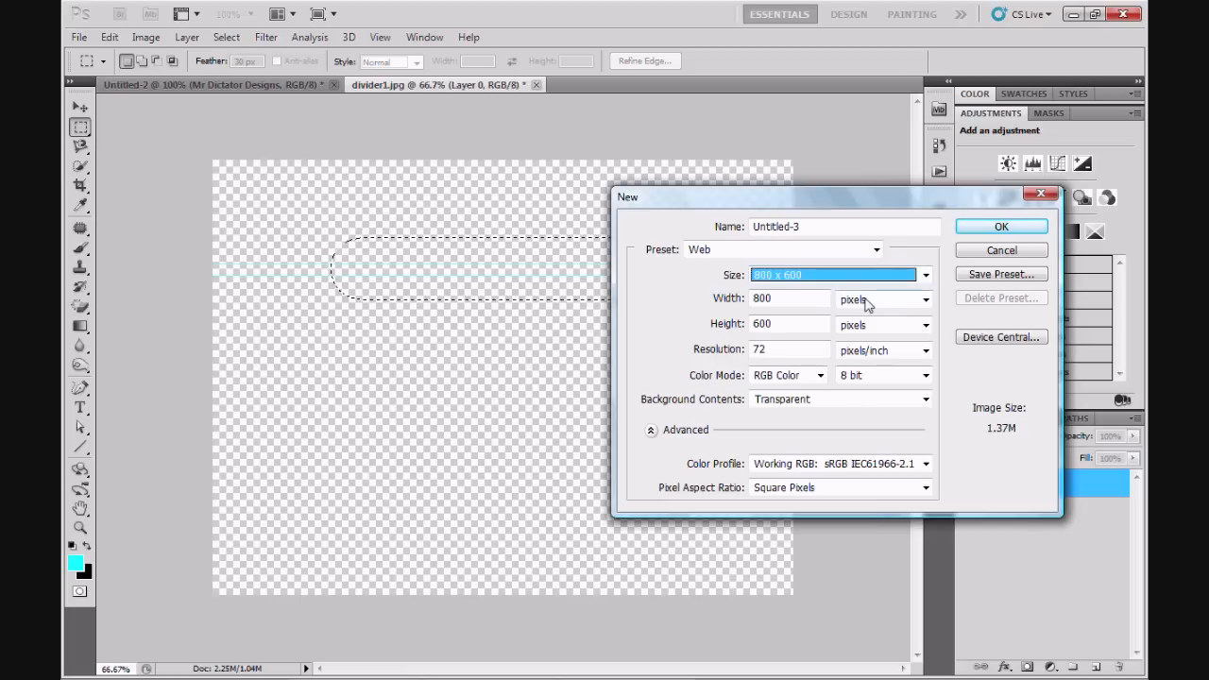
pyautogui.moveTo(869, 332)
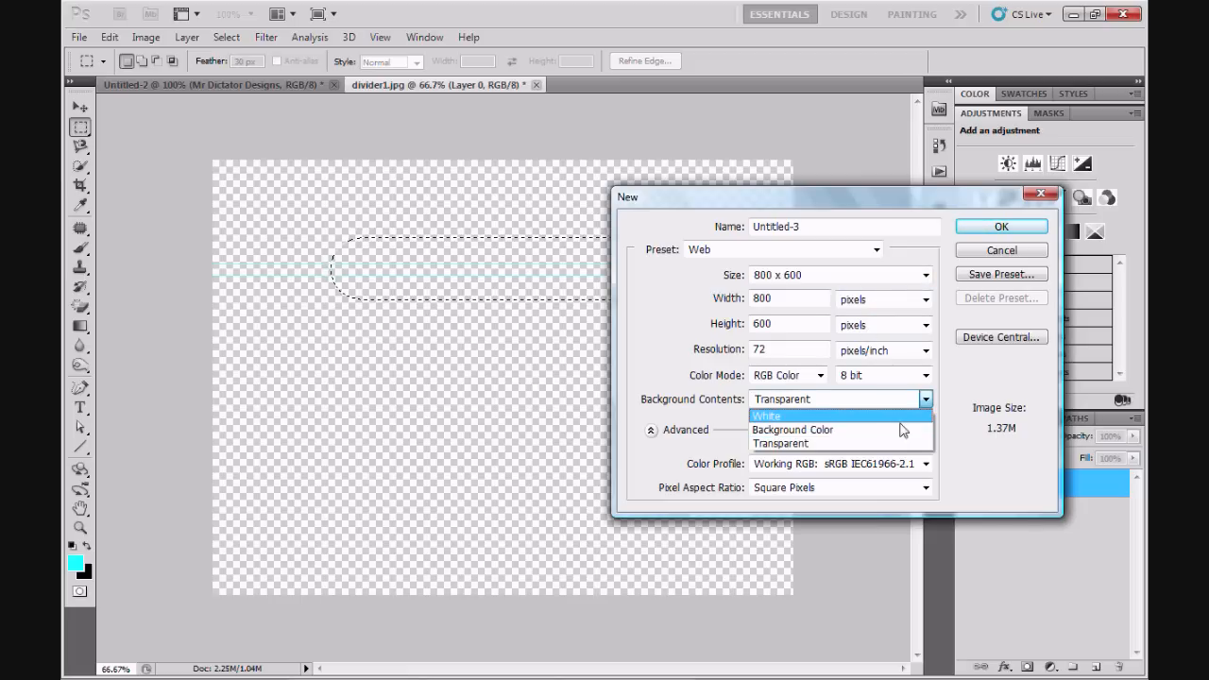
pyautogui.click(791, 431)
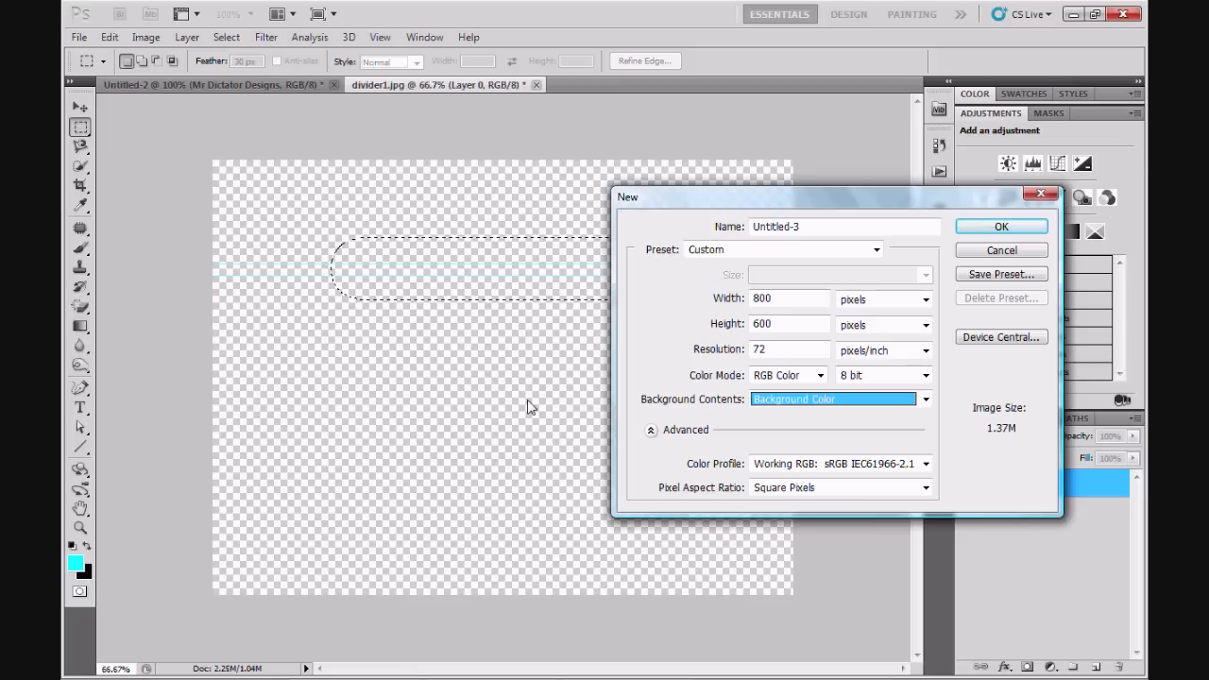
pyautogui.click(1001, 227)
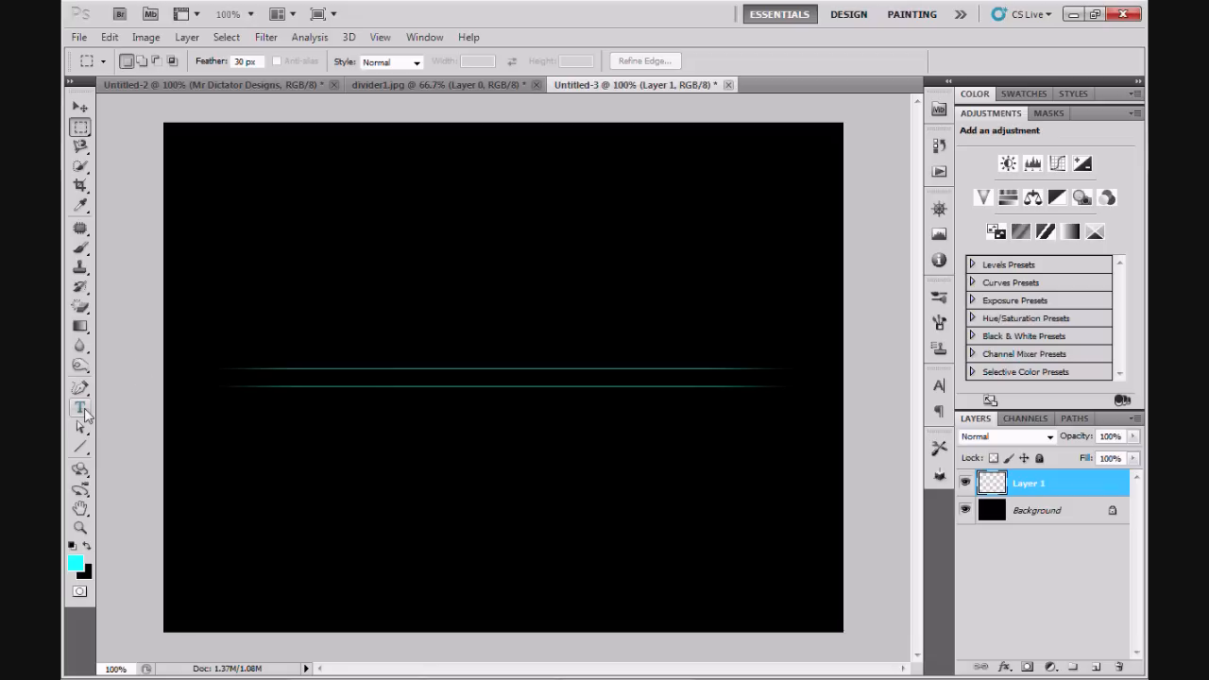
# Step: Add cyan 'Mr dictator designs' text on the divider line and set its font to Impact
pyautogui.click(80, 408)
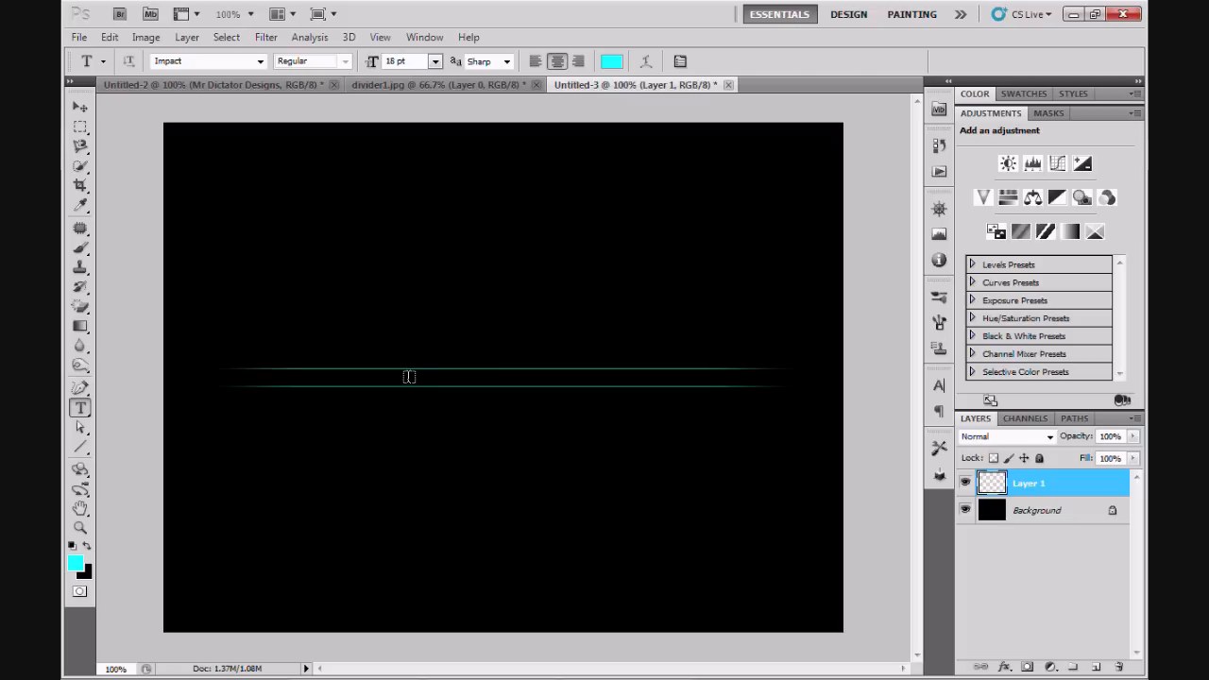
pyautogui.click(408, 378)
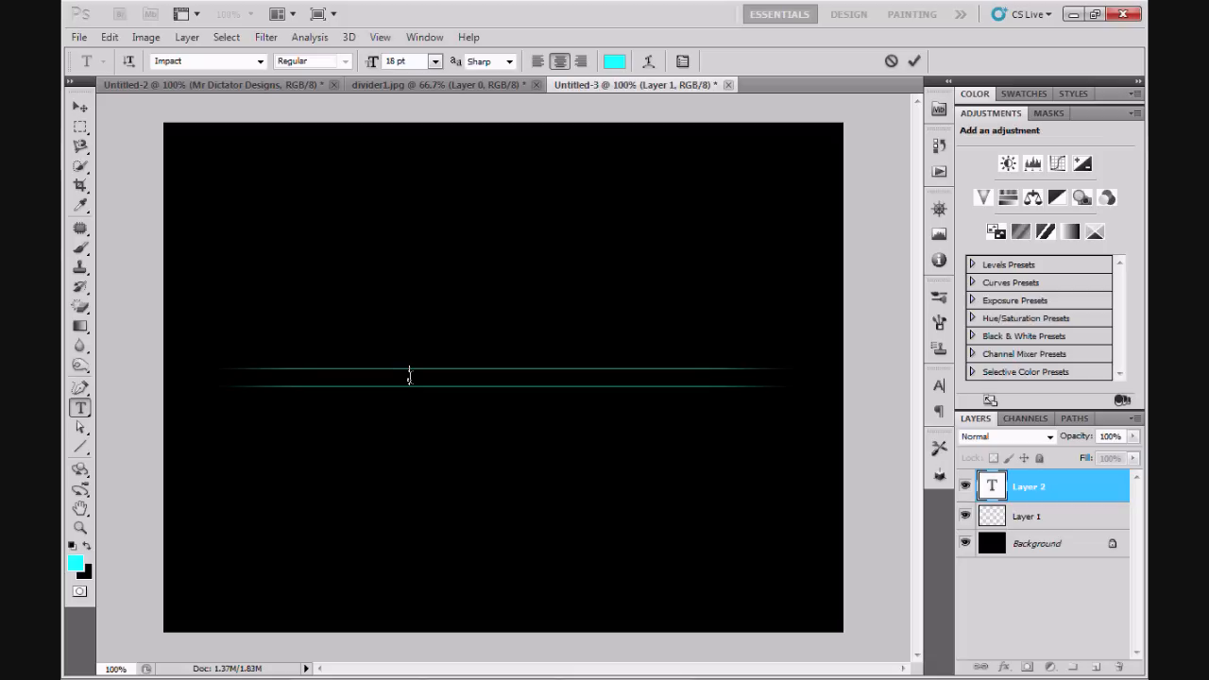
pyautogui.write('Mr dictator')
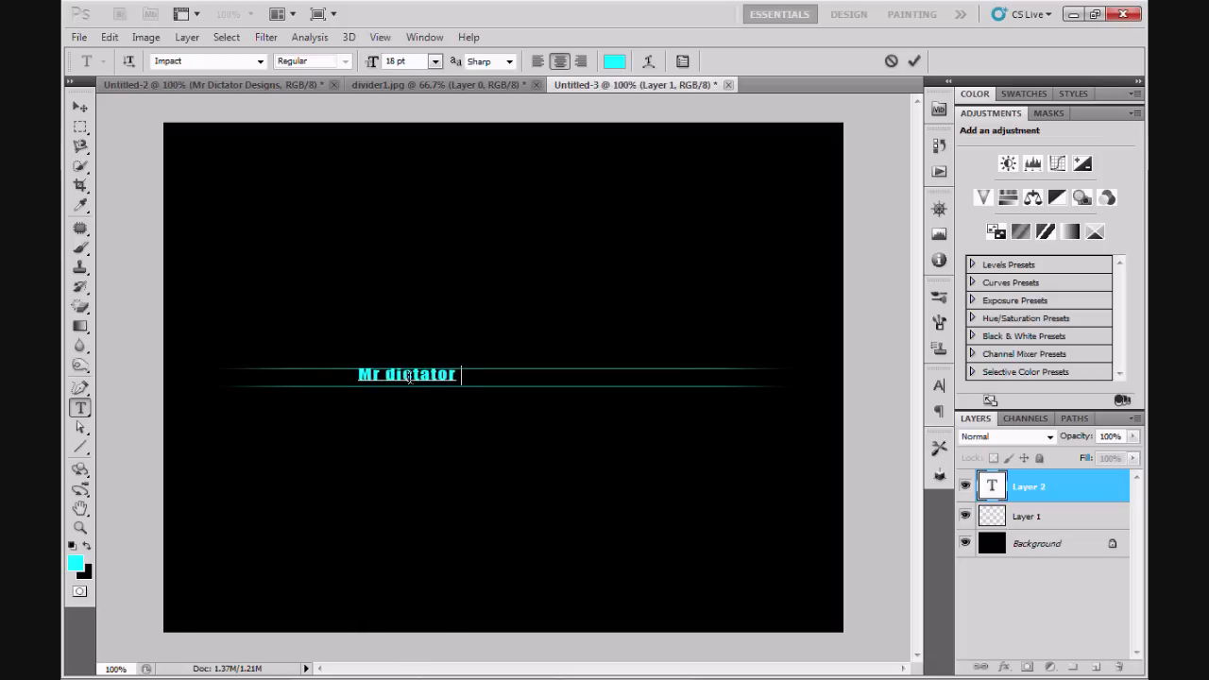
pyautogui.write('designs')
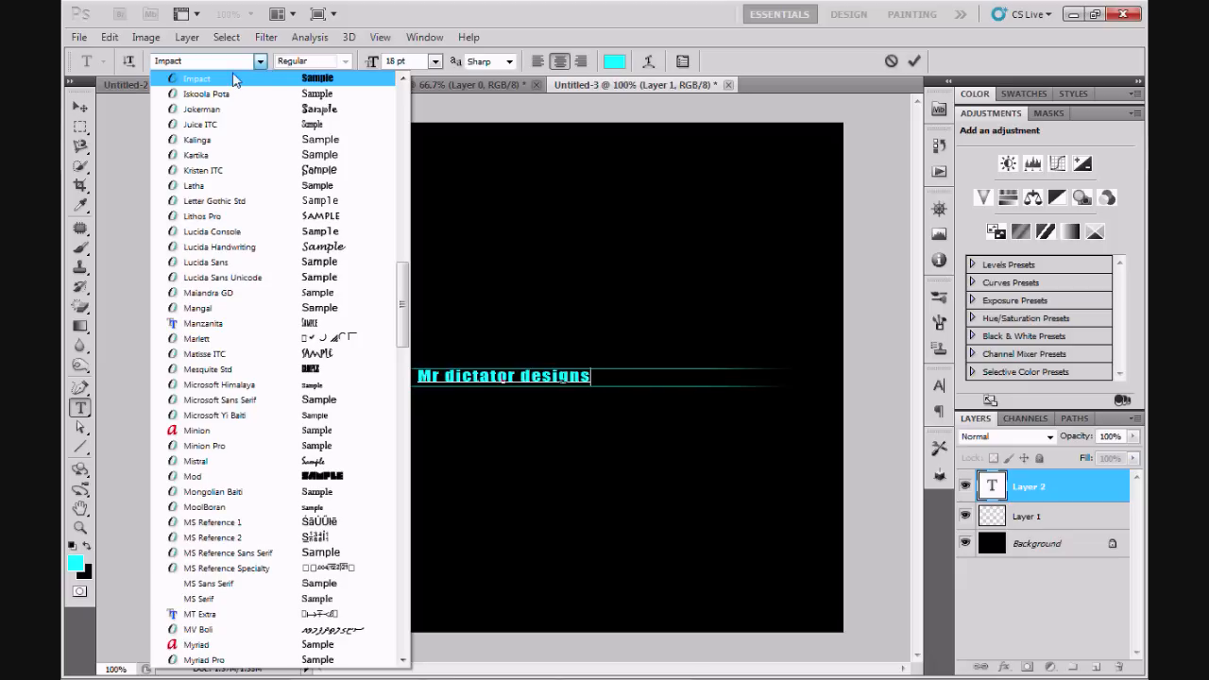
pyautogui.click(196, 79)
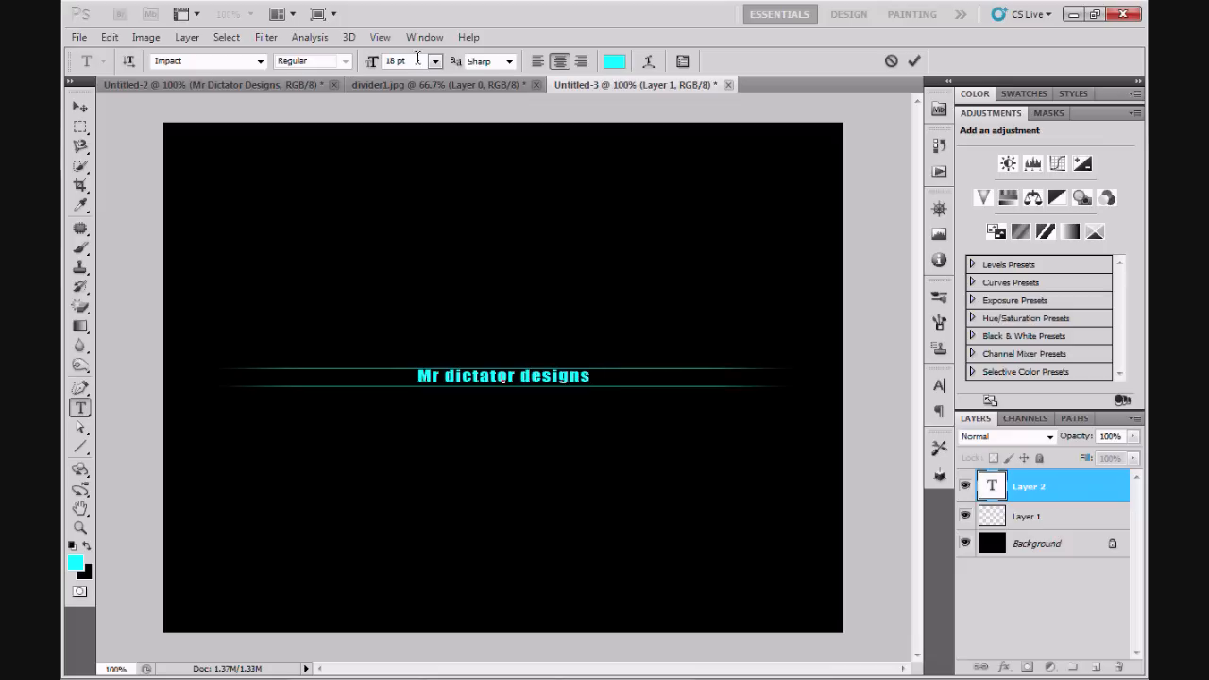
pyautogui.moveTo(434, 60)
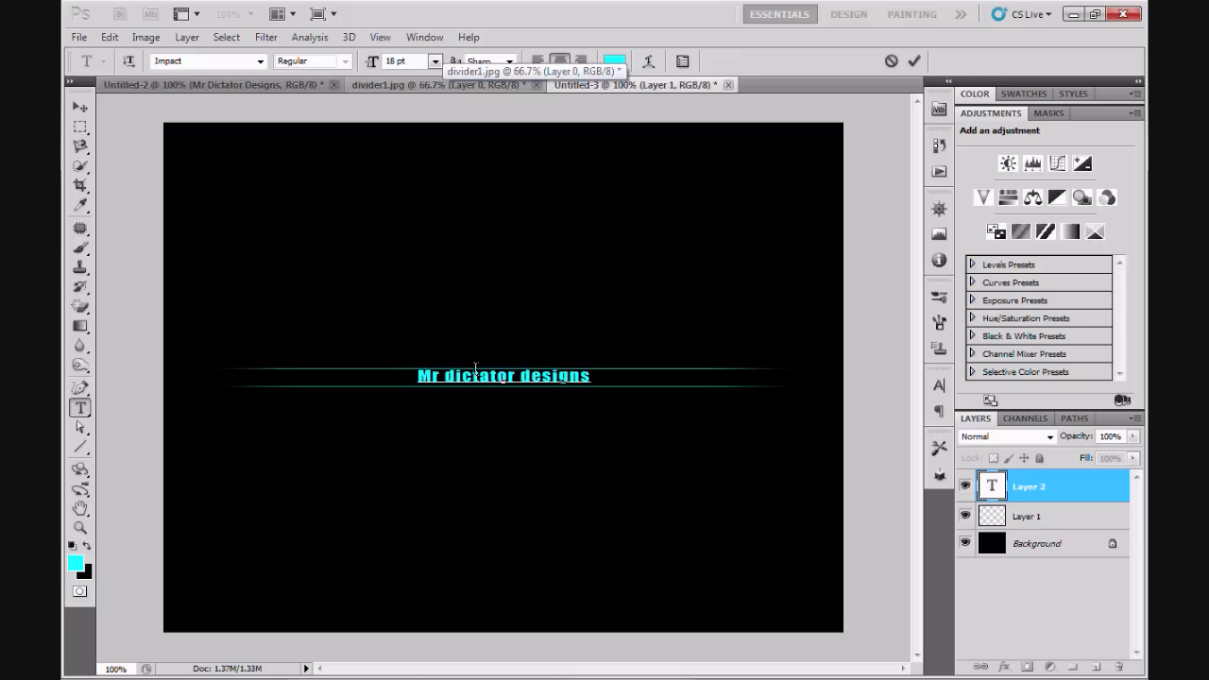
# Step: Enlarge the title text to 30 pt from the options-bar size list
pyautogui.click(434, 60)
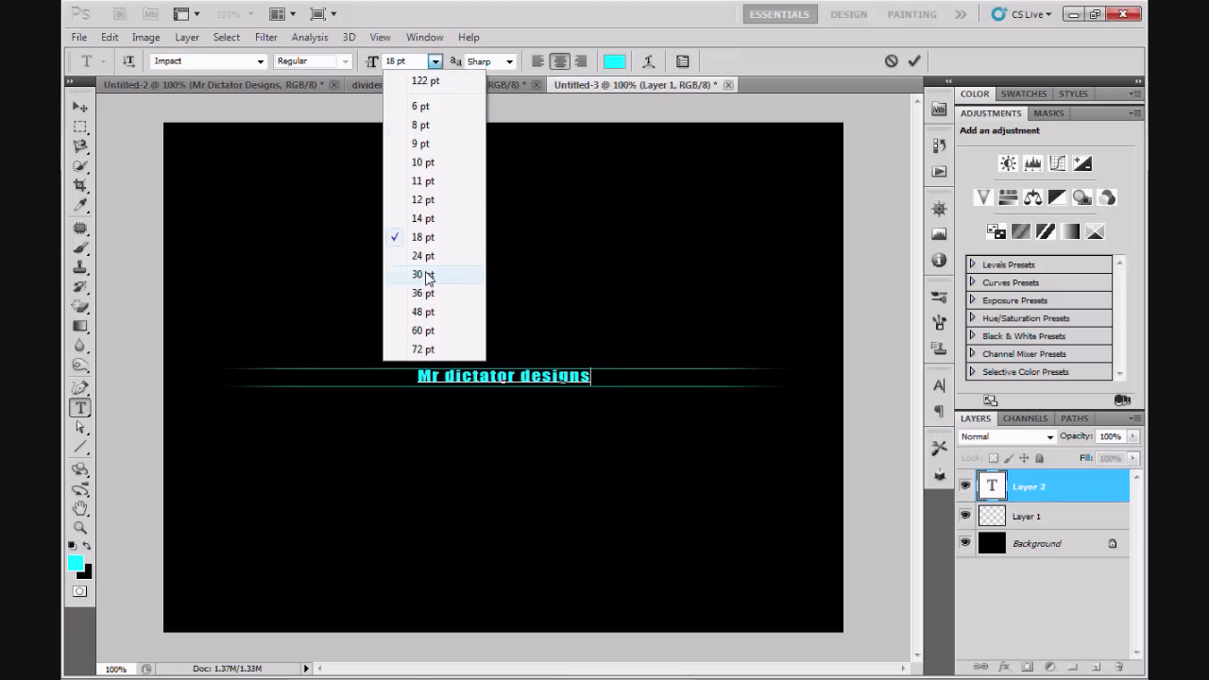
pyautogui.click(423, 274)
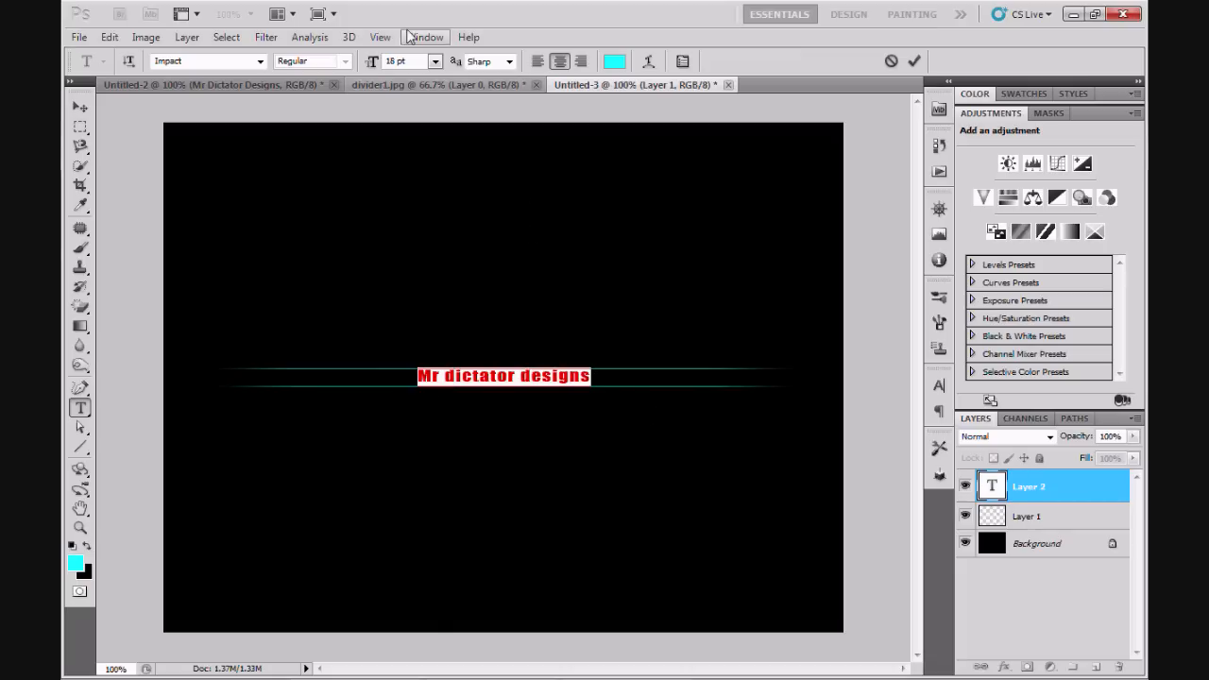
pyautogui.click(434, 61)
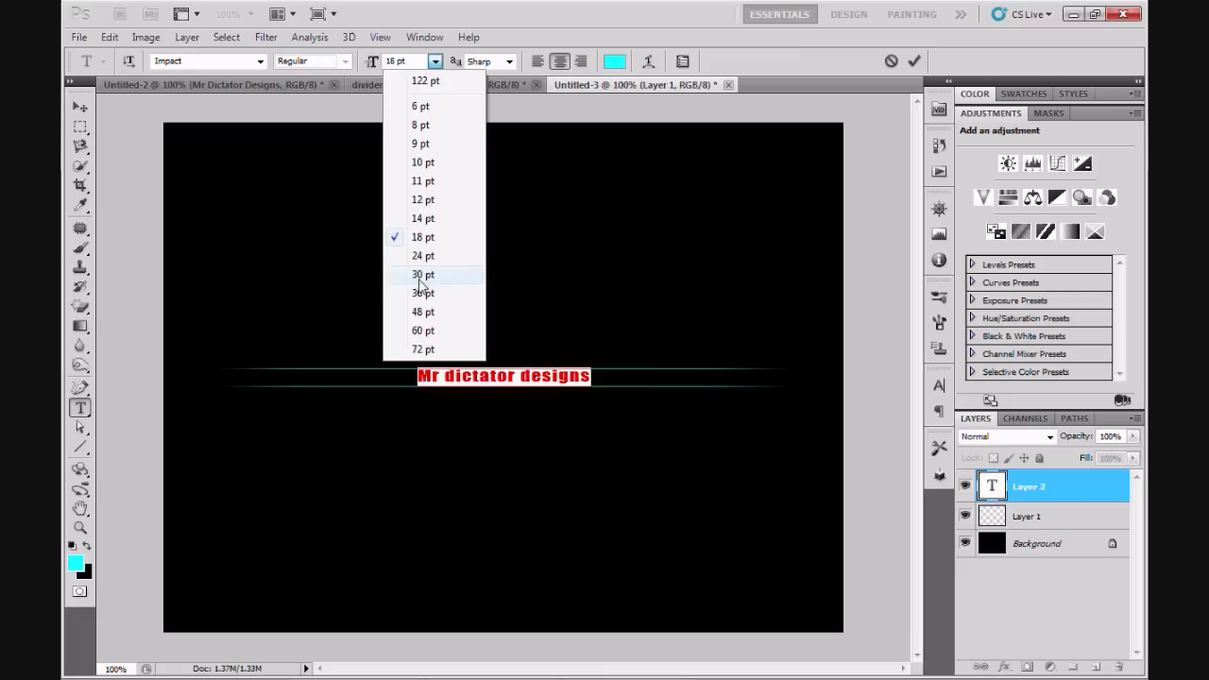
pyautogui.click(423, 276)
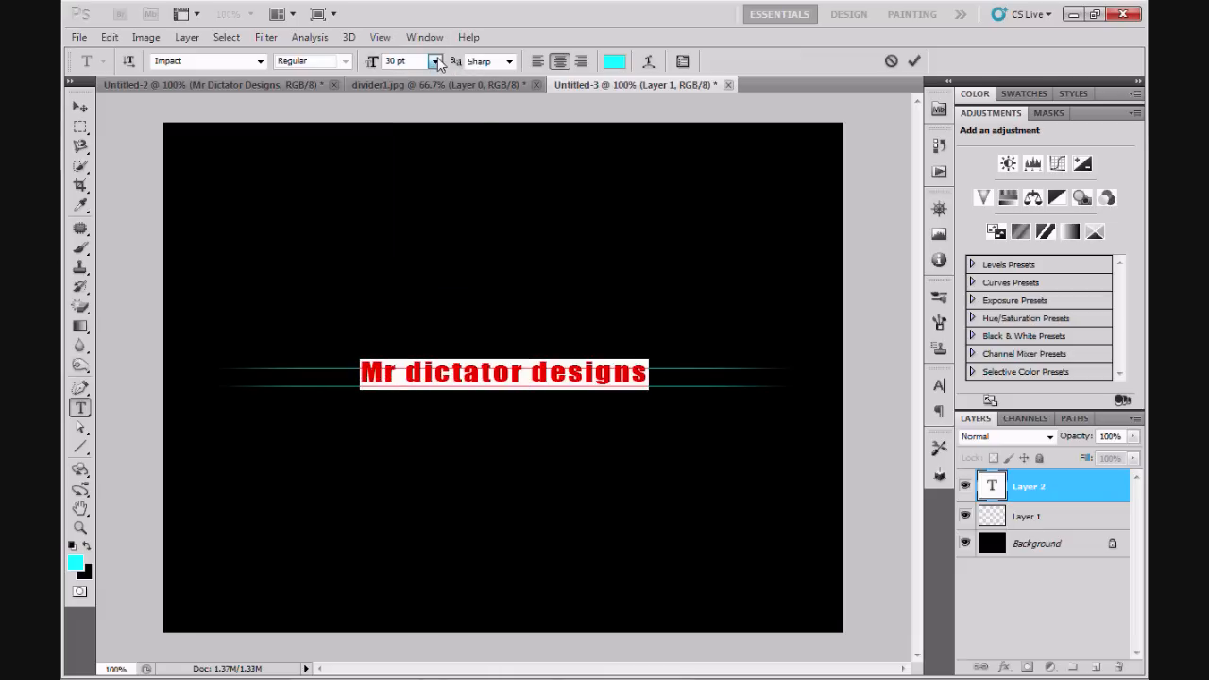
pyautogui.click(434, 61)
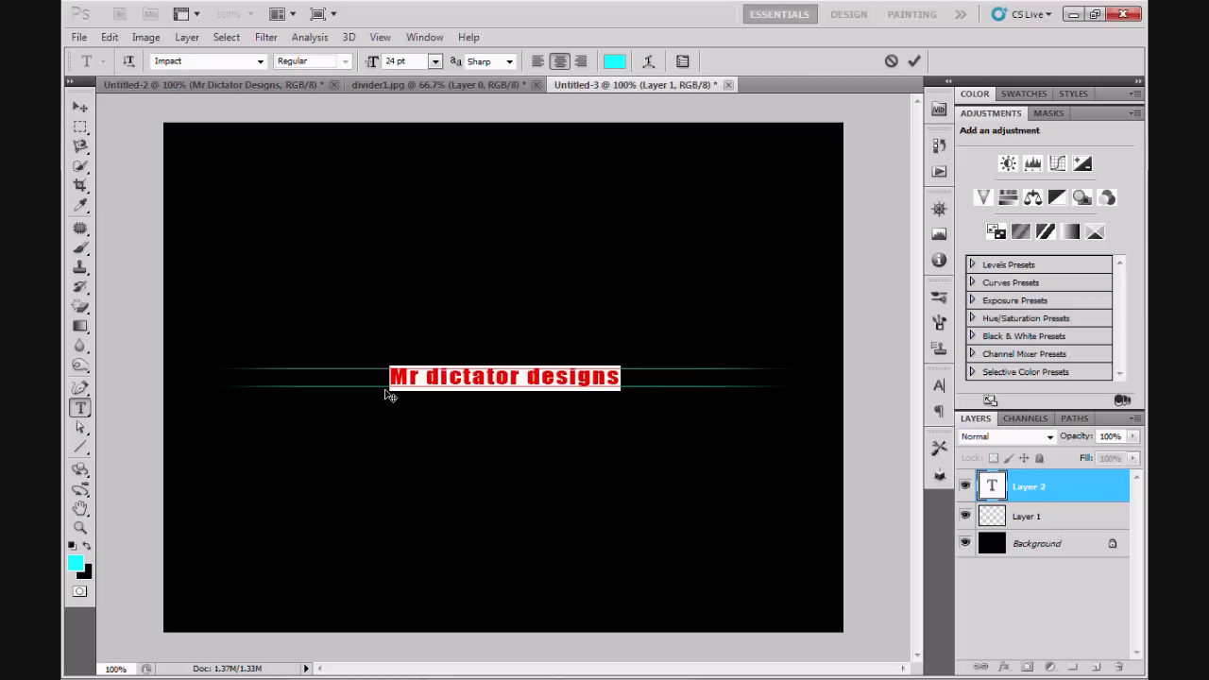
pyautogui.moveTo(225, 15)
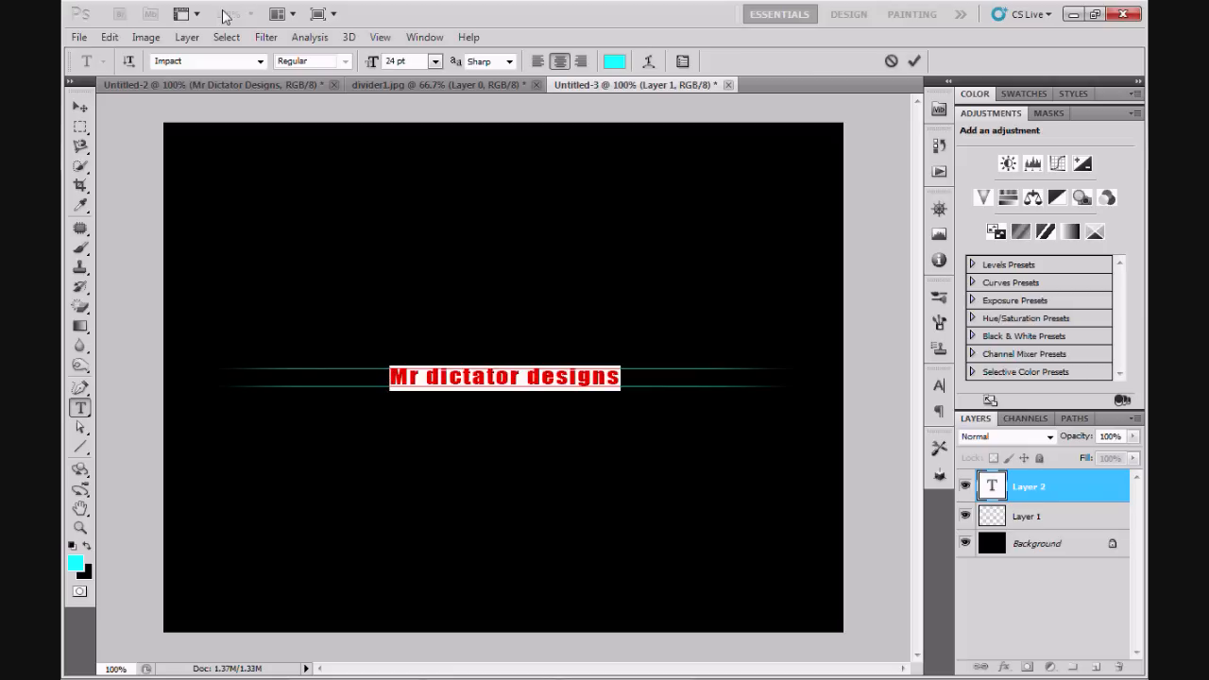
# Step: Give the text layer a black Stroke and enable Outer Glow in Layer Style
pyautogui.click(185, 38)
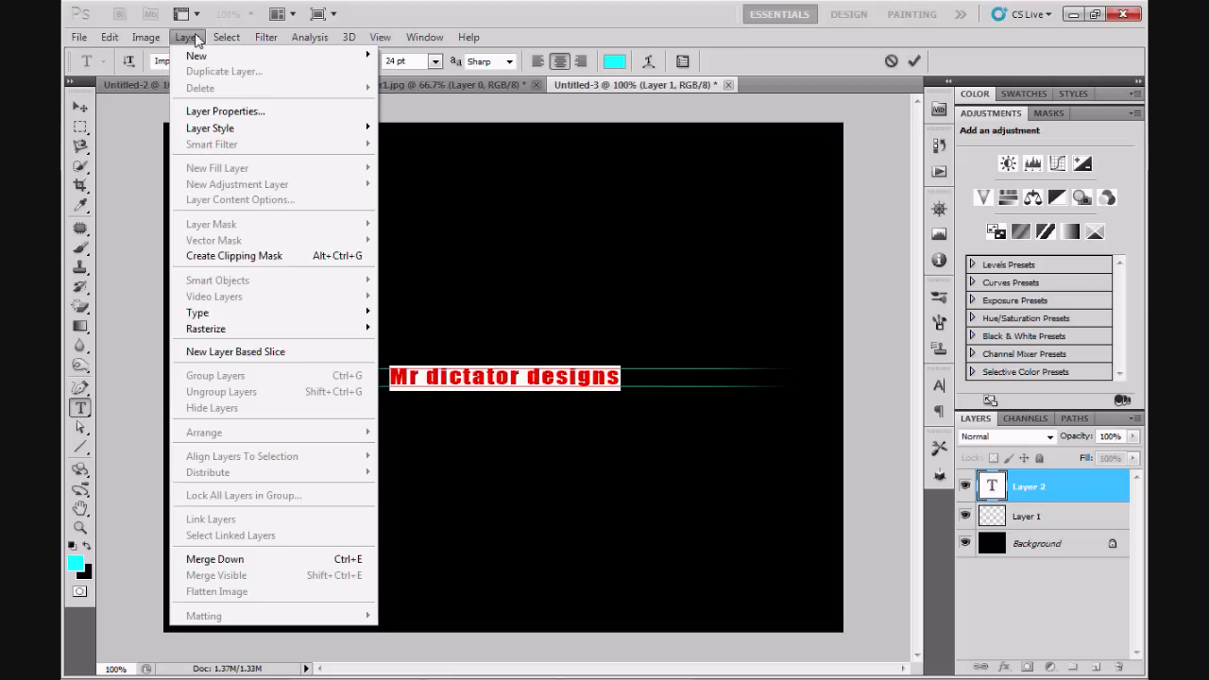
pyautogui.moveTo(209, 128)
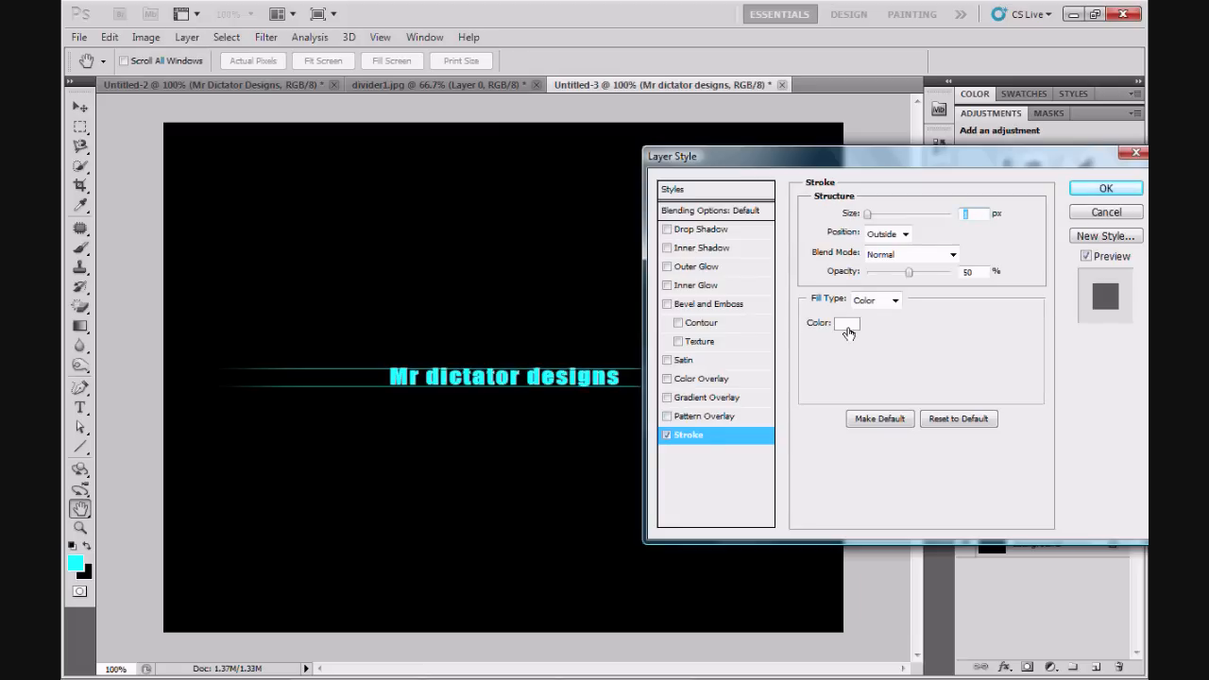
pyautogui.moveTo(846, 323)
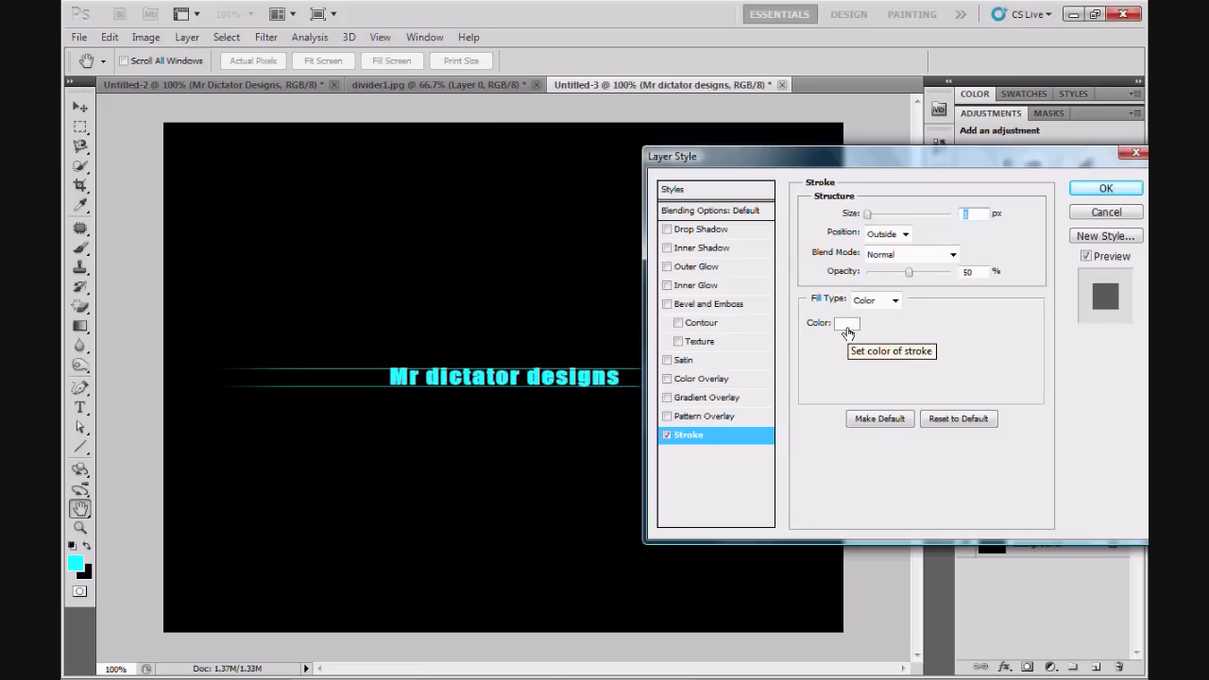
pyautogui.click(846, 323)
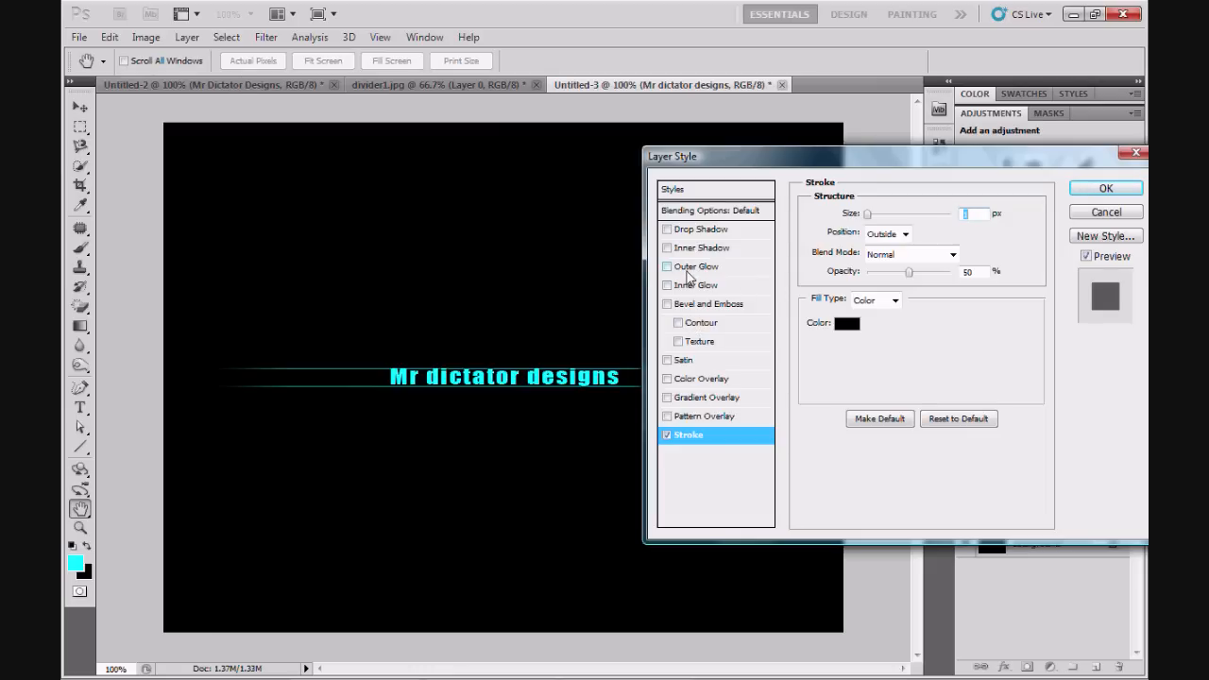
pyautogui.click(695, 267)
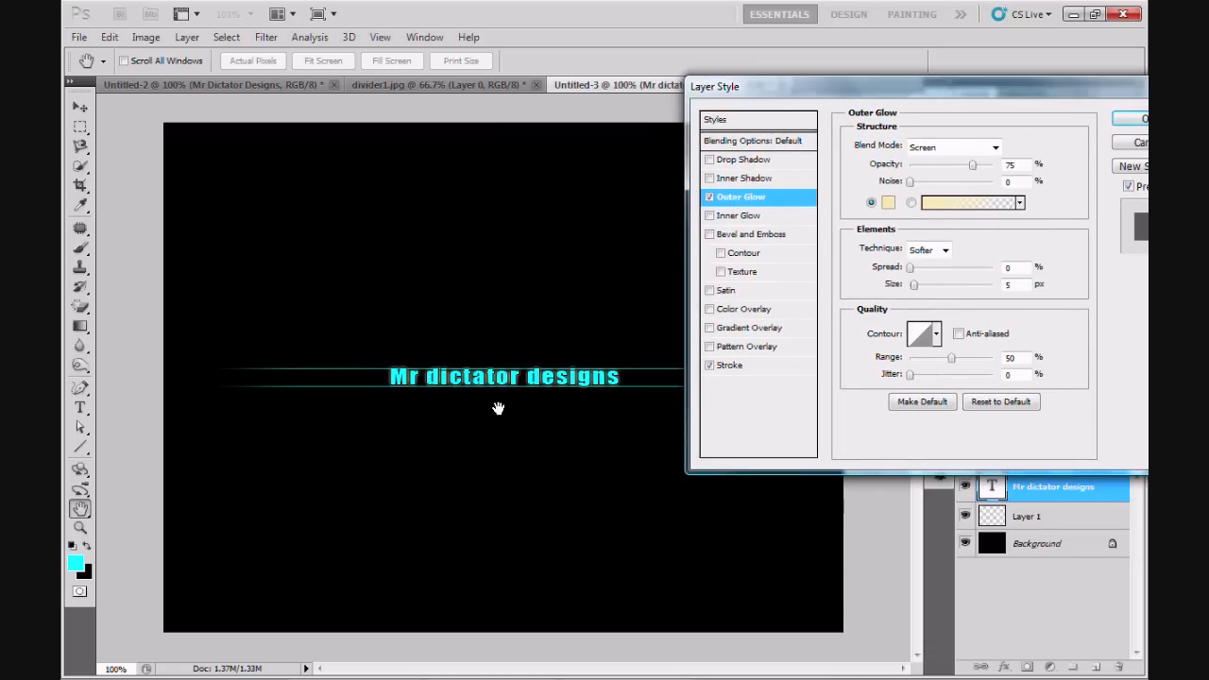
pyautogui.moveTo(861, 238)
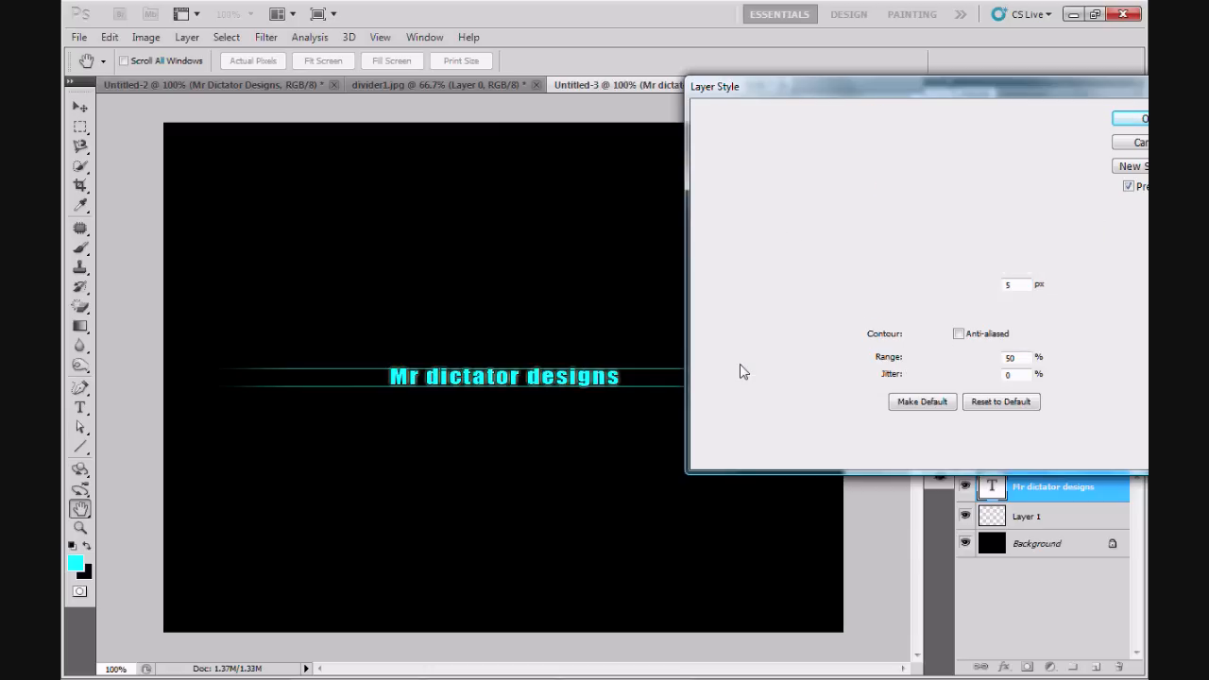
pyautogui.click(729, 366)
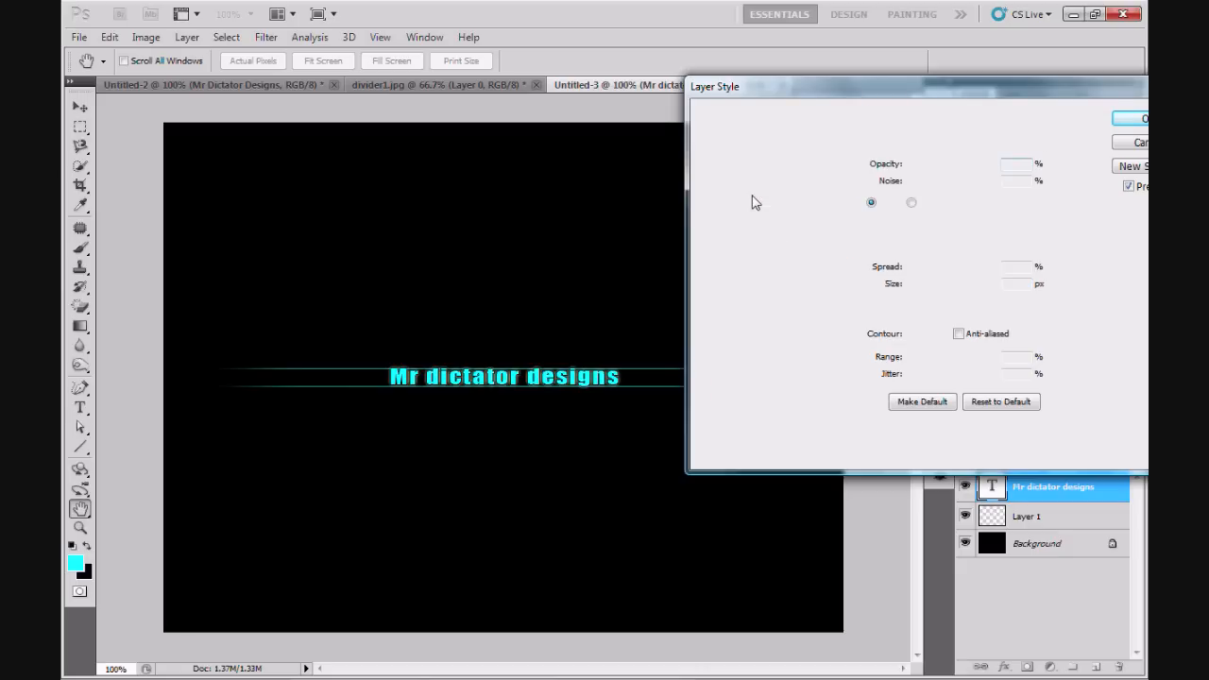
# Step: Set the outer glow colour to white and confirm it
pyautogui.click(740, 196)
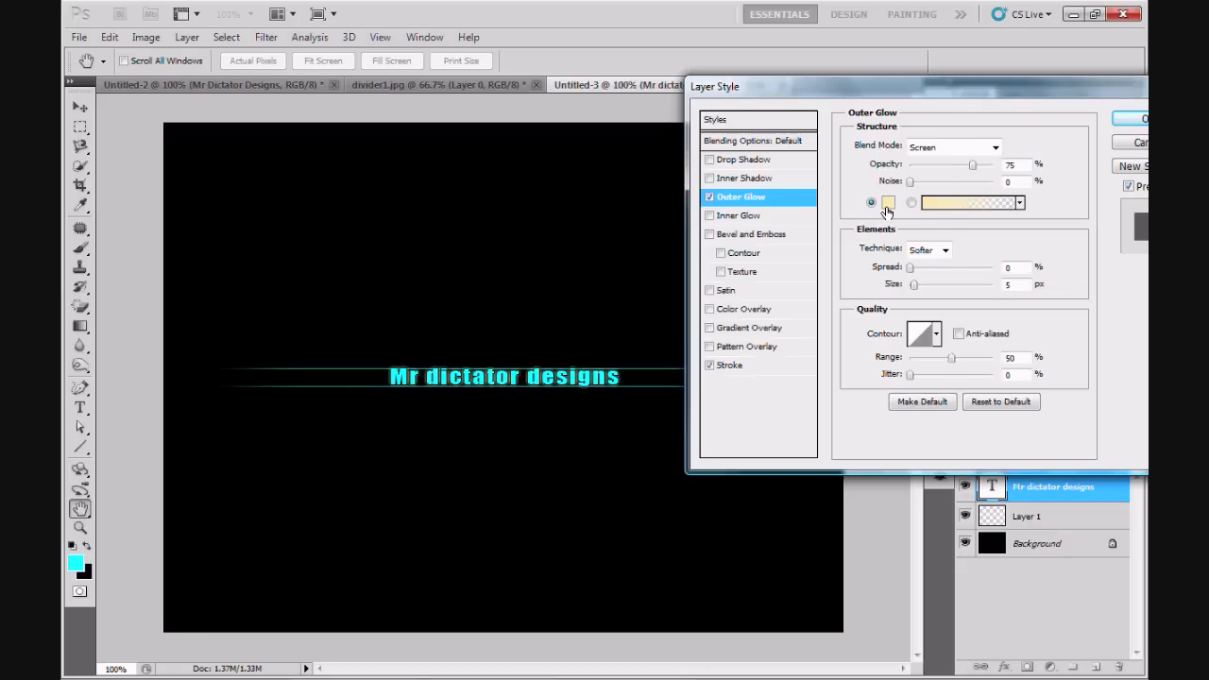
pyautogui.click(887, 202)
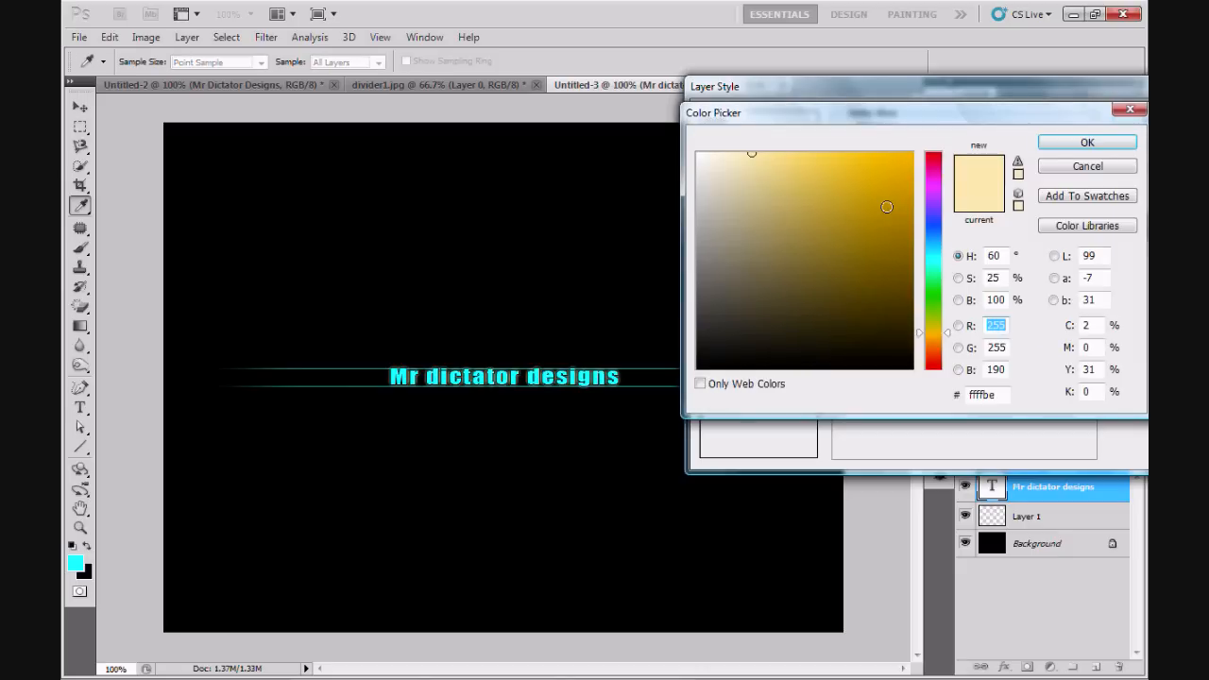
pyautogui.click(697, 149)
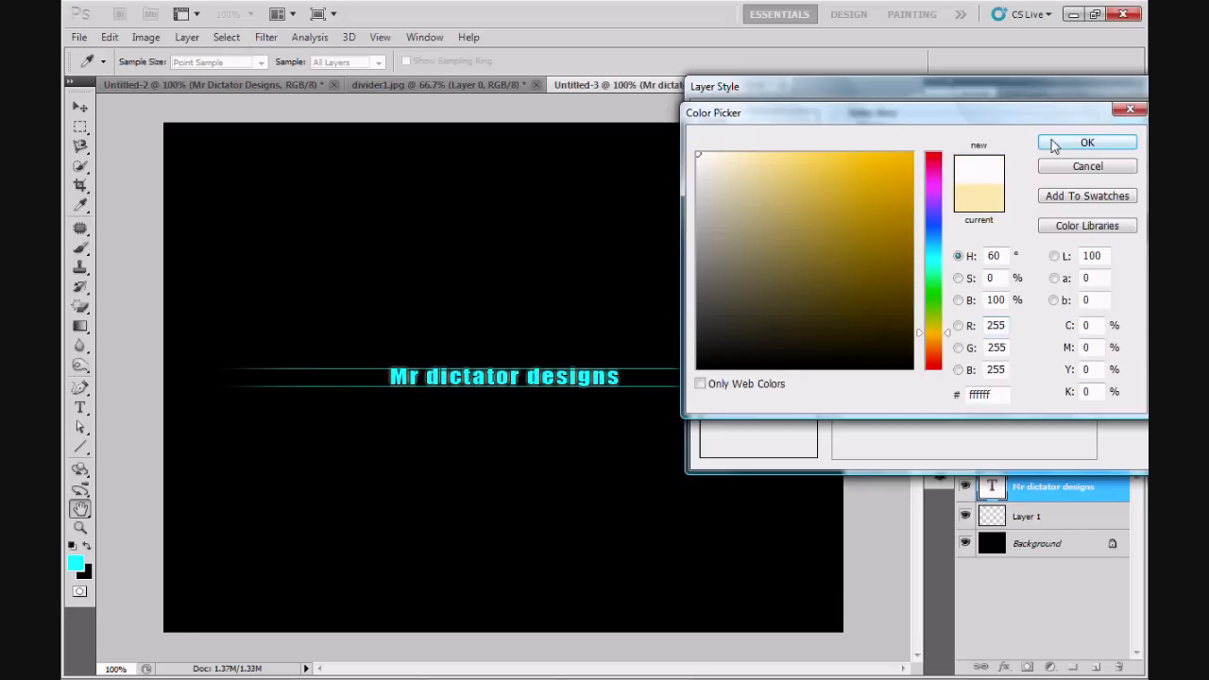
pyautogui.click(1088, 144)
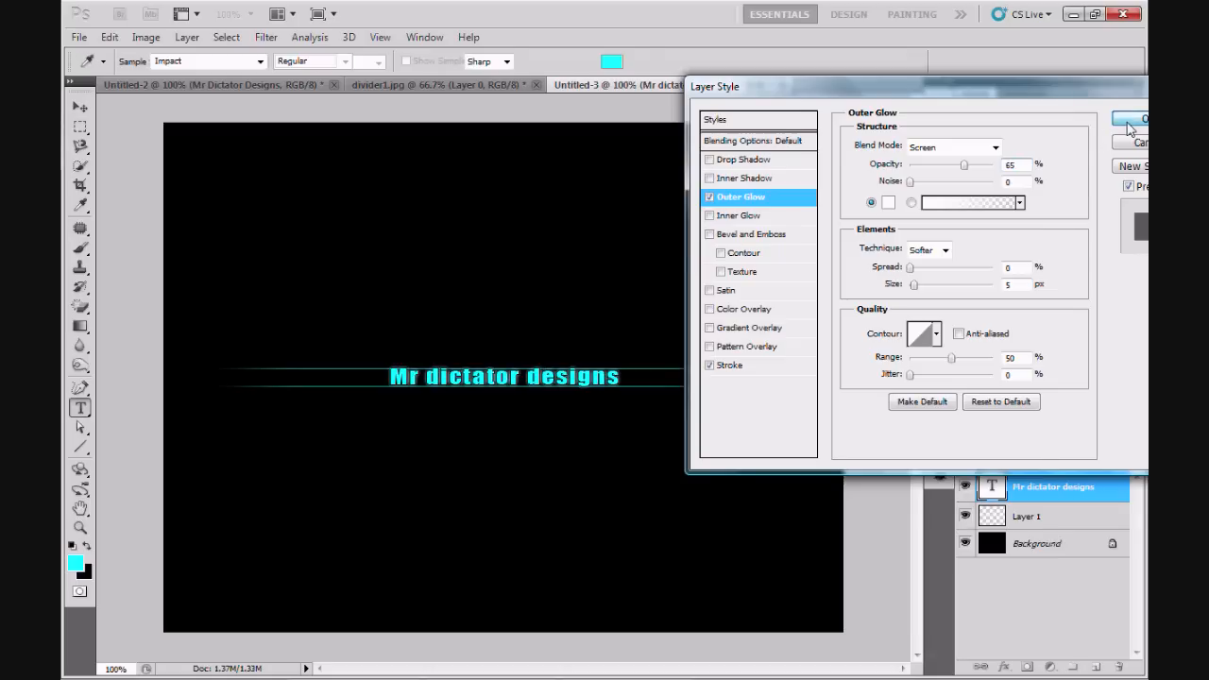
pyautogui.click(1142, 117)
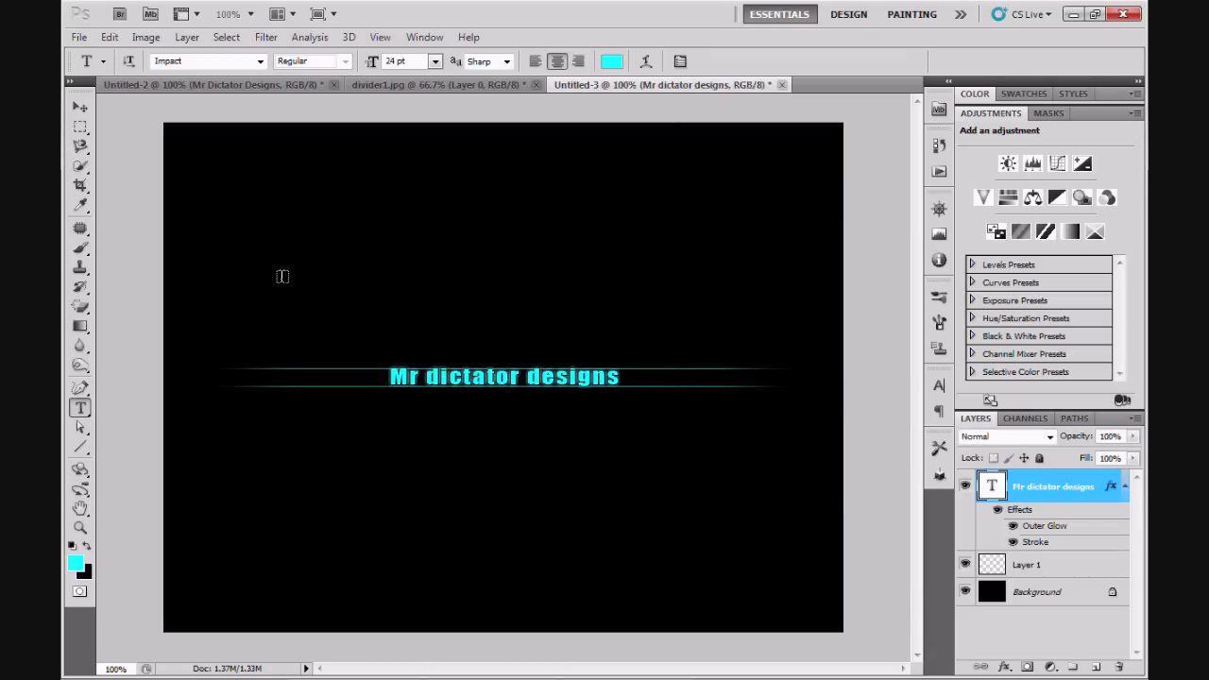
pyautogui.click(80, 185)
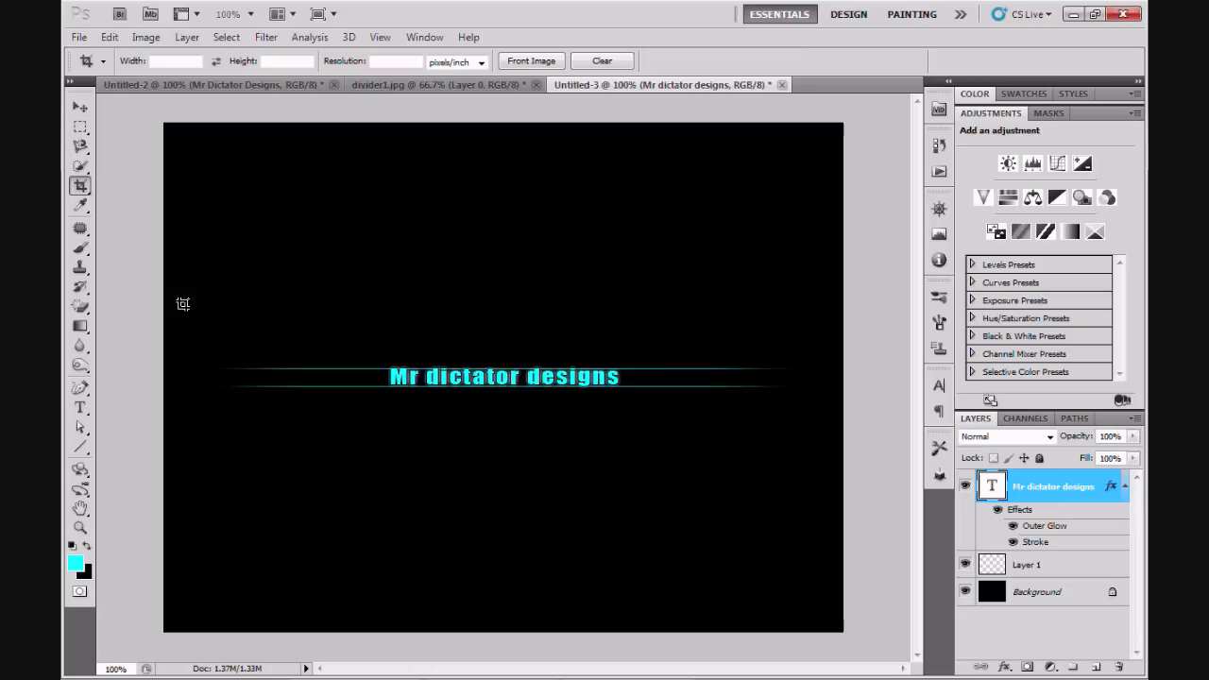
pyautogui.moveTo(181, 302); pyautogui.dragTo(797, 431)
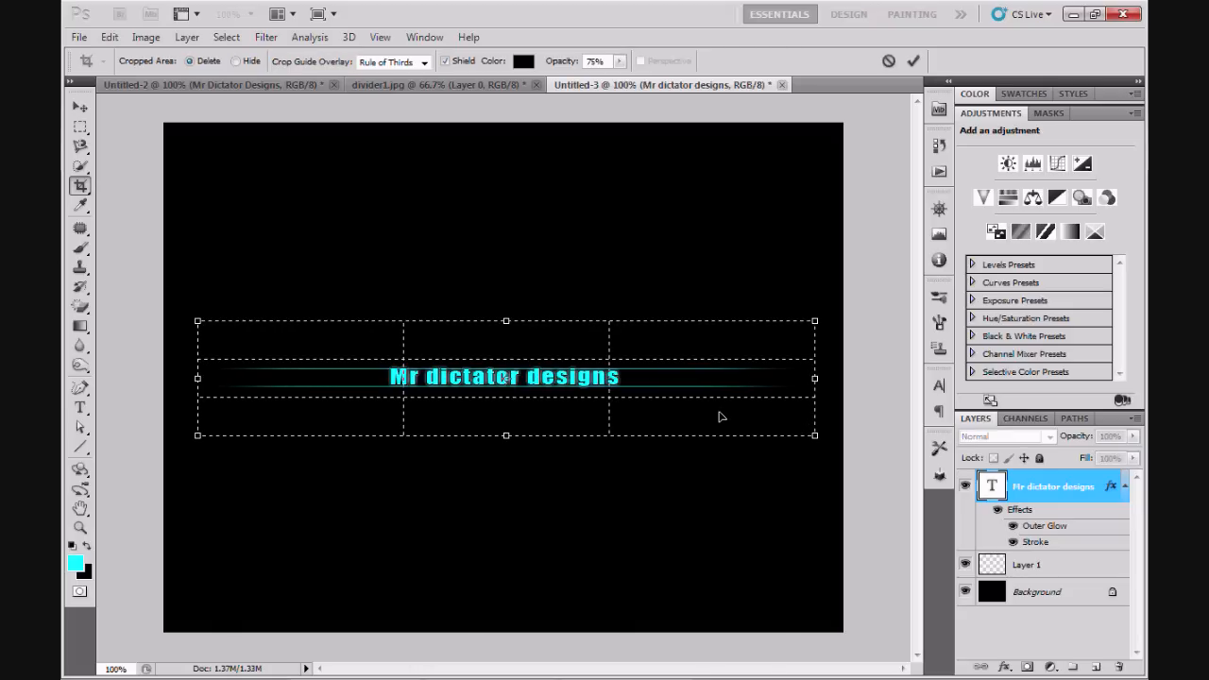
pyautogui.rightClick(721, 417)
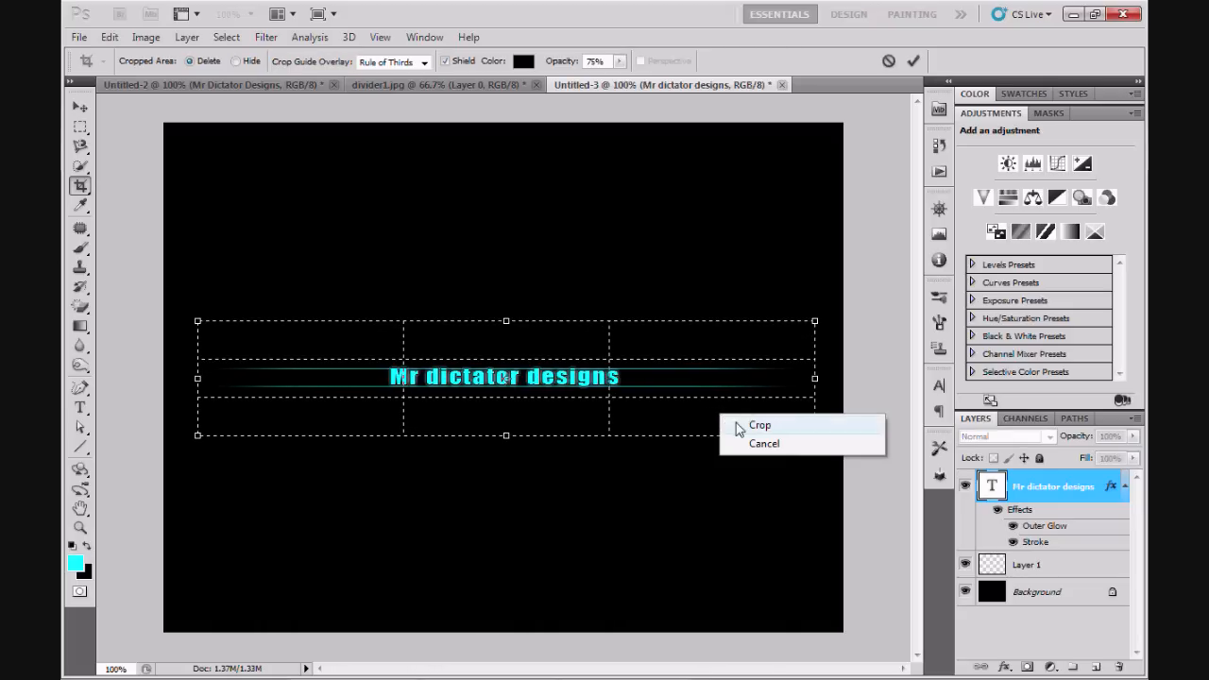
pyautogui.moveTo(689, 427)
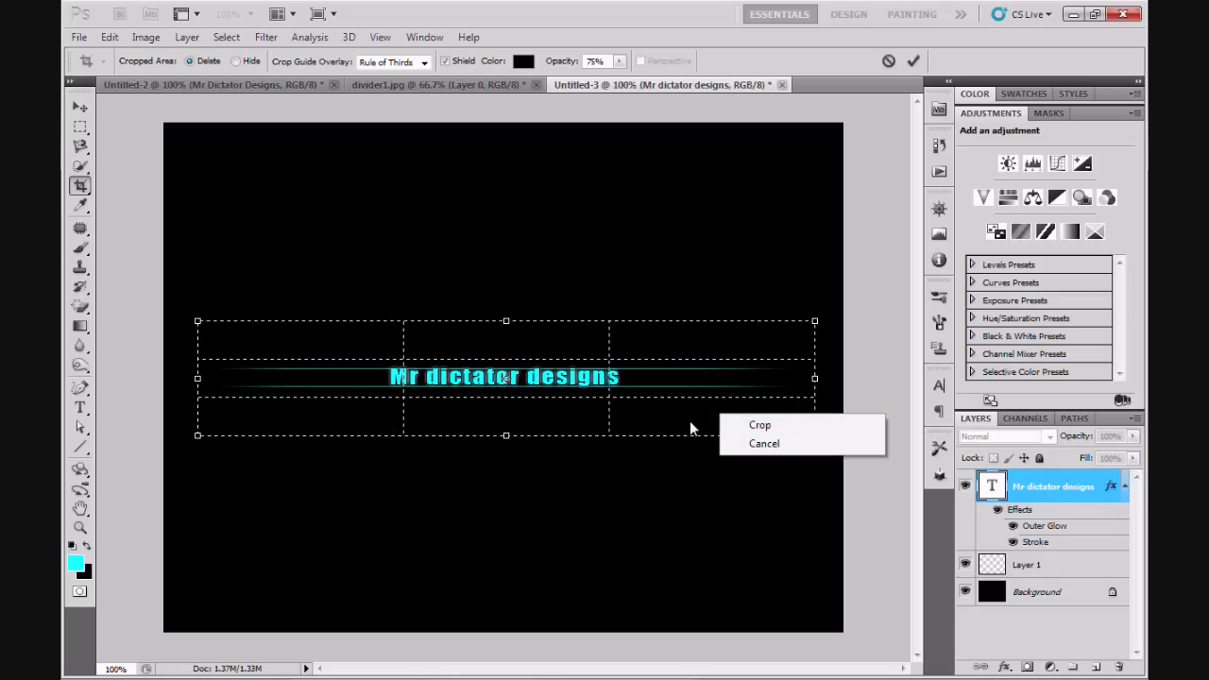
pyautogui.moveTo(721, 426)
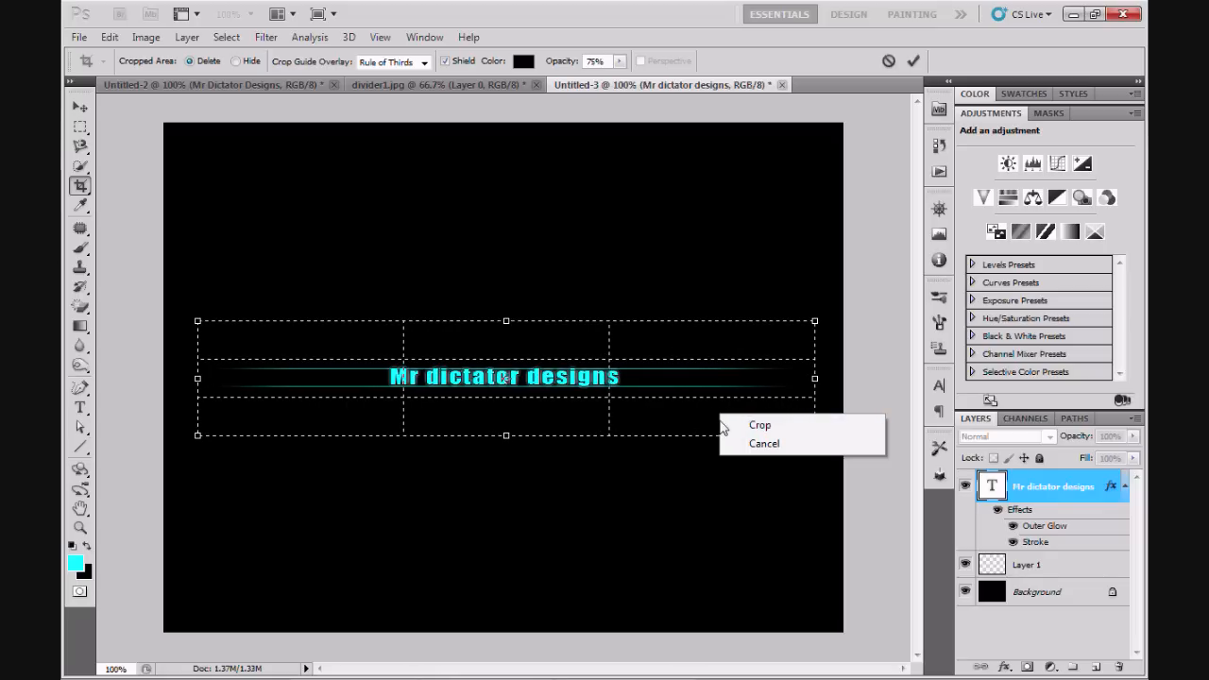
pyautogui.moveTo(759, 425)
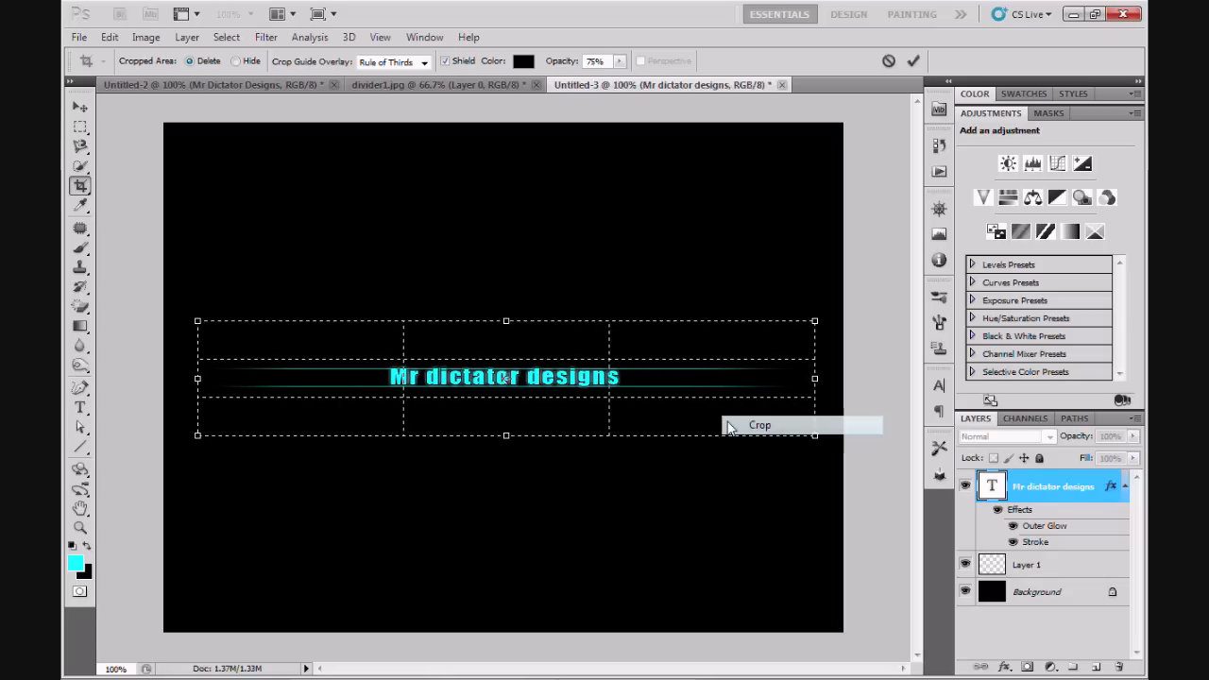
pyautogui.click(759, 425)
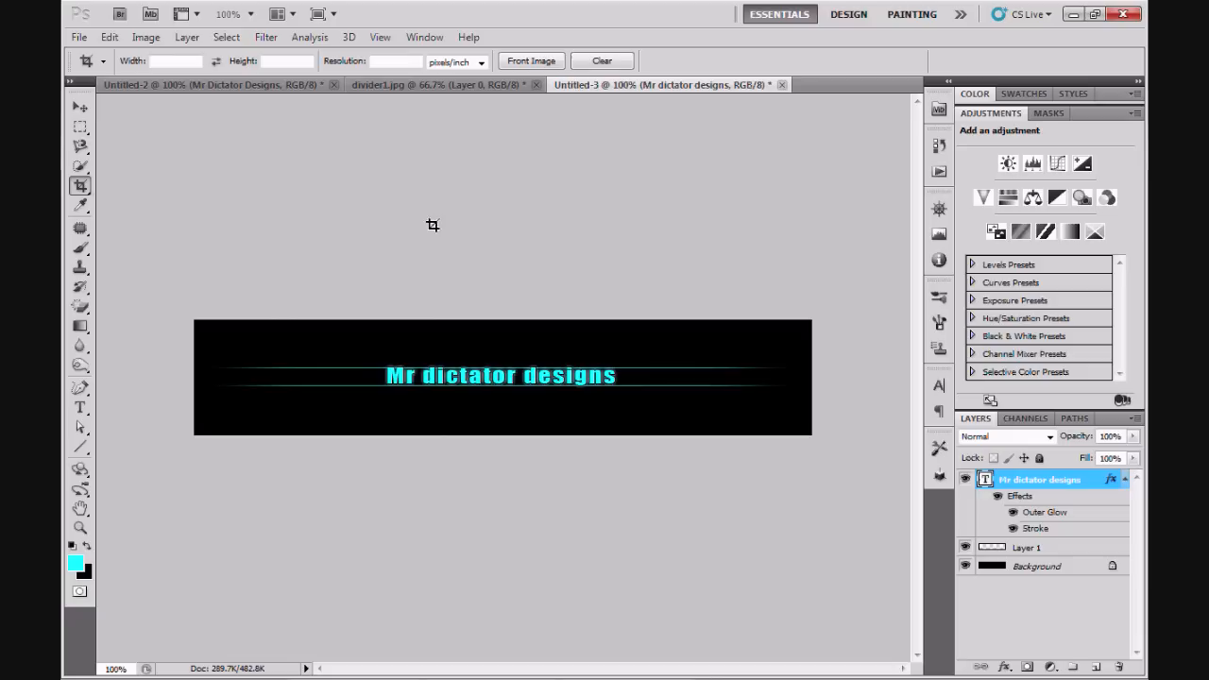
pyautogui.moveTo(396, 257)
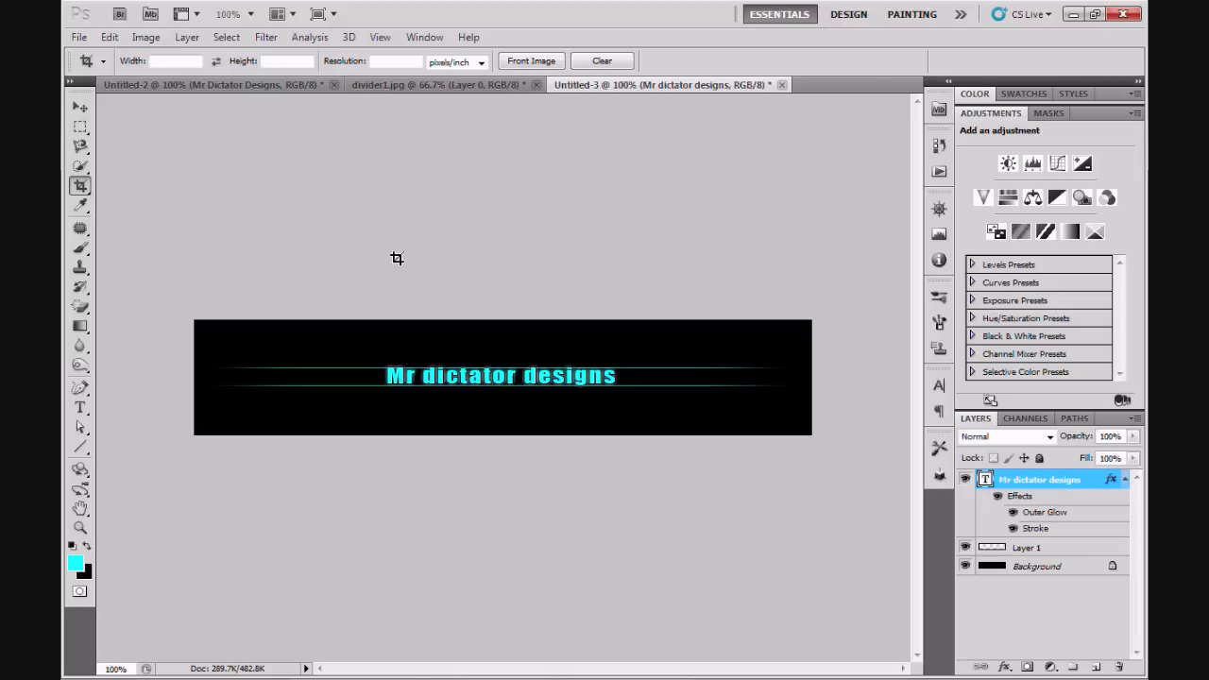
pyautogui.moveTo(223, 278)
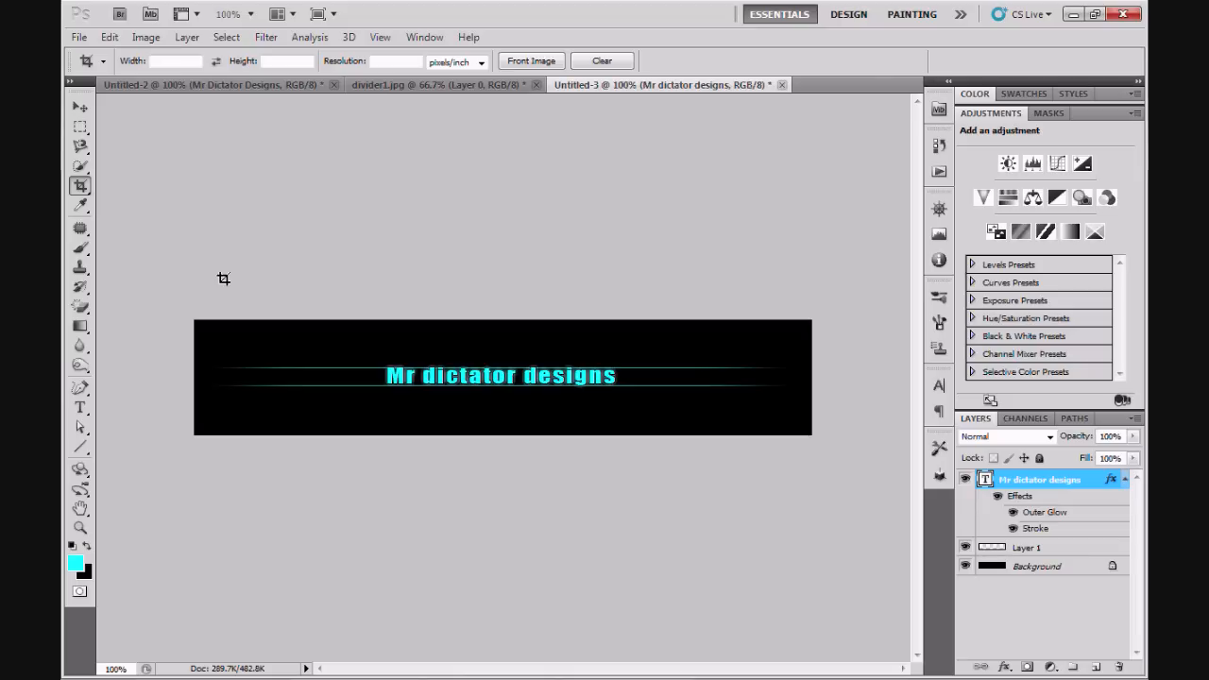
pyautogui.moveTo(227, 414)
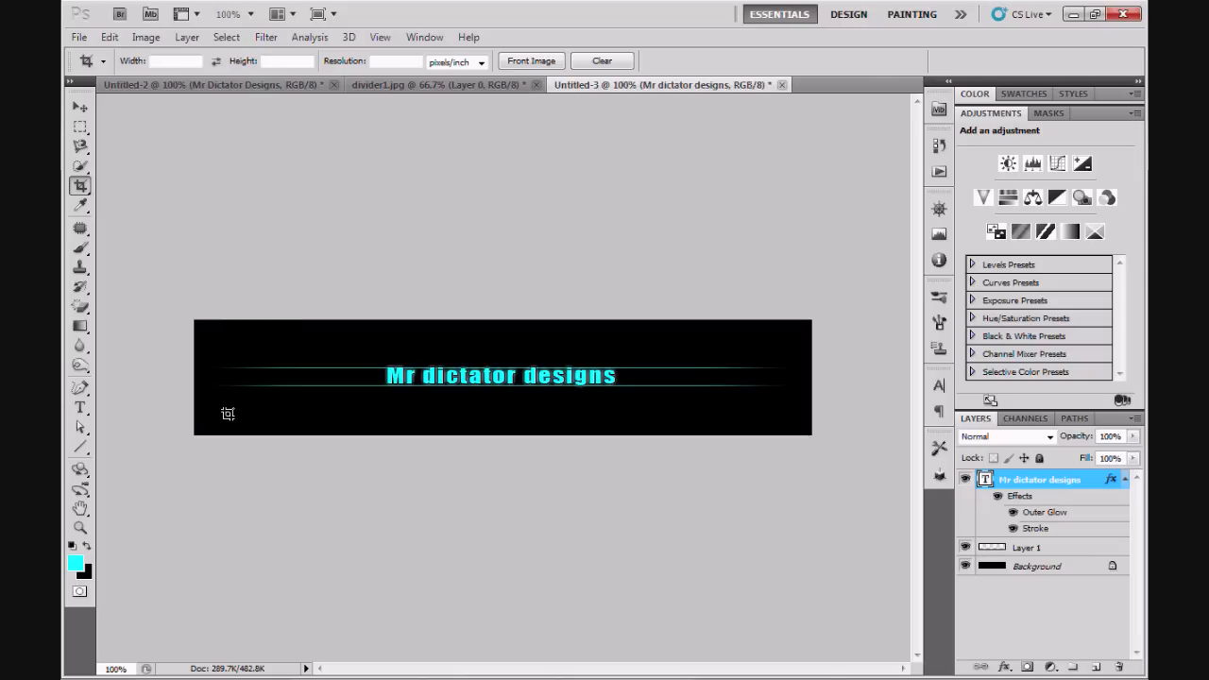
pyautogui.moveTo(551, 408)
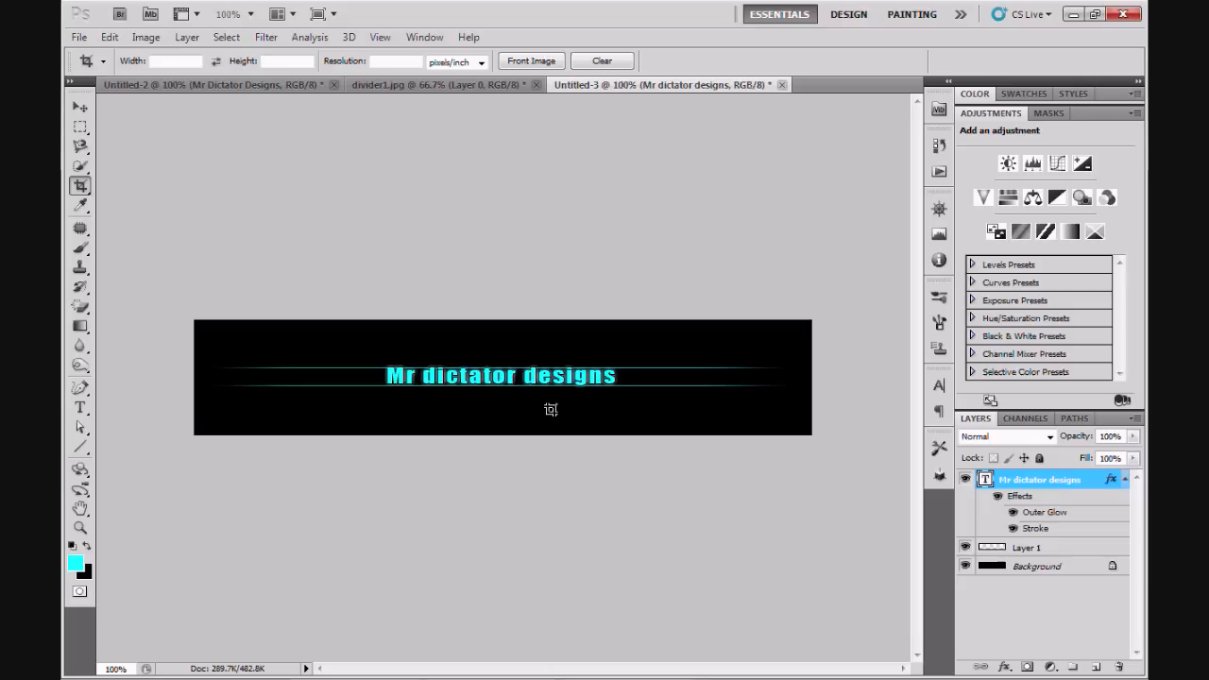
pyautogui.moveTo(582, 408)
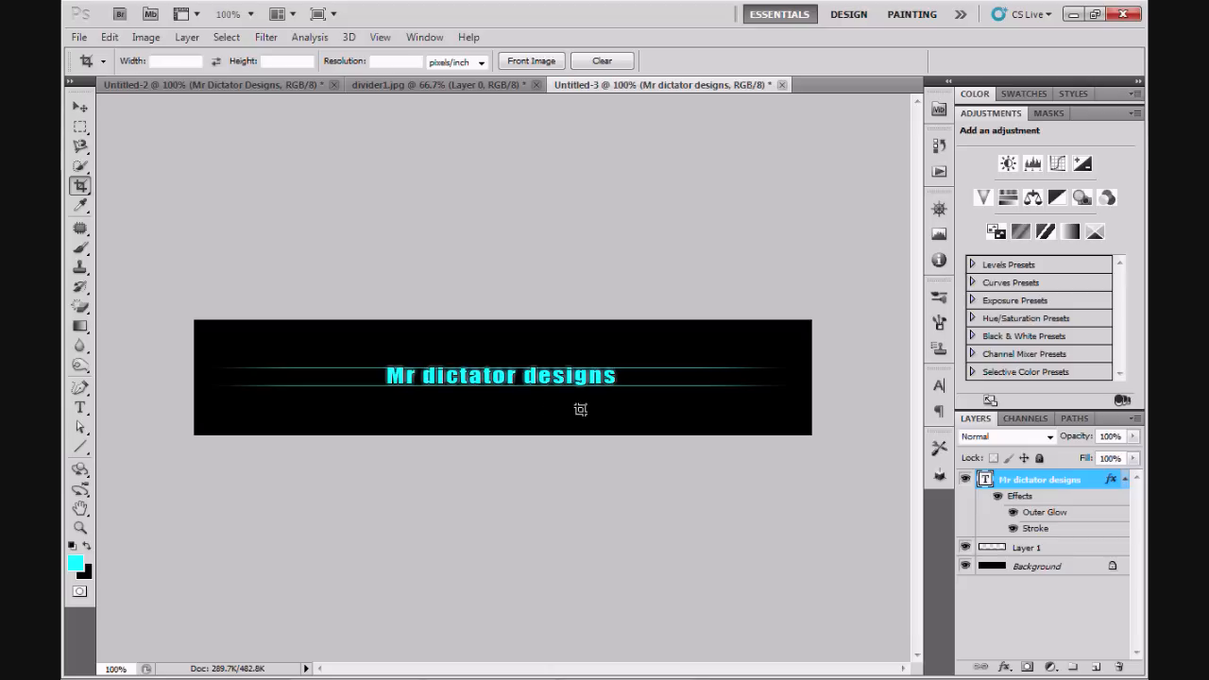
pyautogui.moveTo(580, 441)
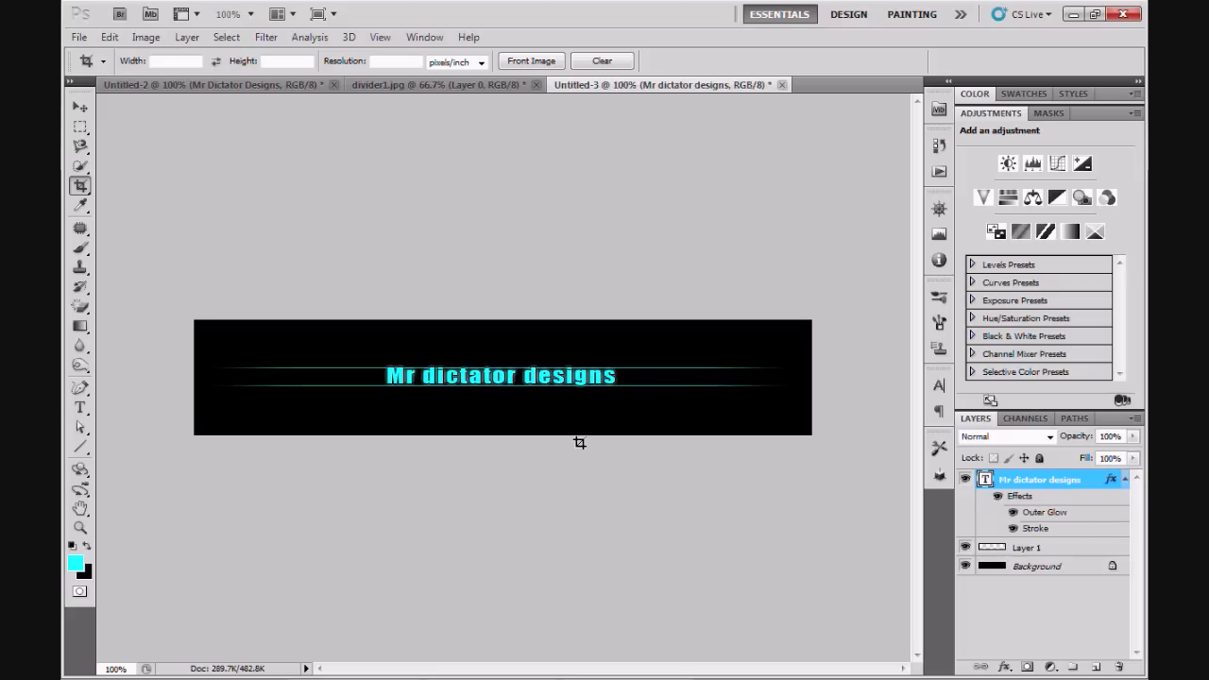
pyautogui.moveTo(556, 427)
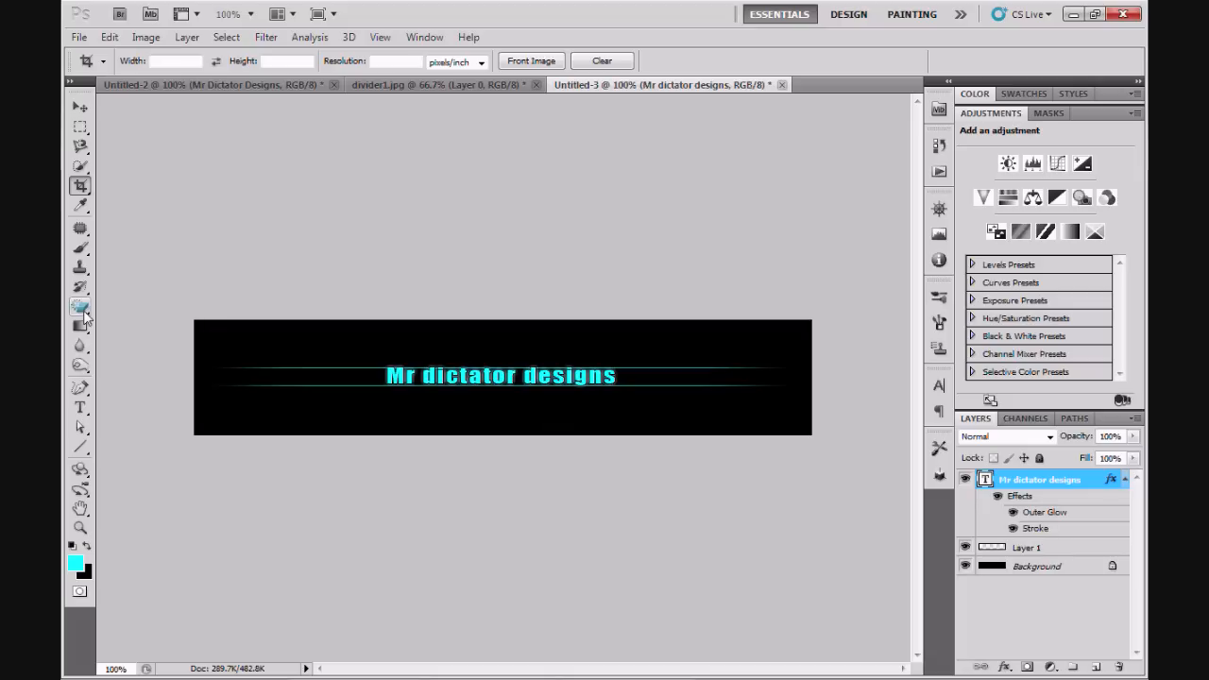
pyautogui.moveTo(80, 306)
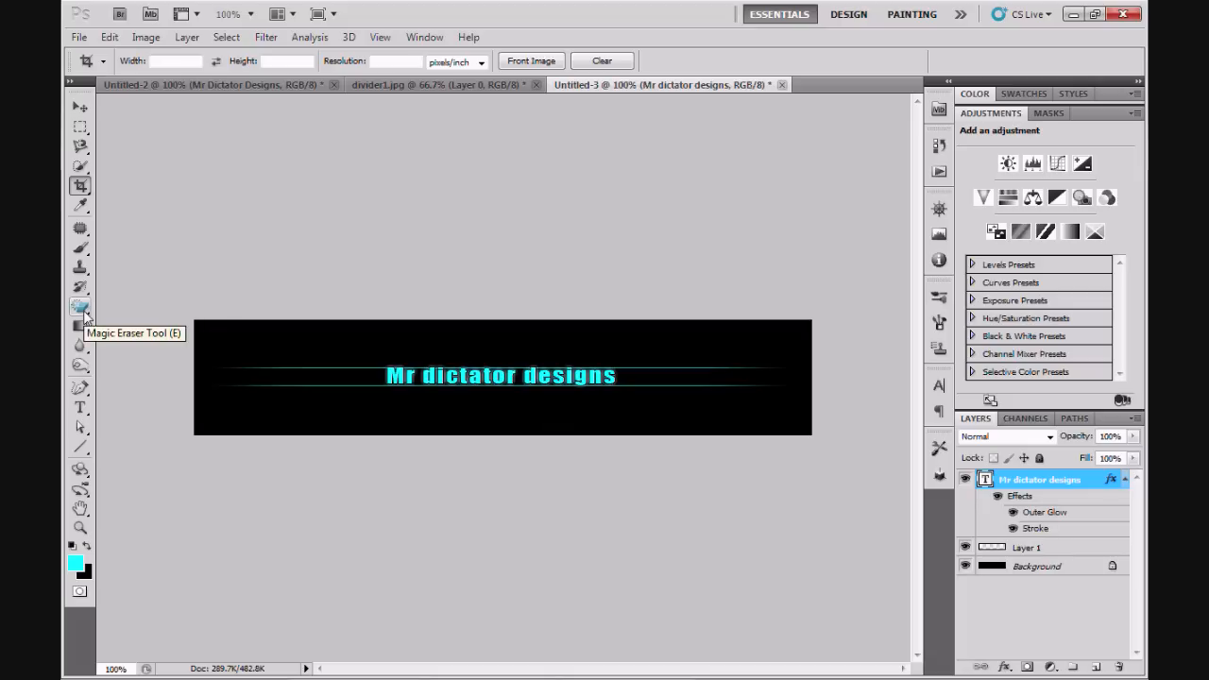
# Step: Erase the black Background layer with the Magic Eraser and crop tightly around the strip
pyautogui.click(79, 306)
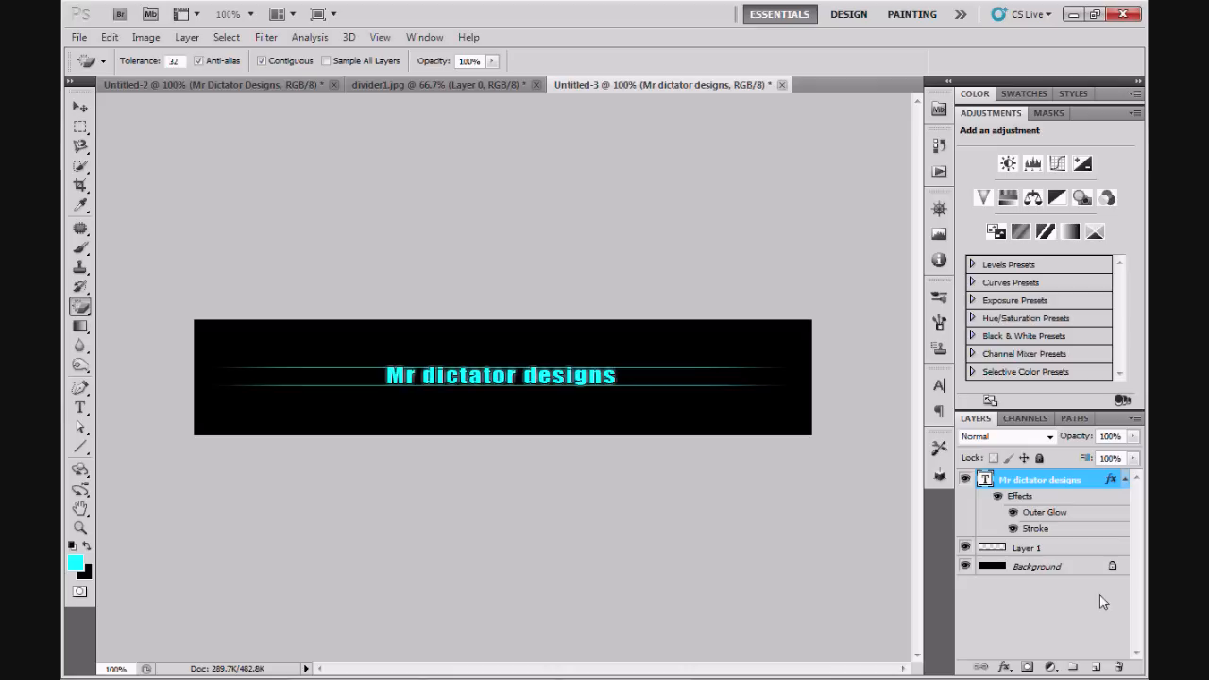
pyautogui.moveTo(976, 419)
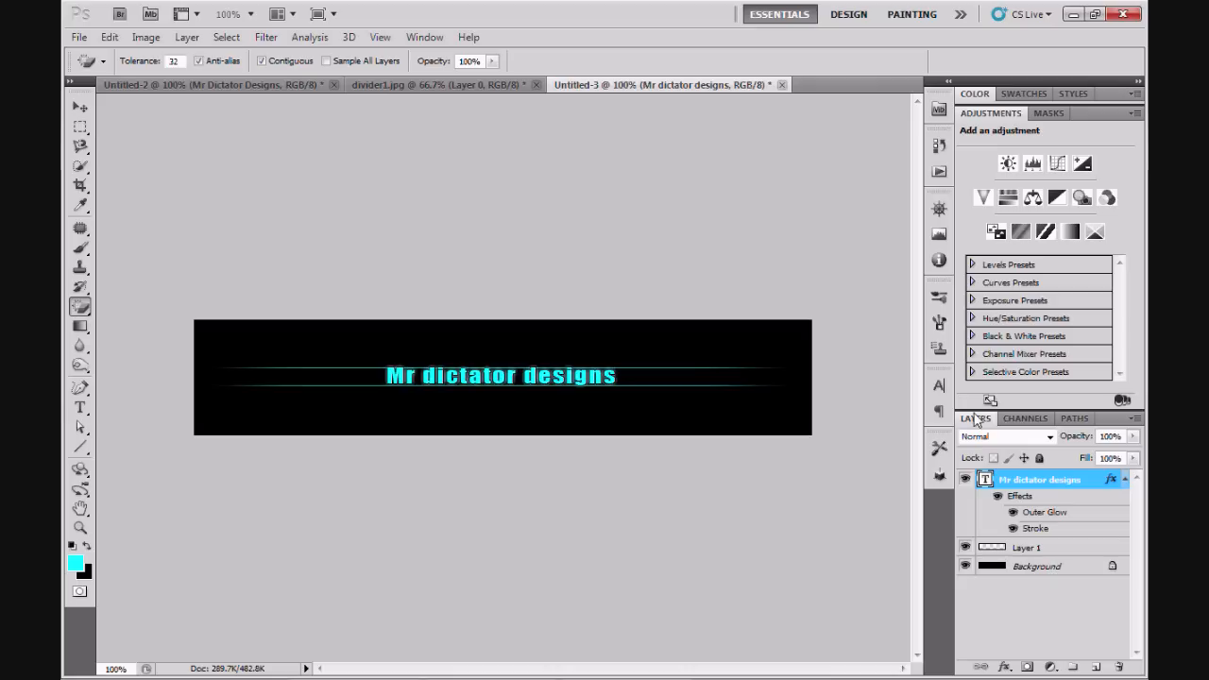
pyautogui.click(1035, 567)
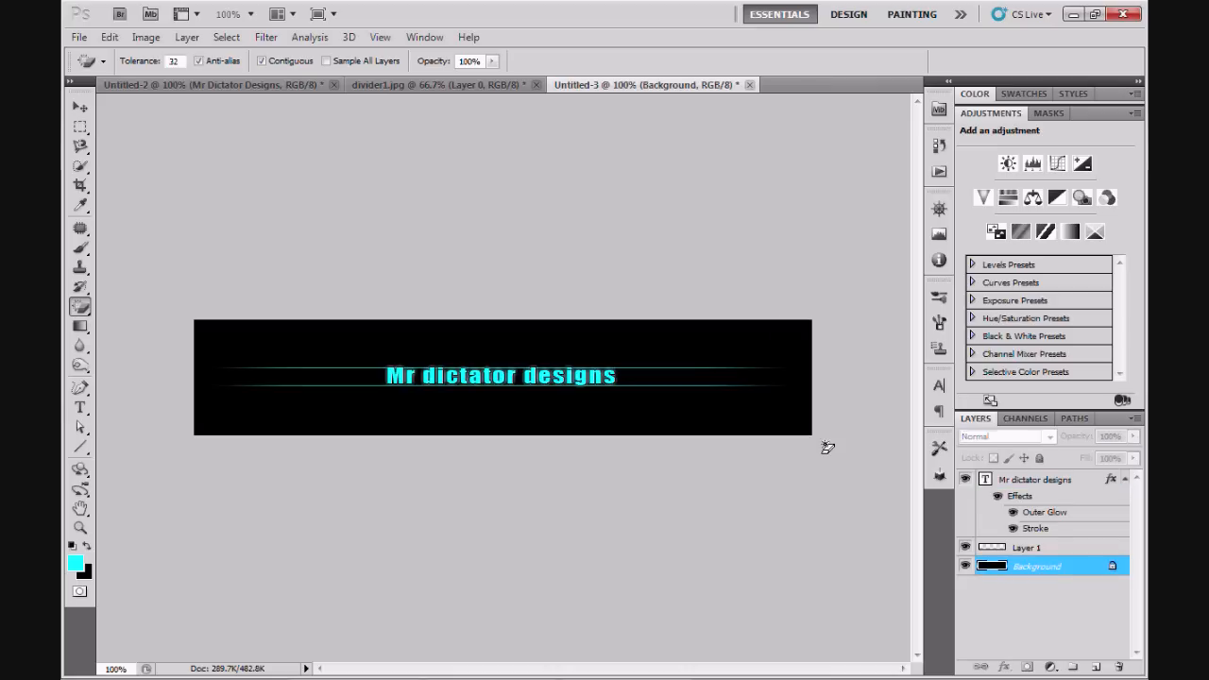
pyautogui.moveTo(774, 428)
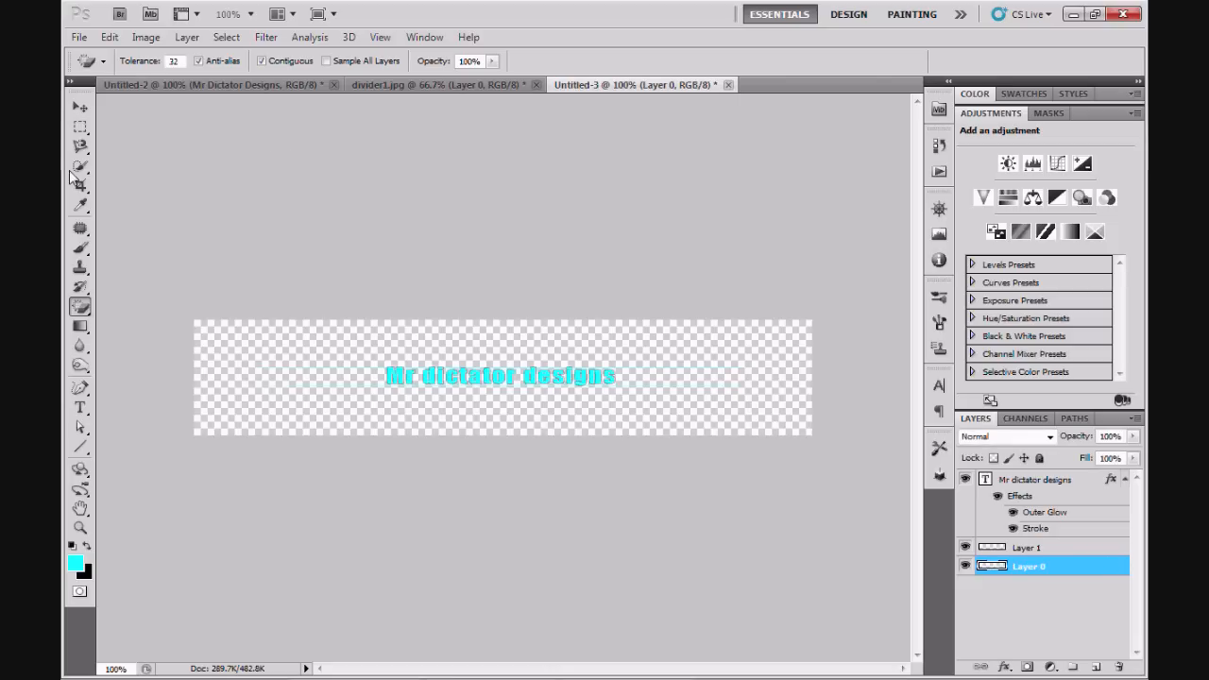
pyautogui.click(79, 185)
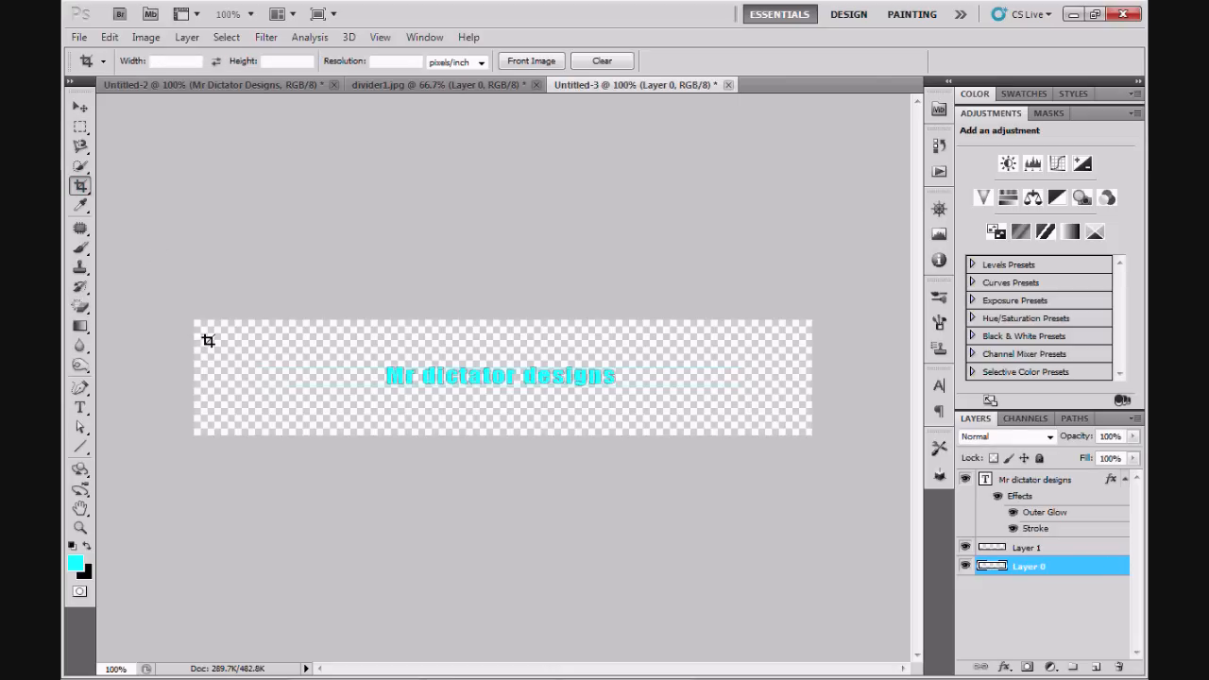
pyautogui.moveTo(208, 340); pyautogui.dragTo(797, 416)
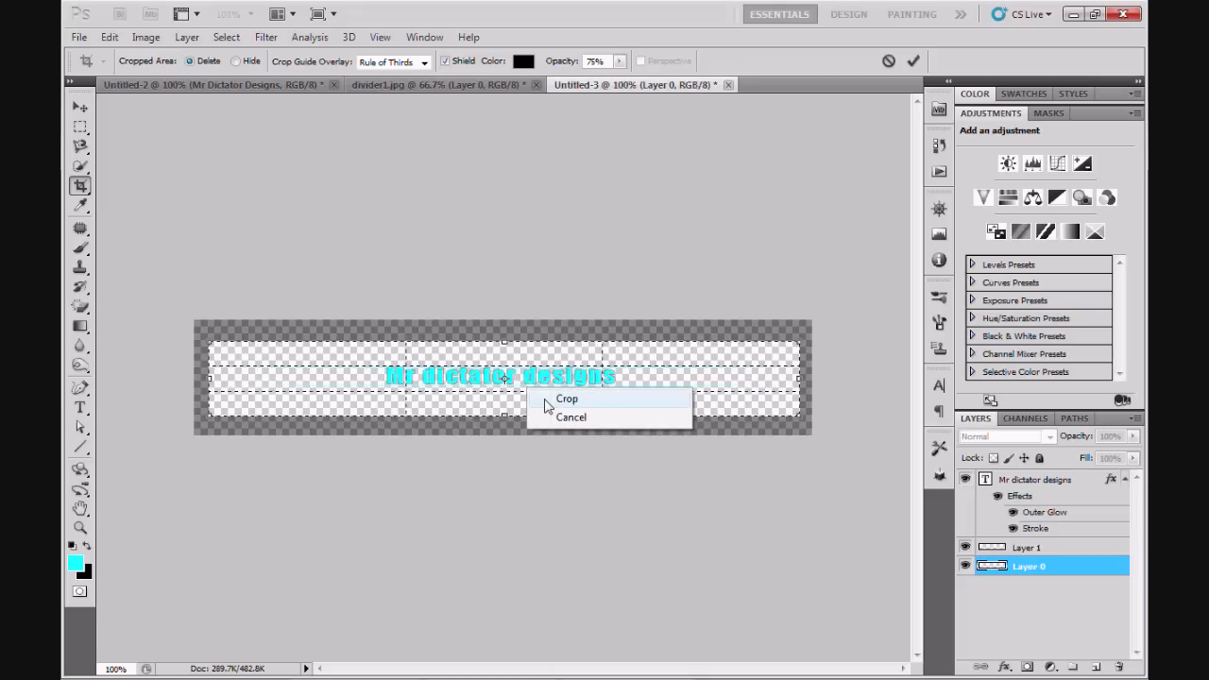
pyautogui.click(567, 397)
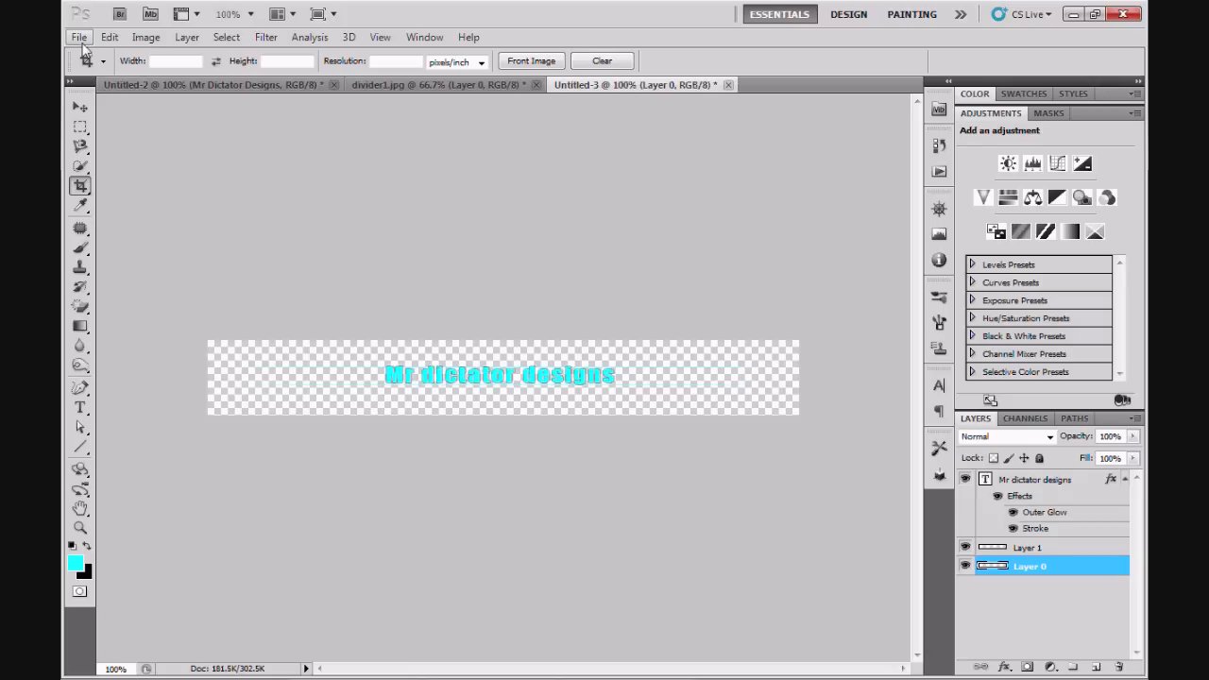
# Step: Save the divider as a JPEG copy named 'tutorial divider 1' in Pictures
pyautogui.click(79, 38)
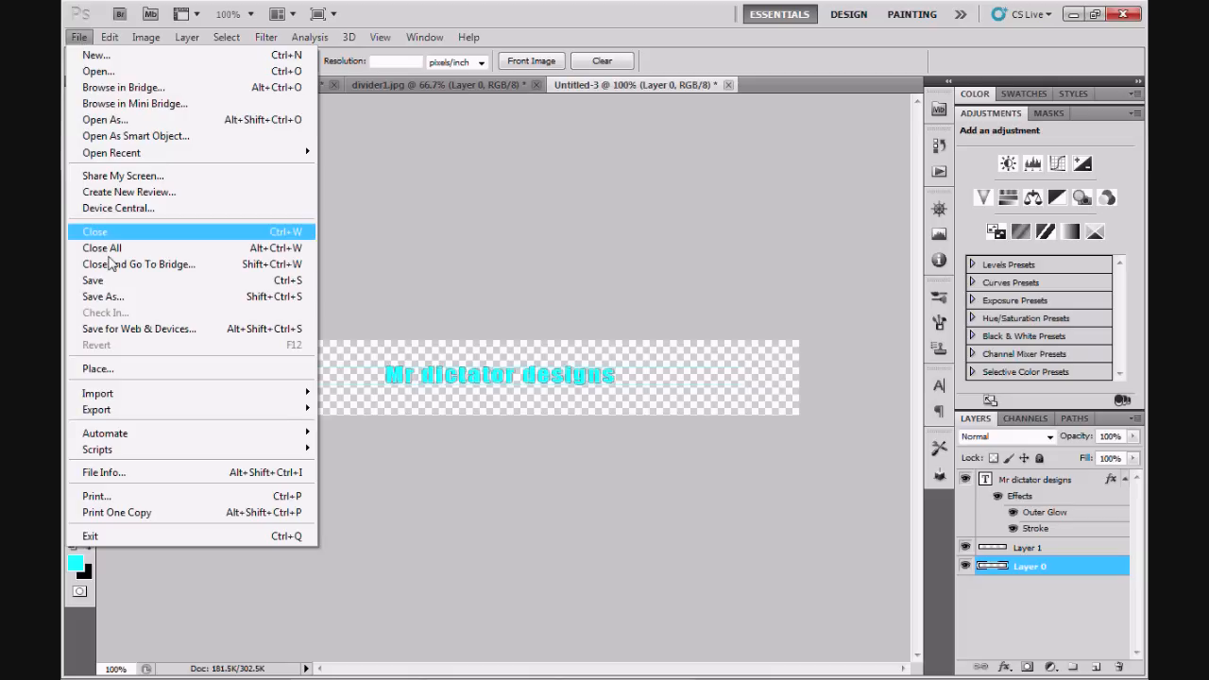
pyautogui.click(102, 296)
pyautogui.write('tutorial divider 1')
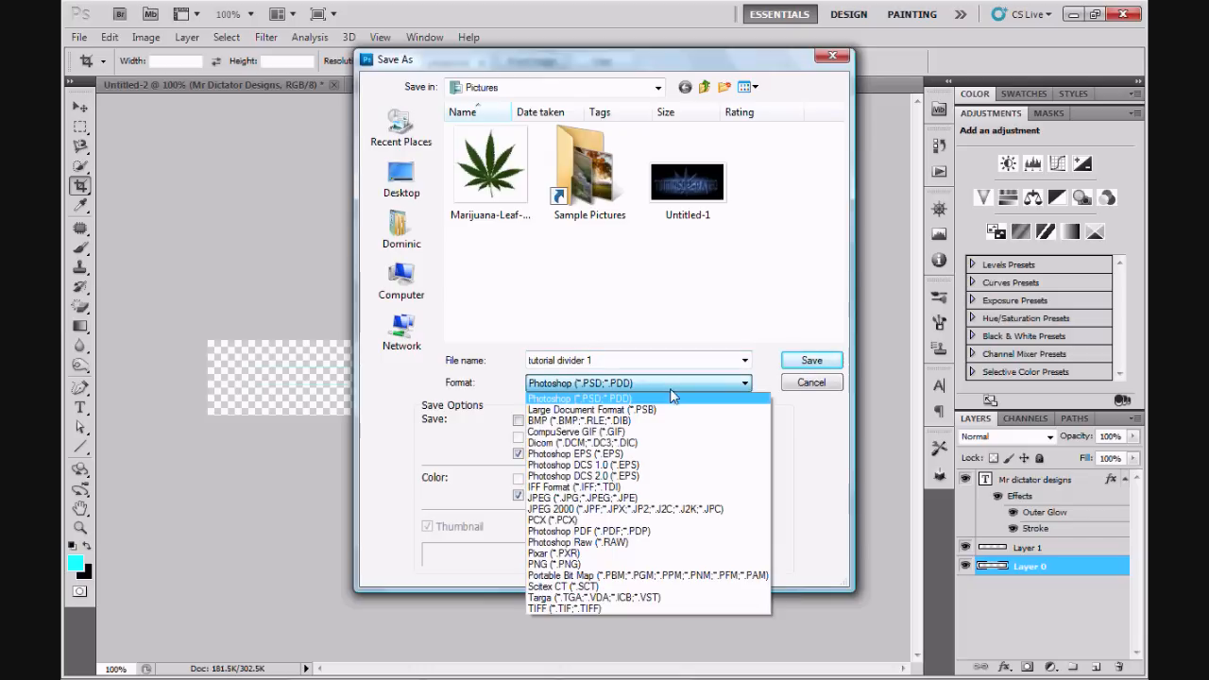
pyautogui.moveTo(649, 499)
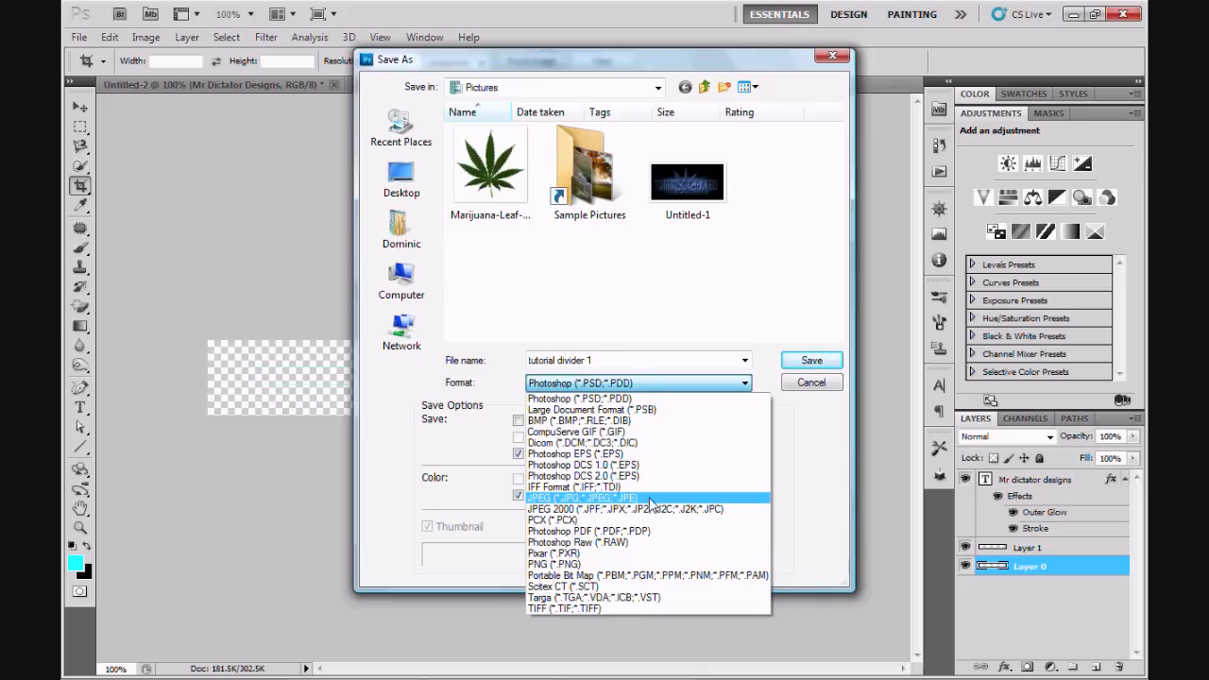
pyautogui.click(586, 498)
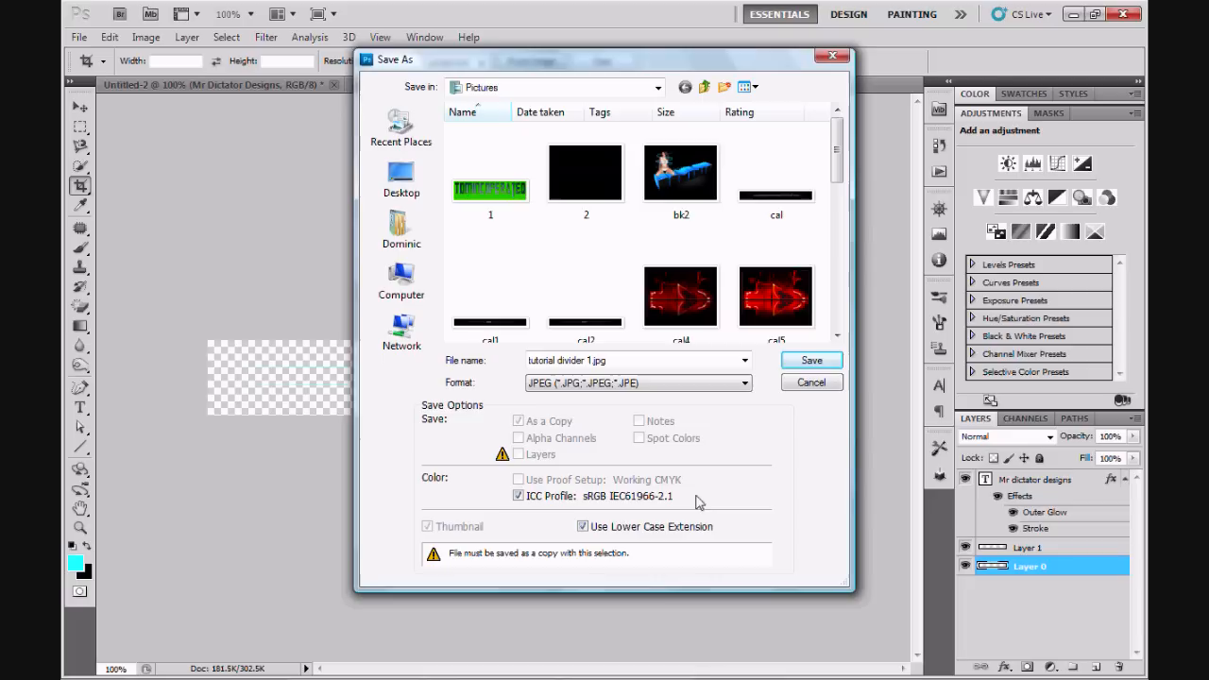
pyautogui.click(811, 359)
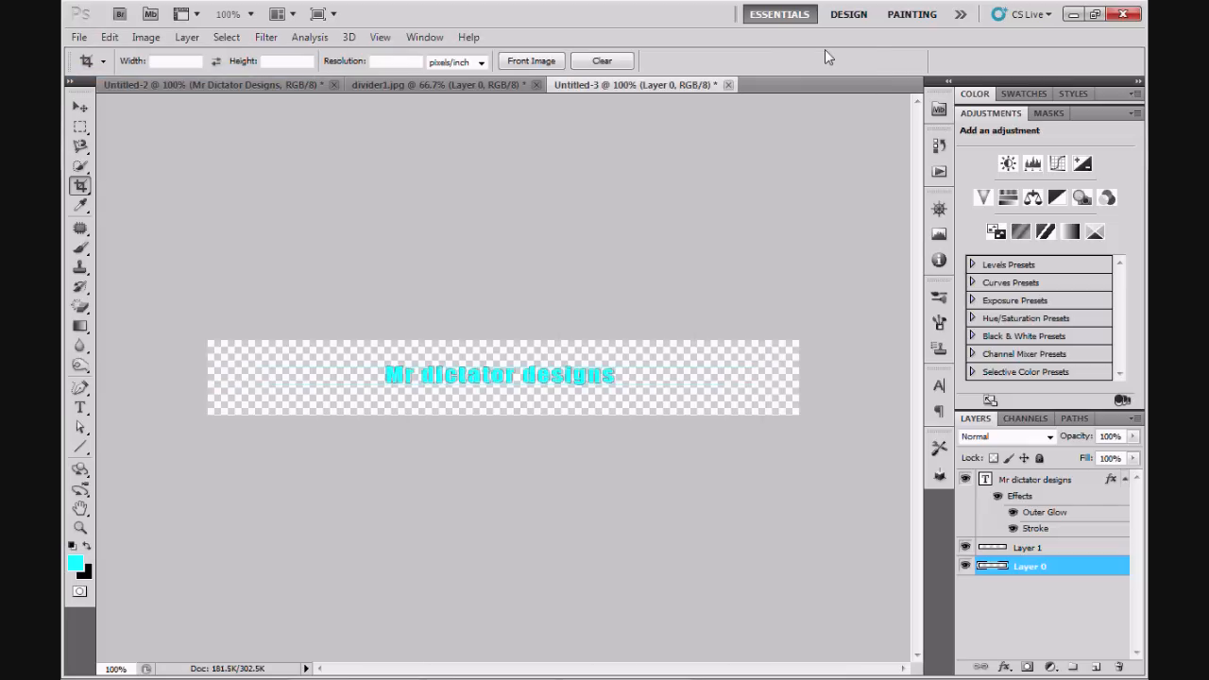
# Step: Close Untitled-3 without saving and browse to open 'tutorial divider 1.jpg'
pyautogui.click(727, 83)
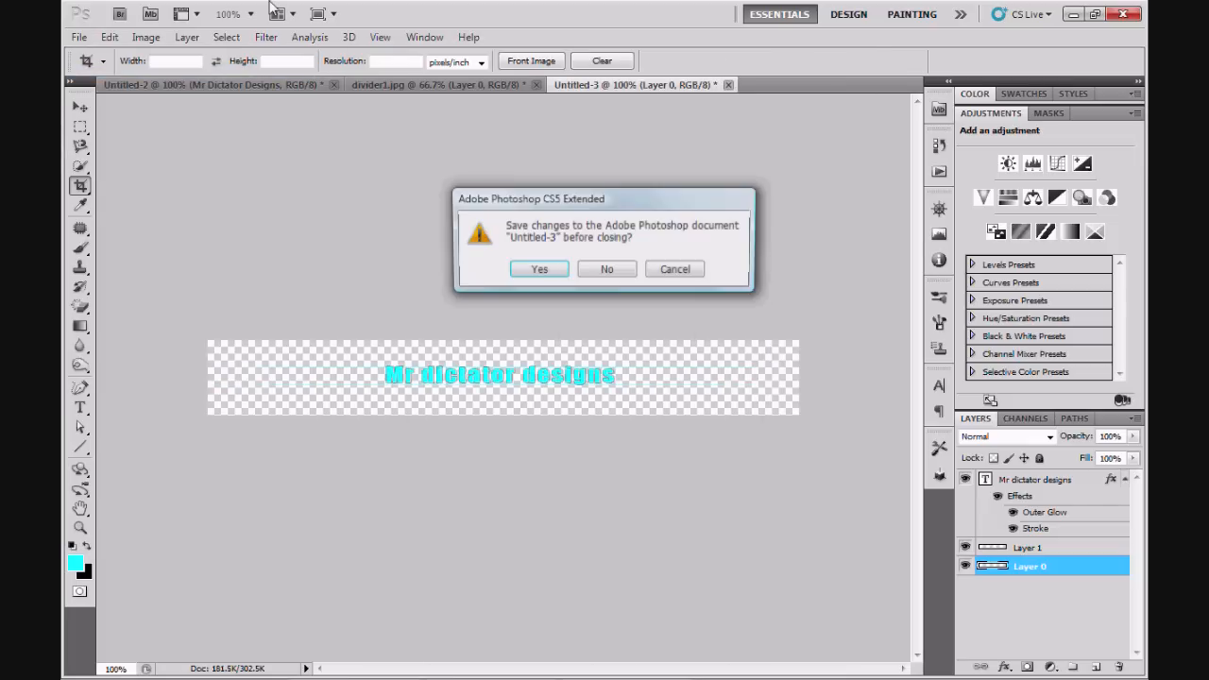
pyautogui.click(606, 268)
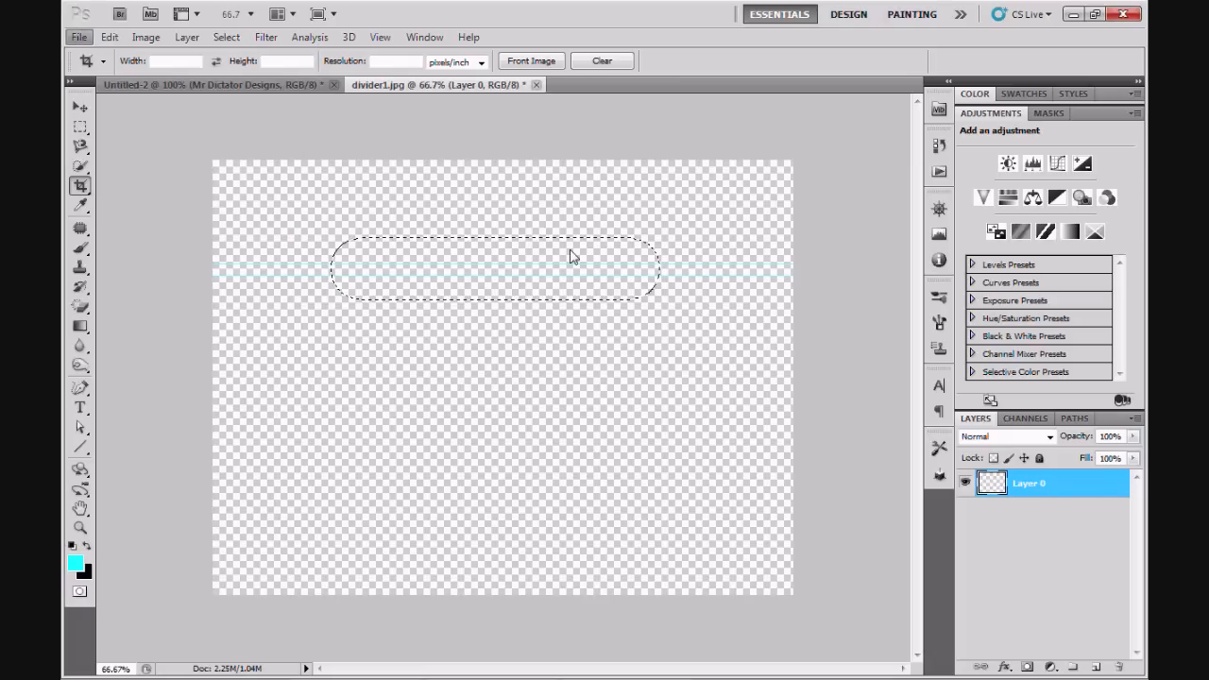
pyautogui.click(80, 38)
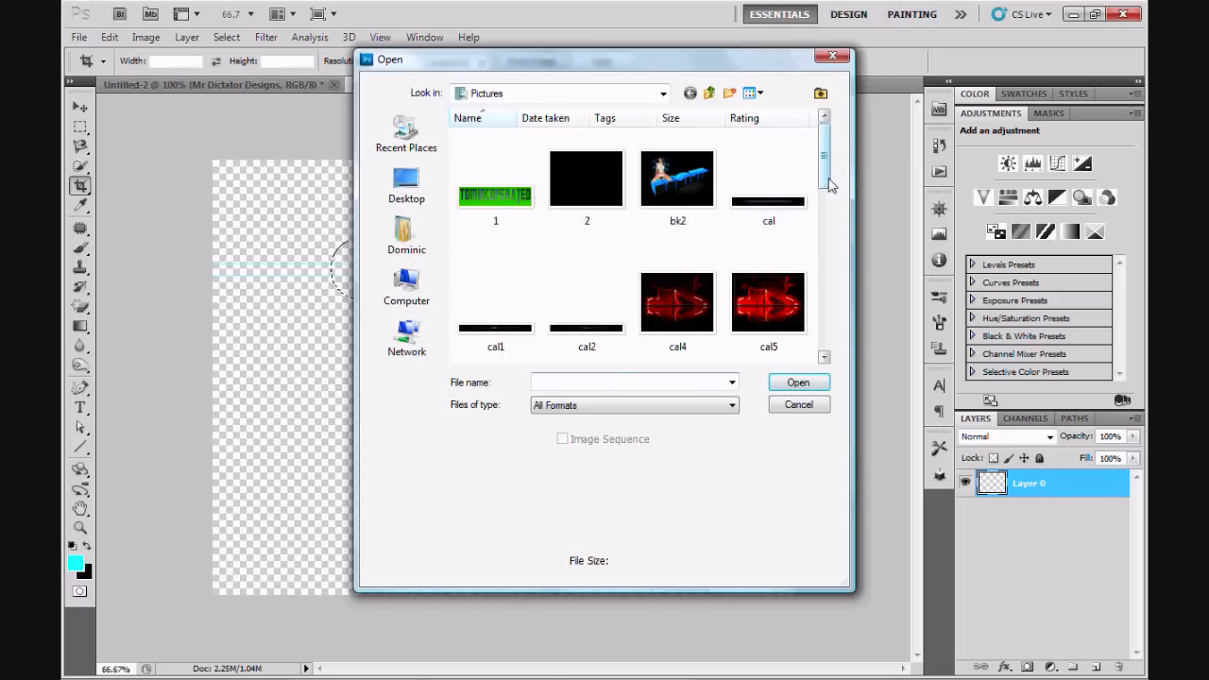
pyautogui.scroll(-3)
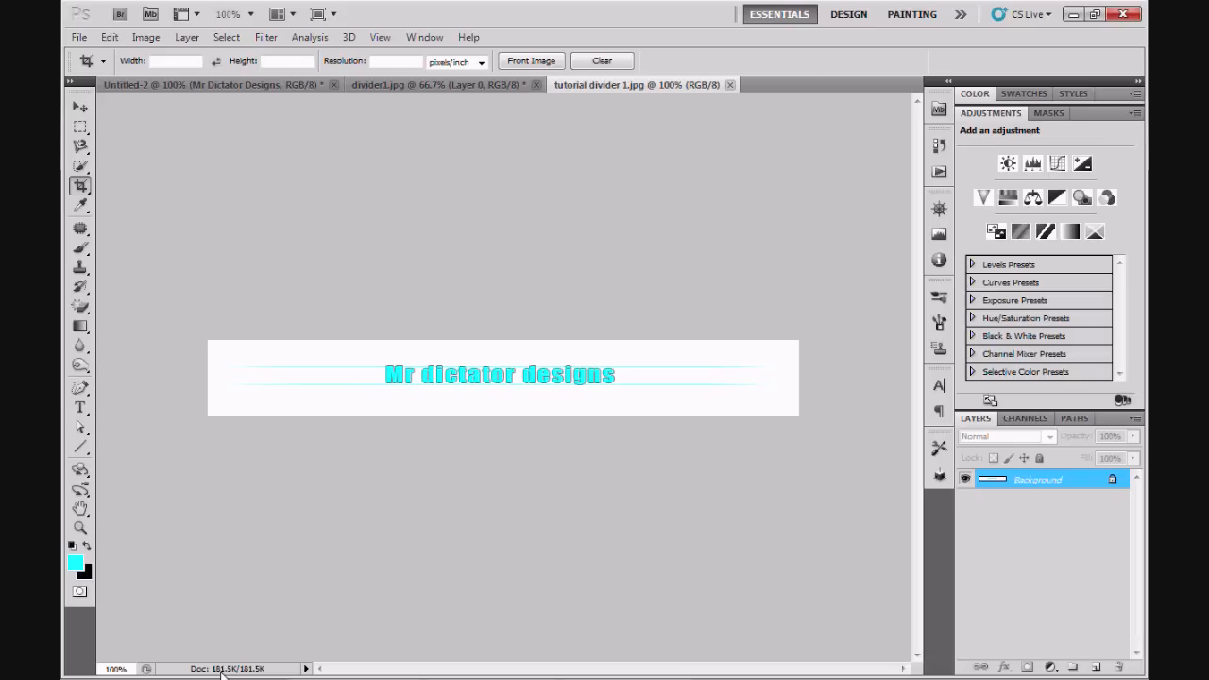
pyautogui.moveTo(242, 672)
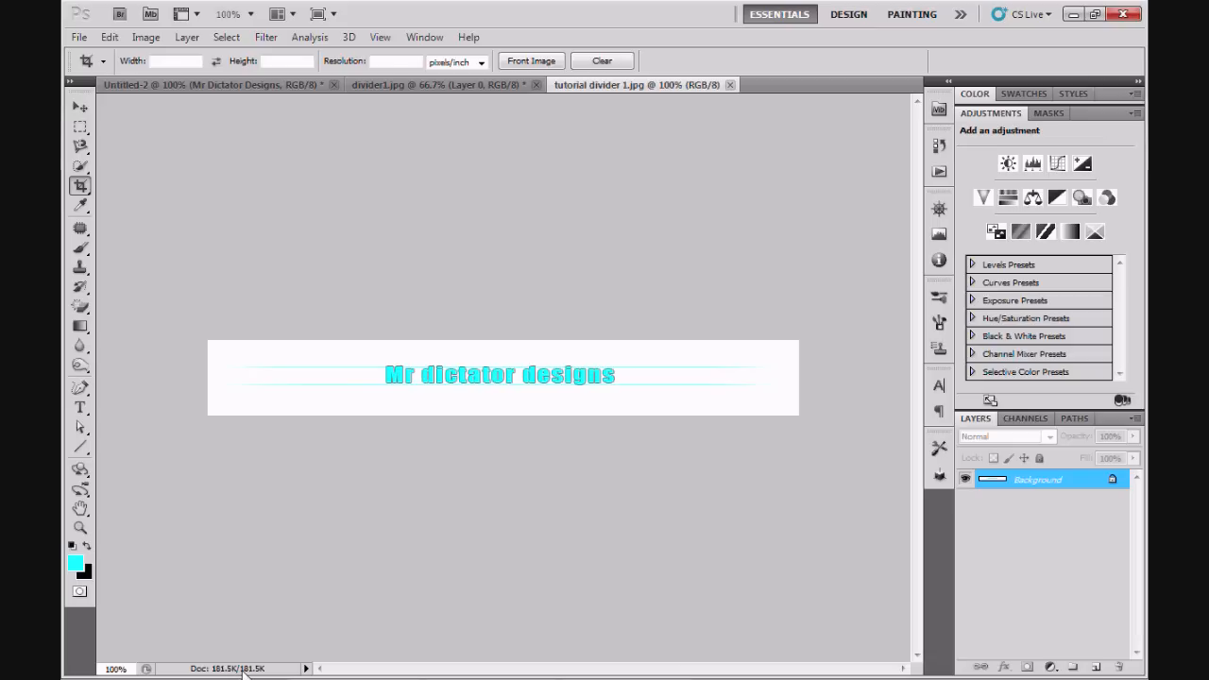
pyautogui.moveTo(247, 672)
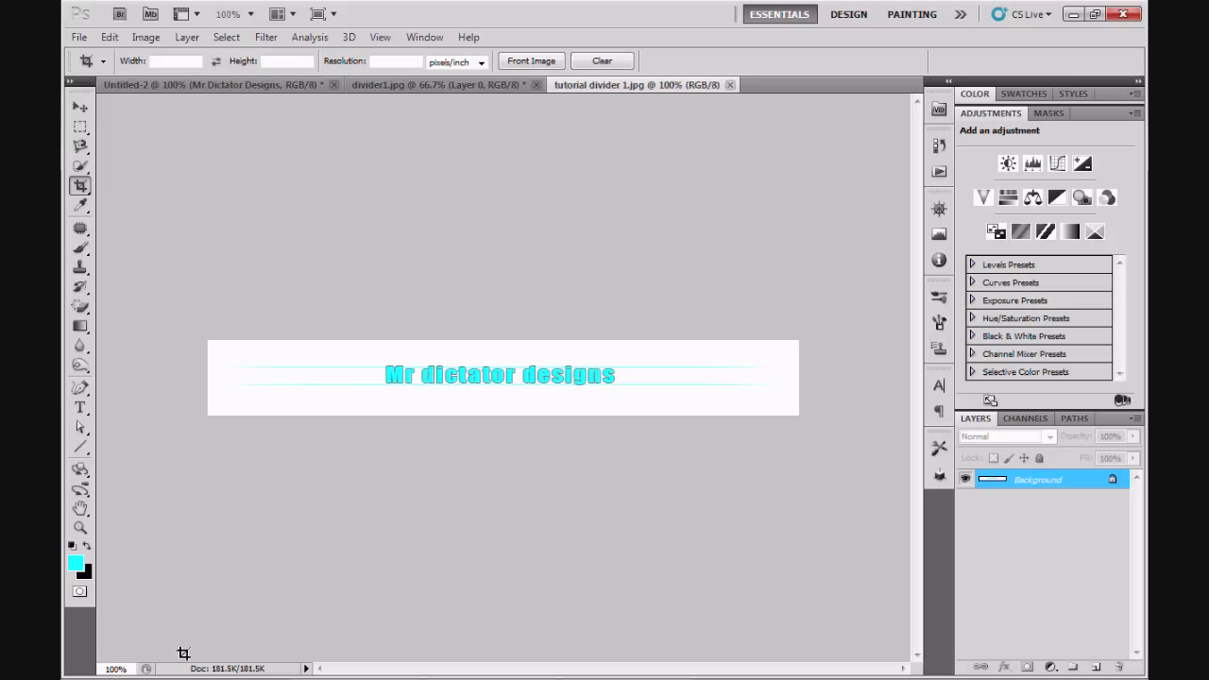
pyautogui.moveTo(215, 531)
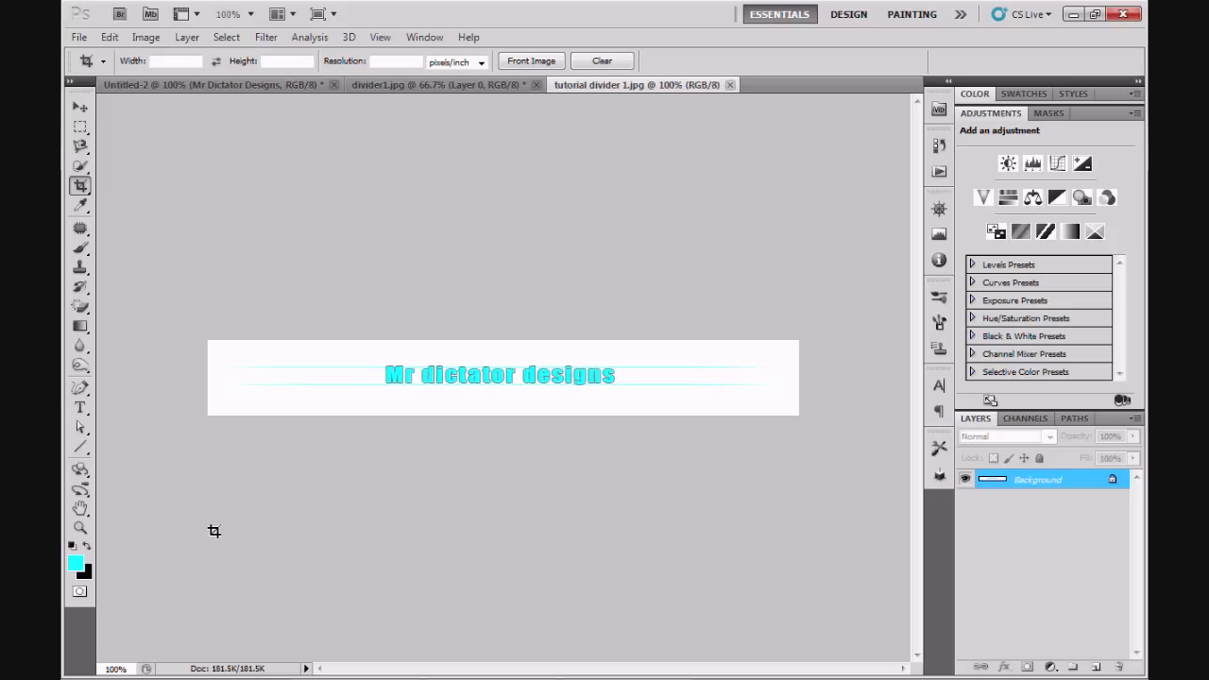
pyautogui.moveTo(325, 362)
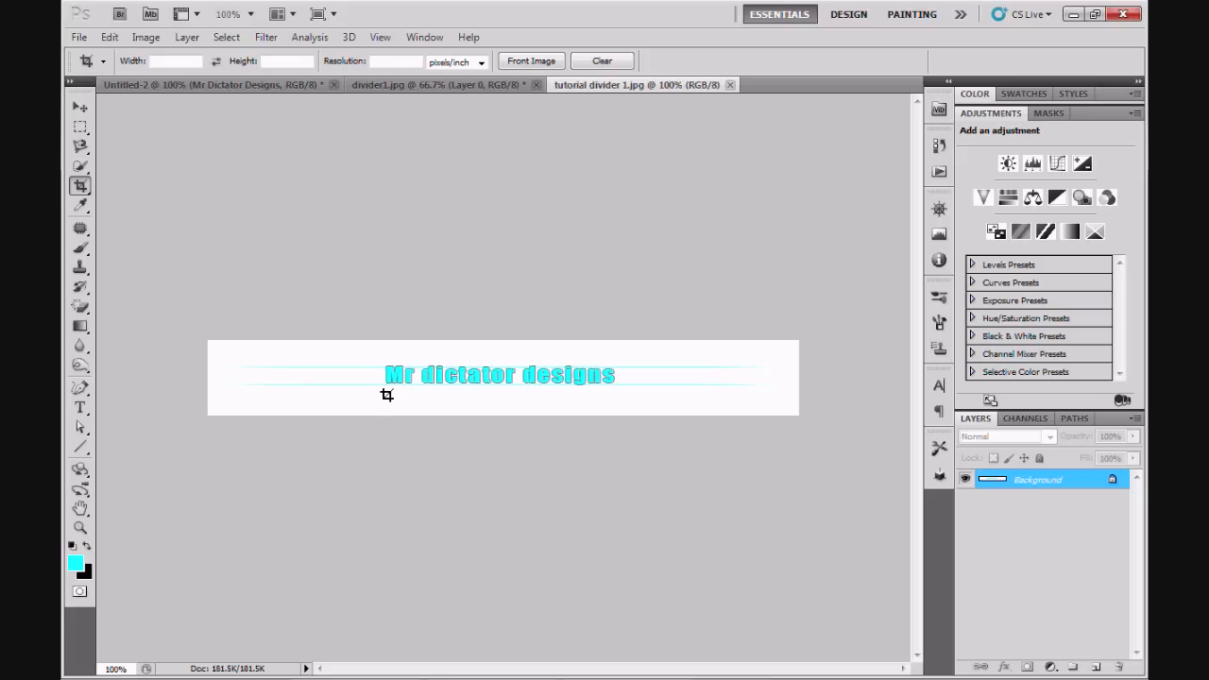
pyautogui.moveTo(463, 378)
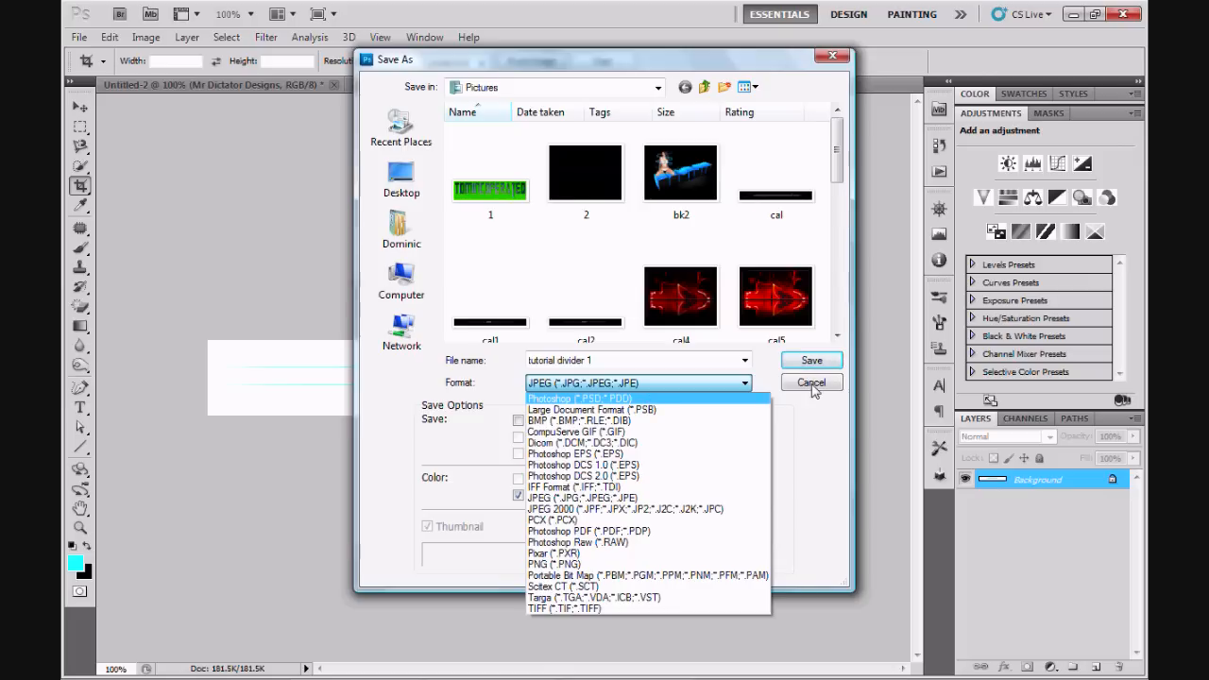
pyautogui.click(810, 359)
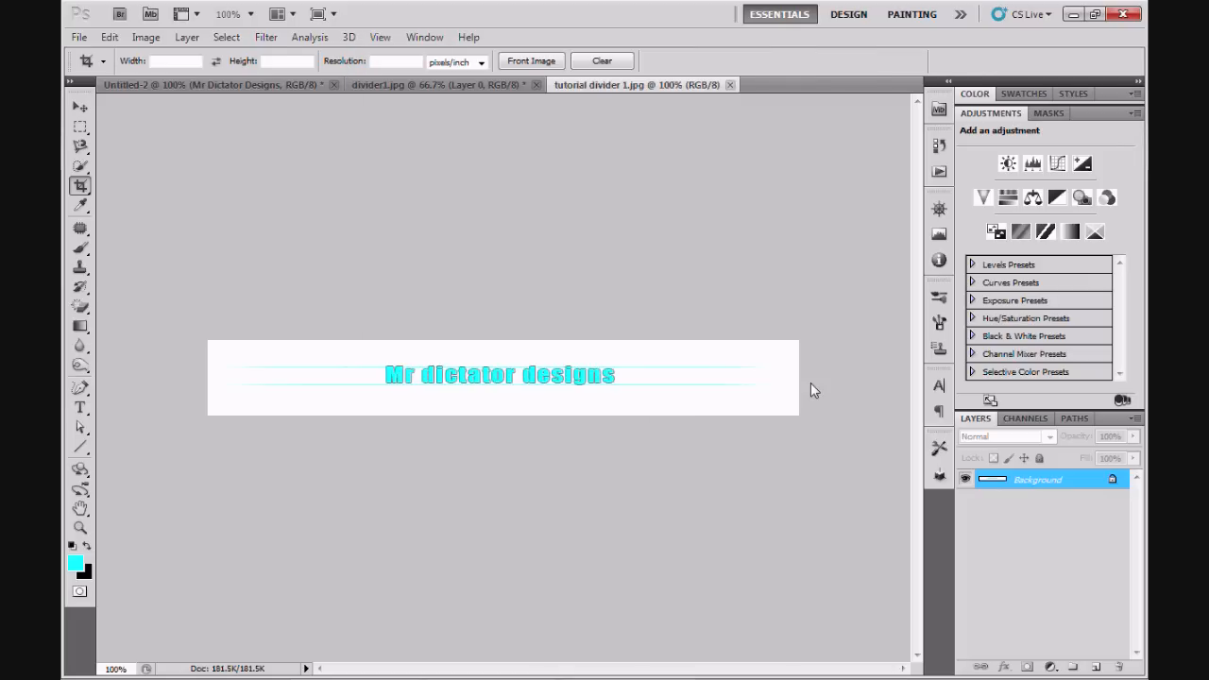
pyautogui.moveTo(487, 223)
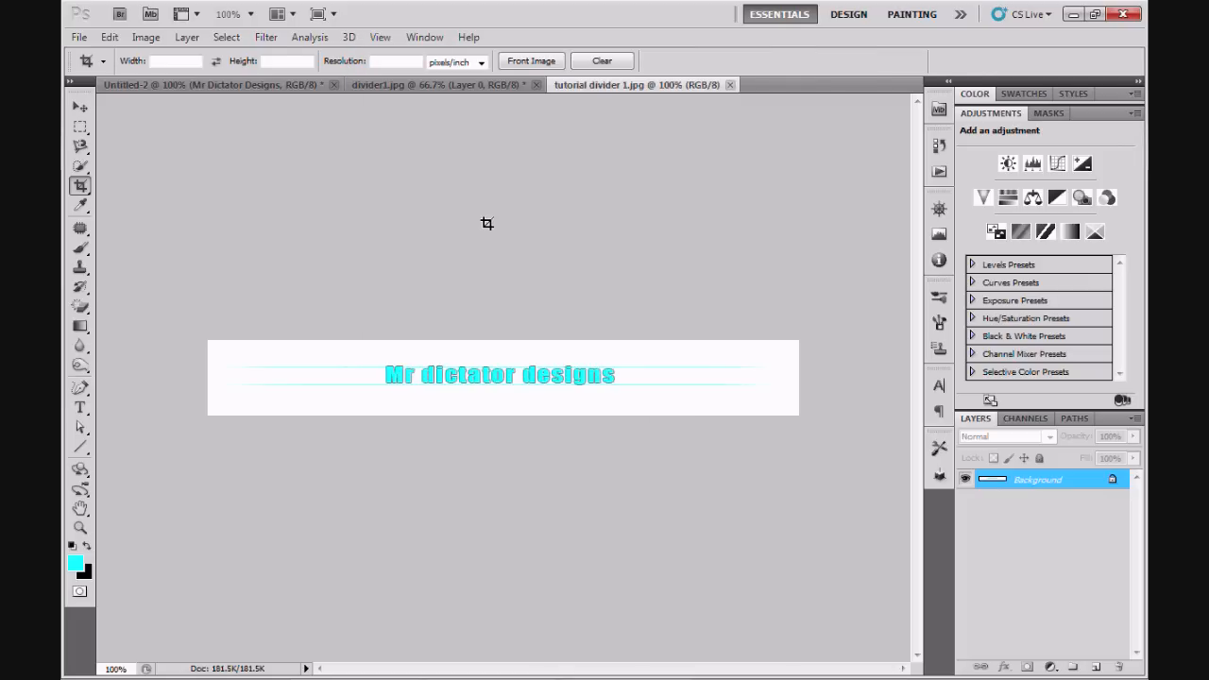